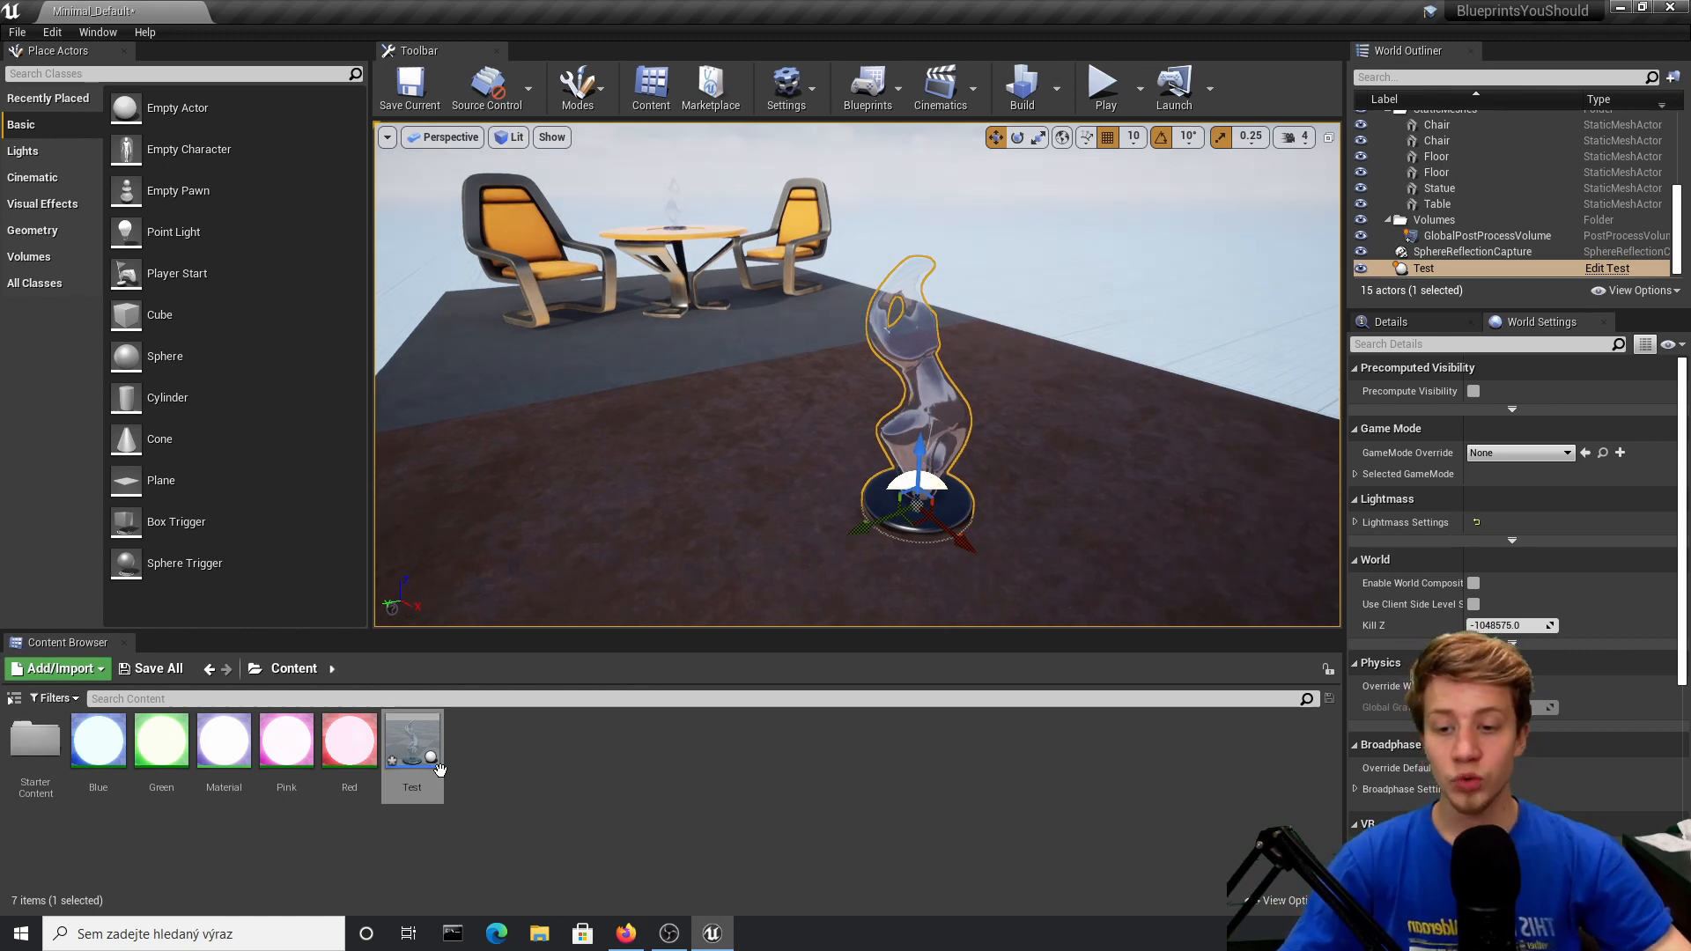
mouse_move(1173, 342)
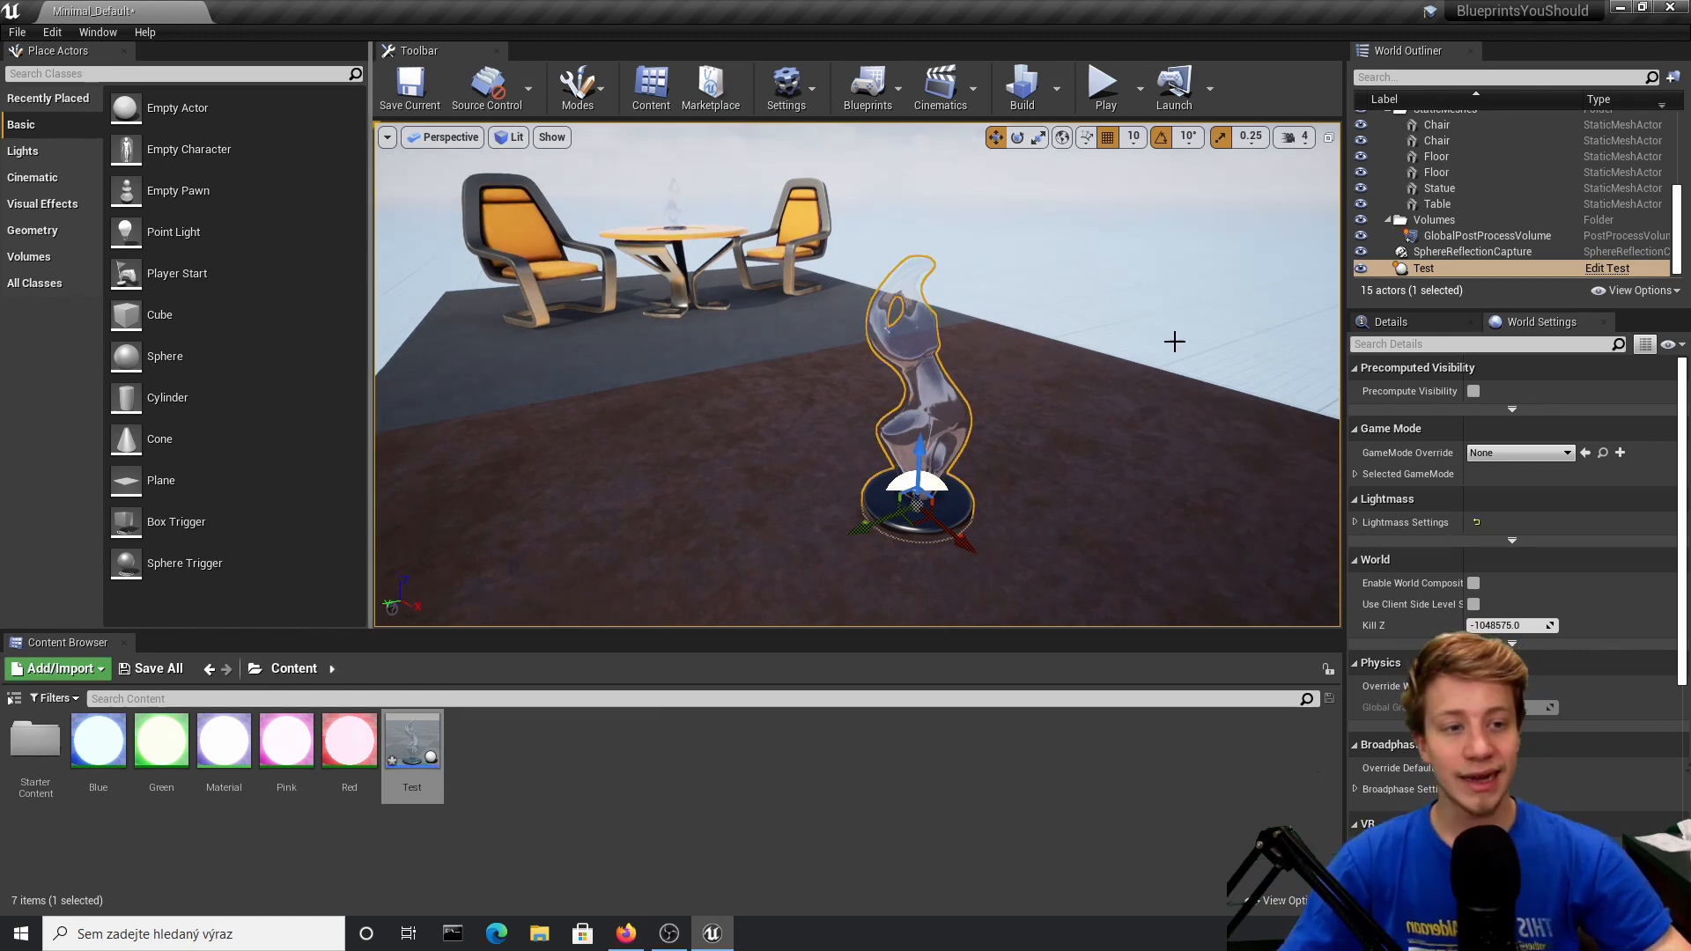
mouse_move(1288, 317)
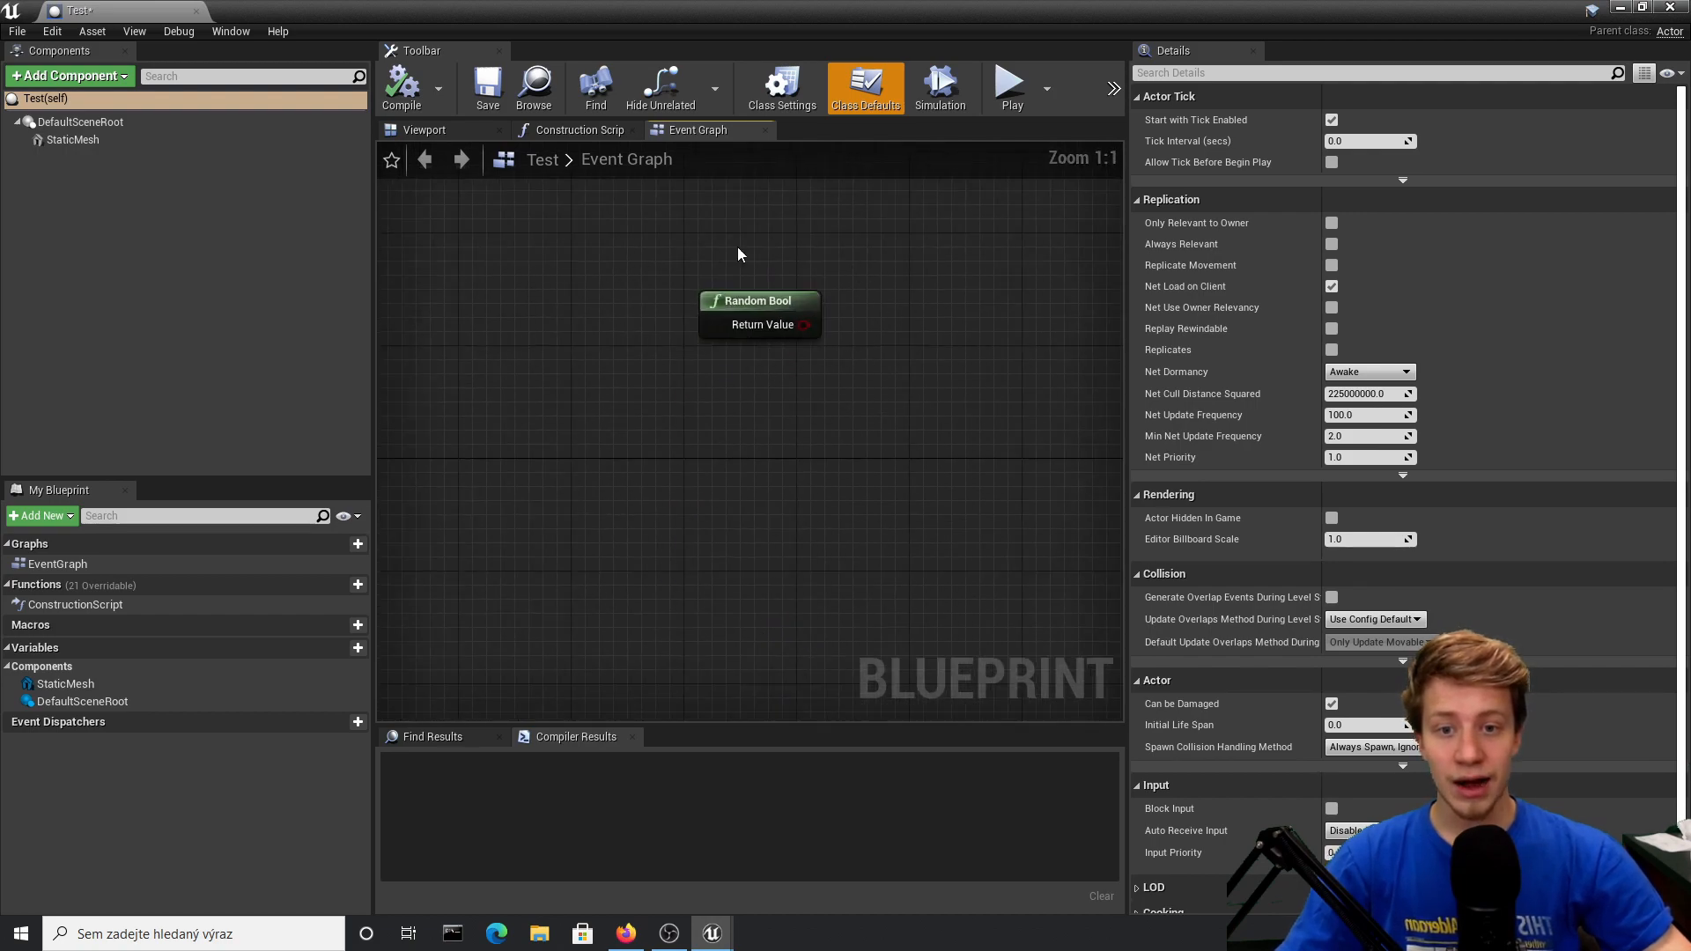
scroll("down", 3)
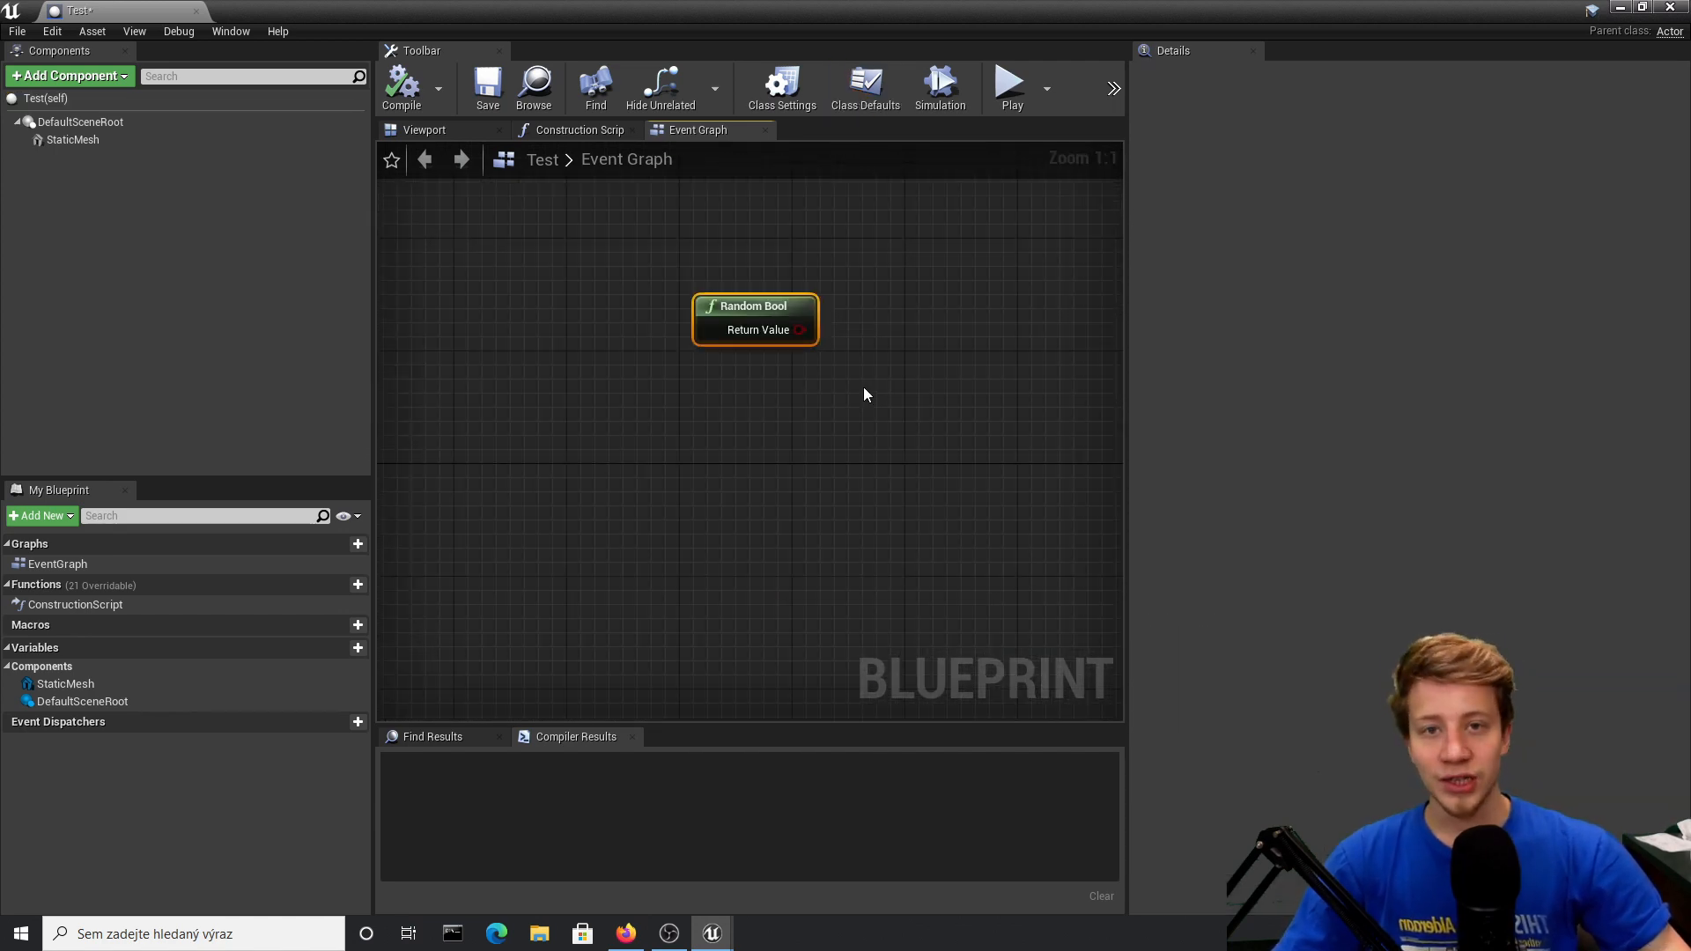
mouse_move(912, 394)
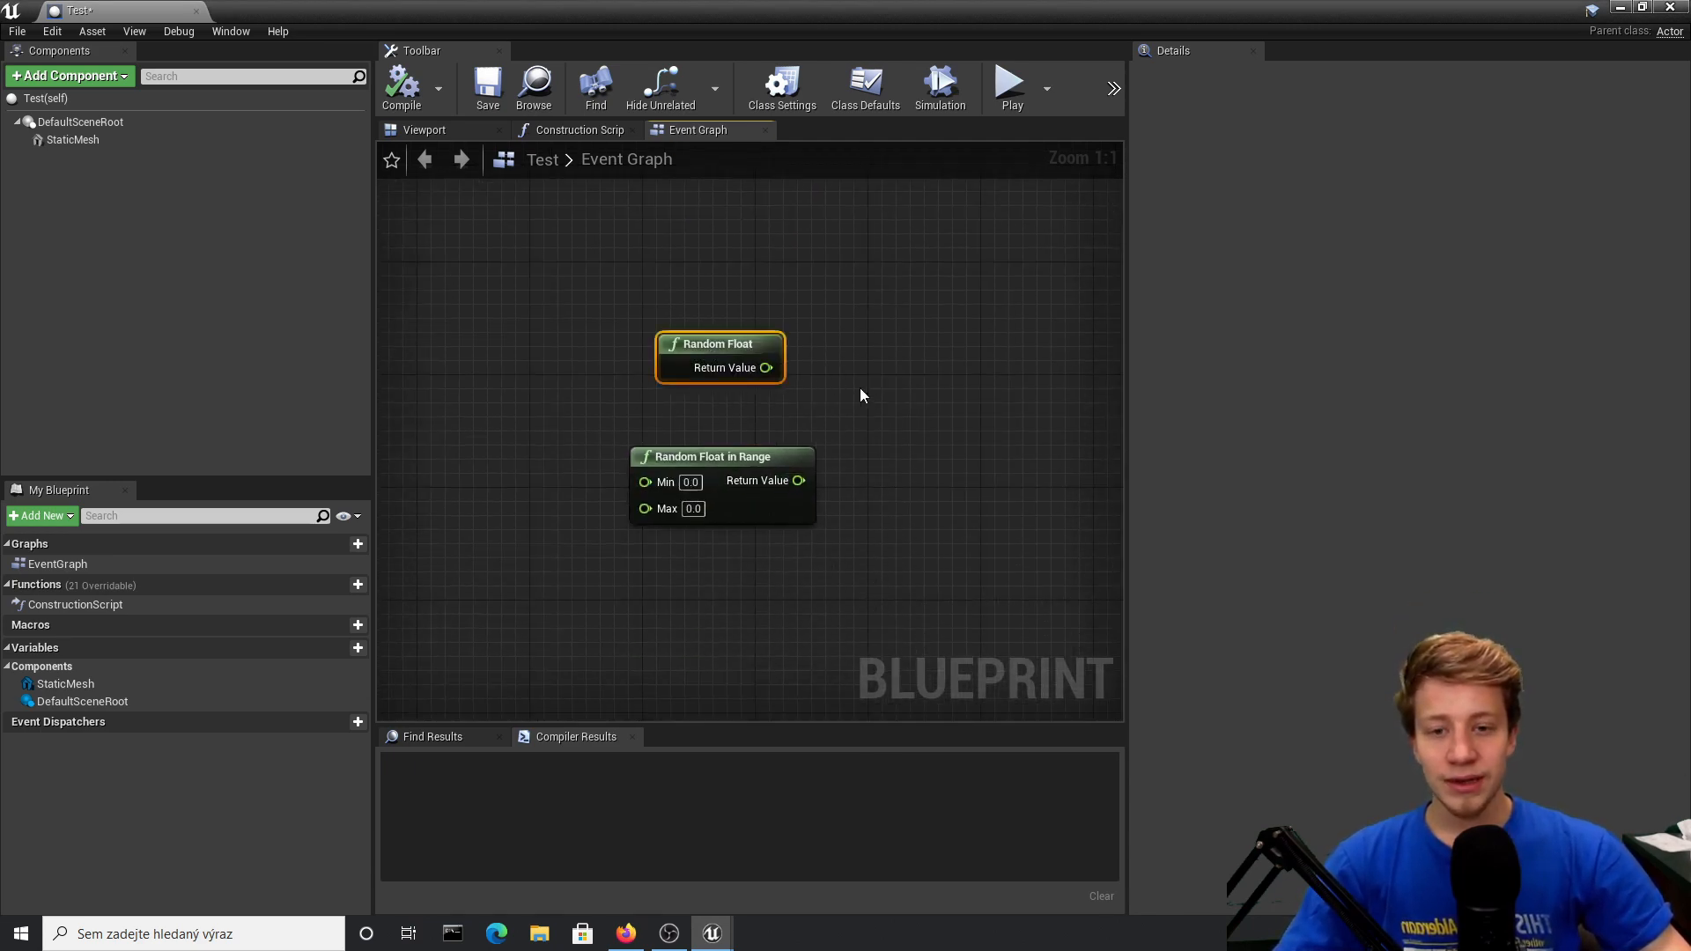
mouse_move(720, 344)
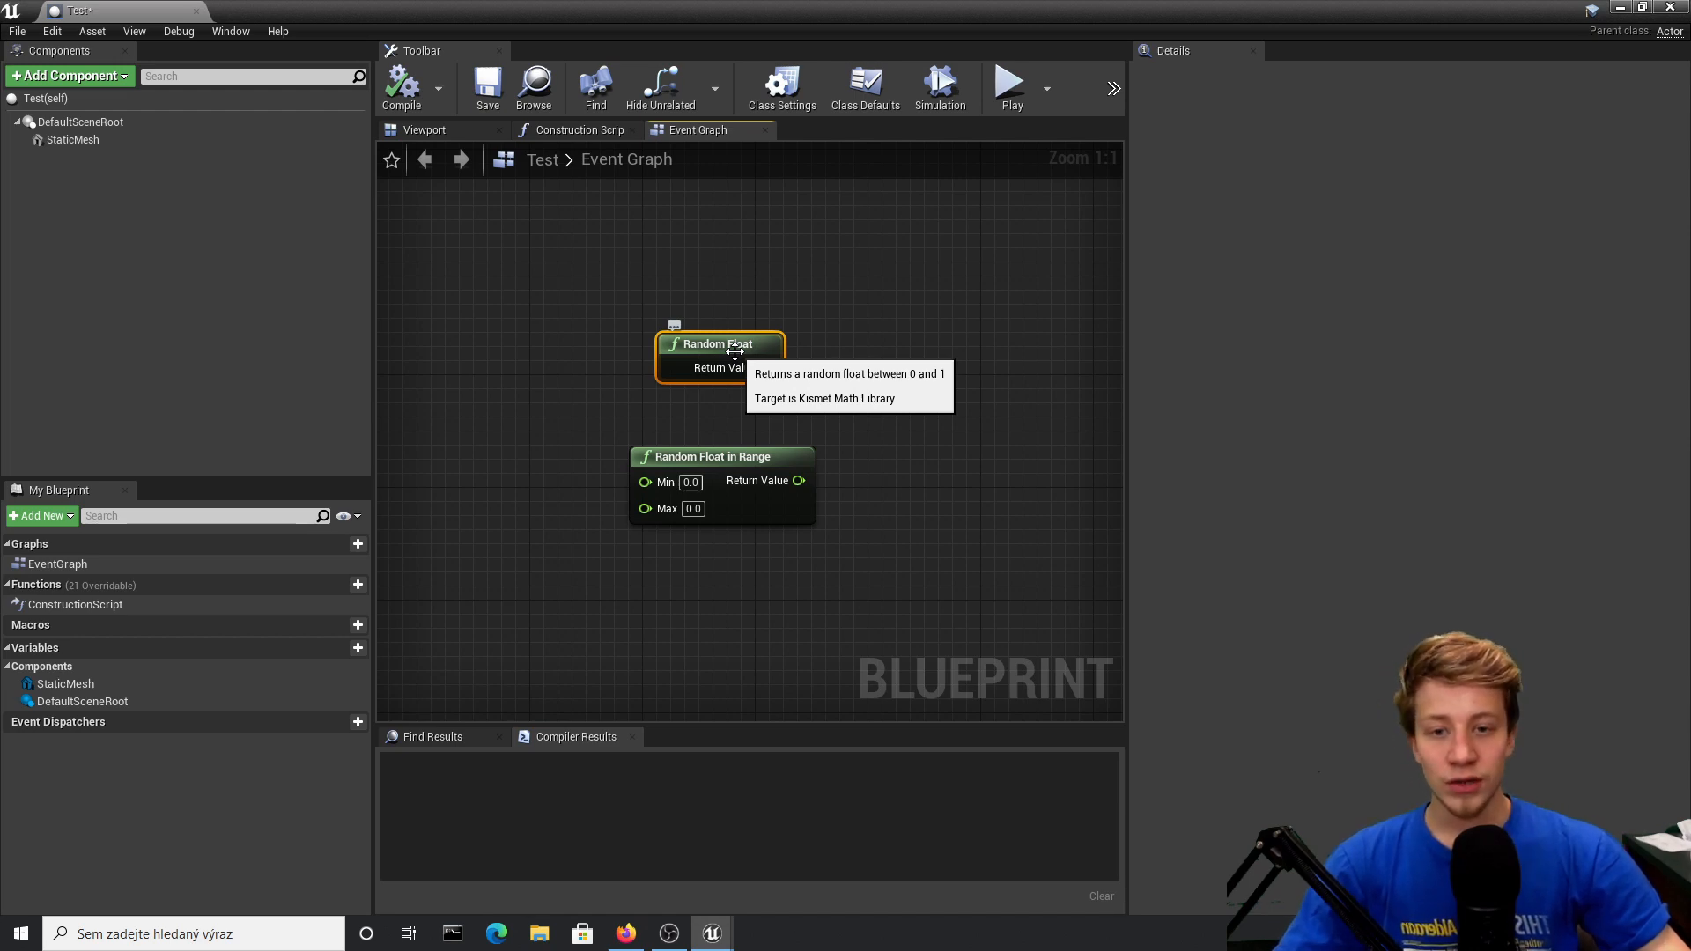
mouse_move(804, 446)
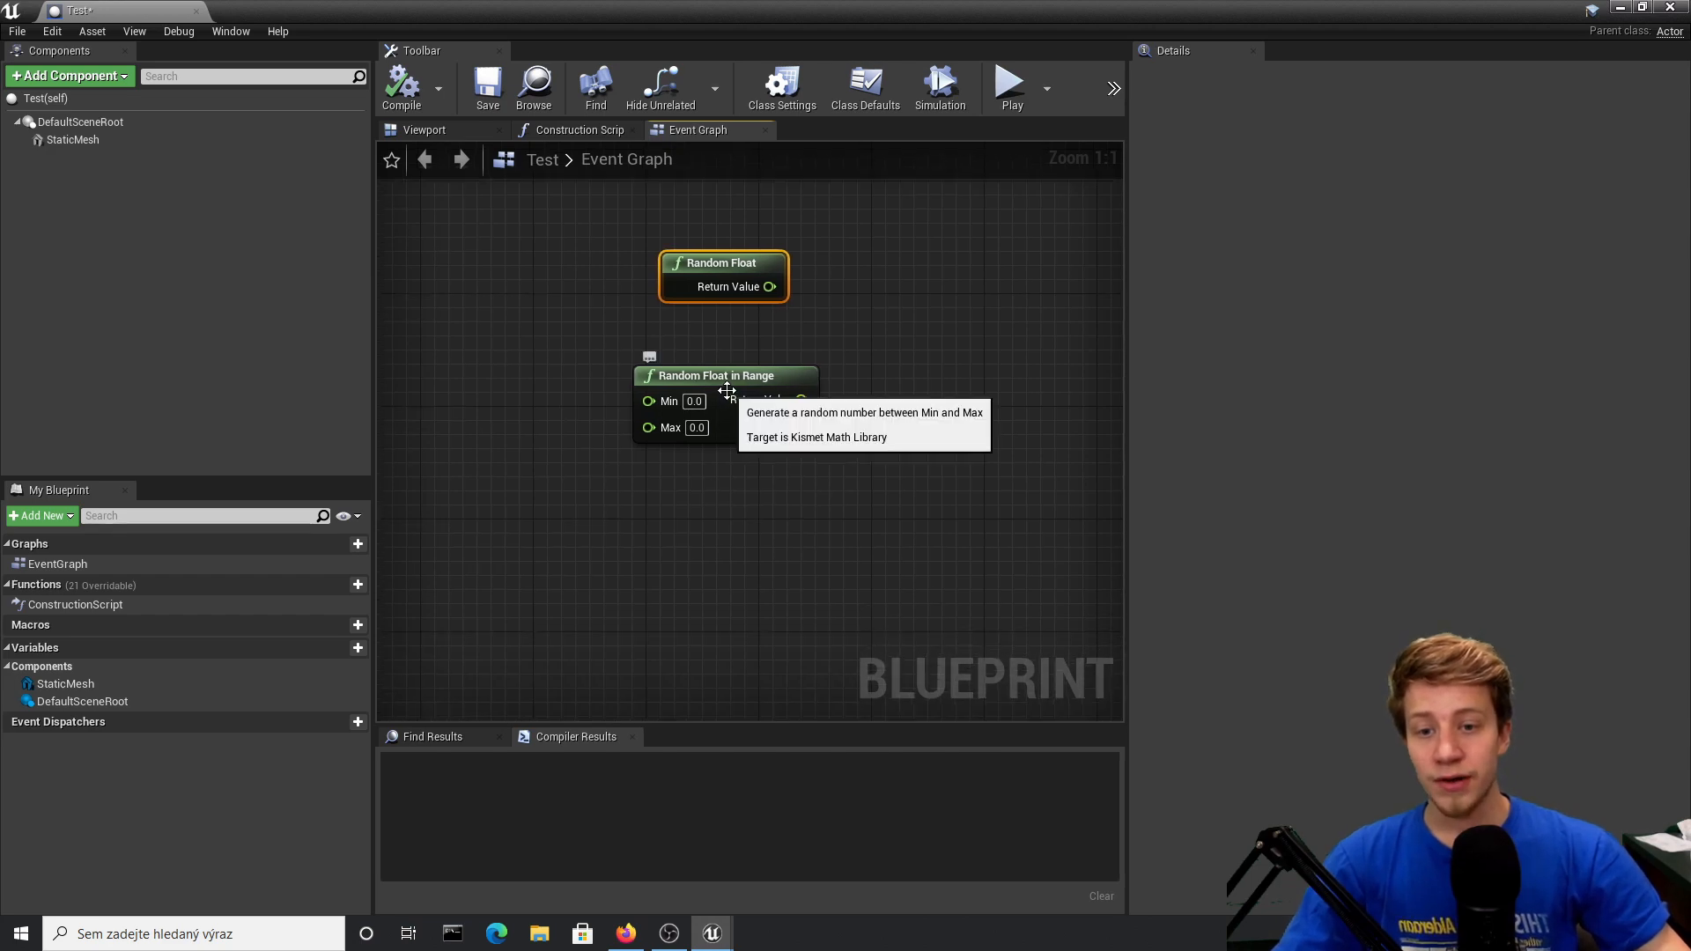
left_click(693, 400)
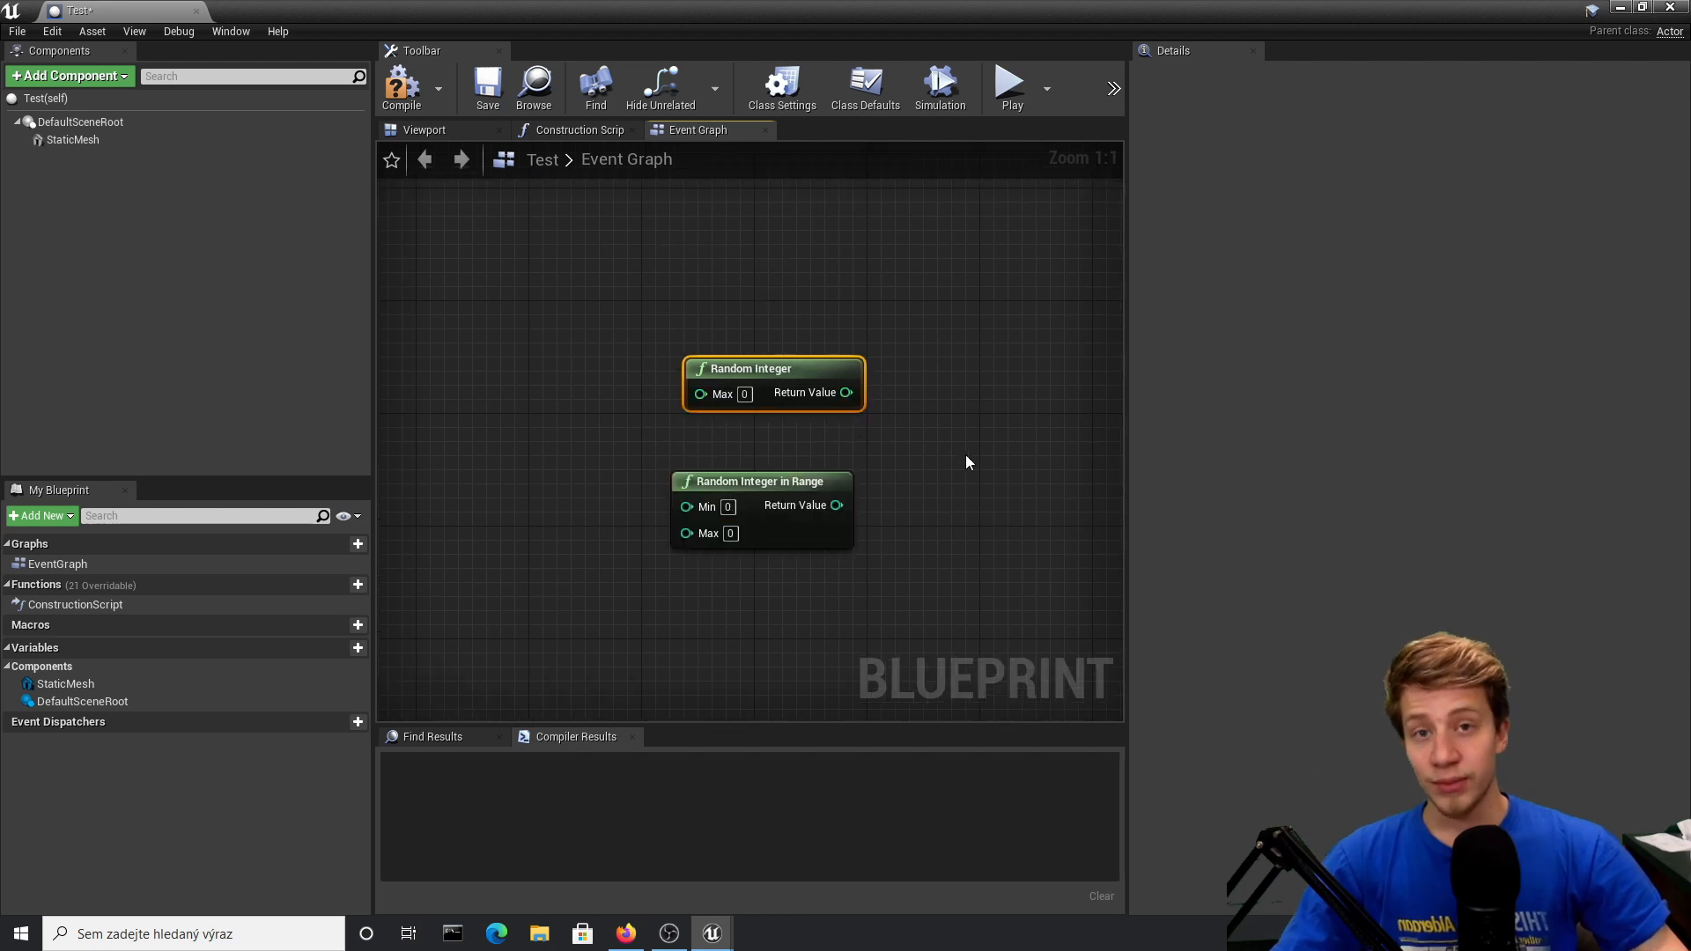
mouse_move(831, 399)
type("6")
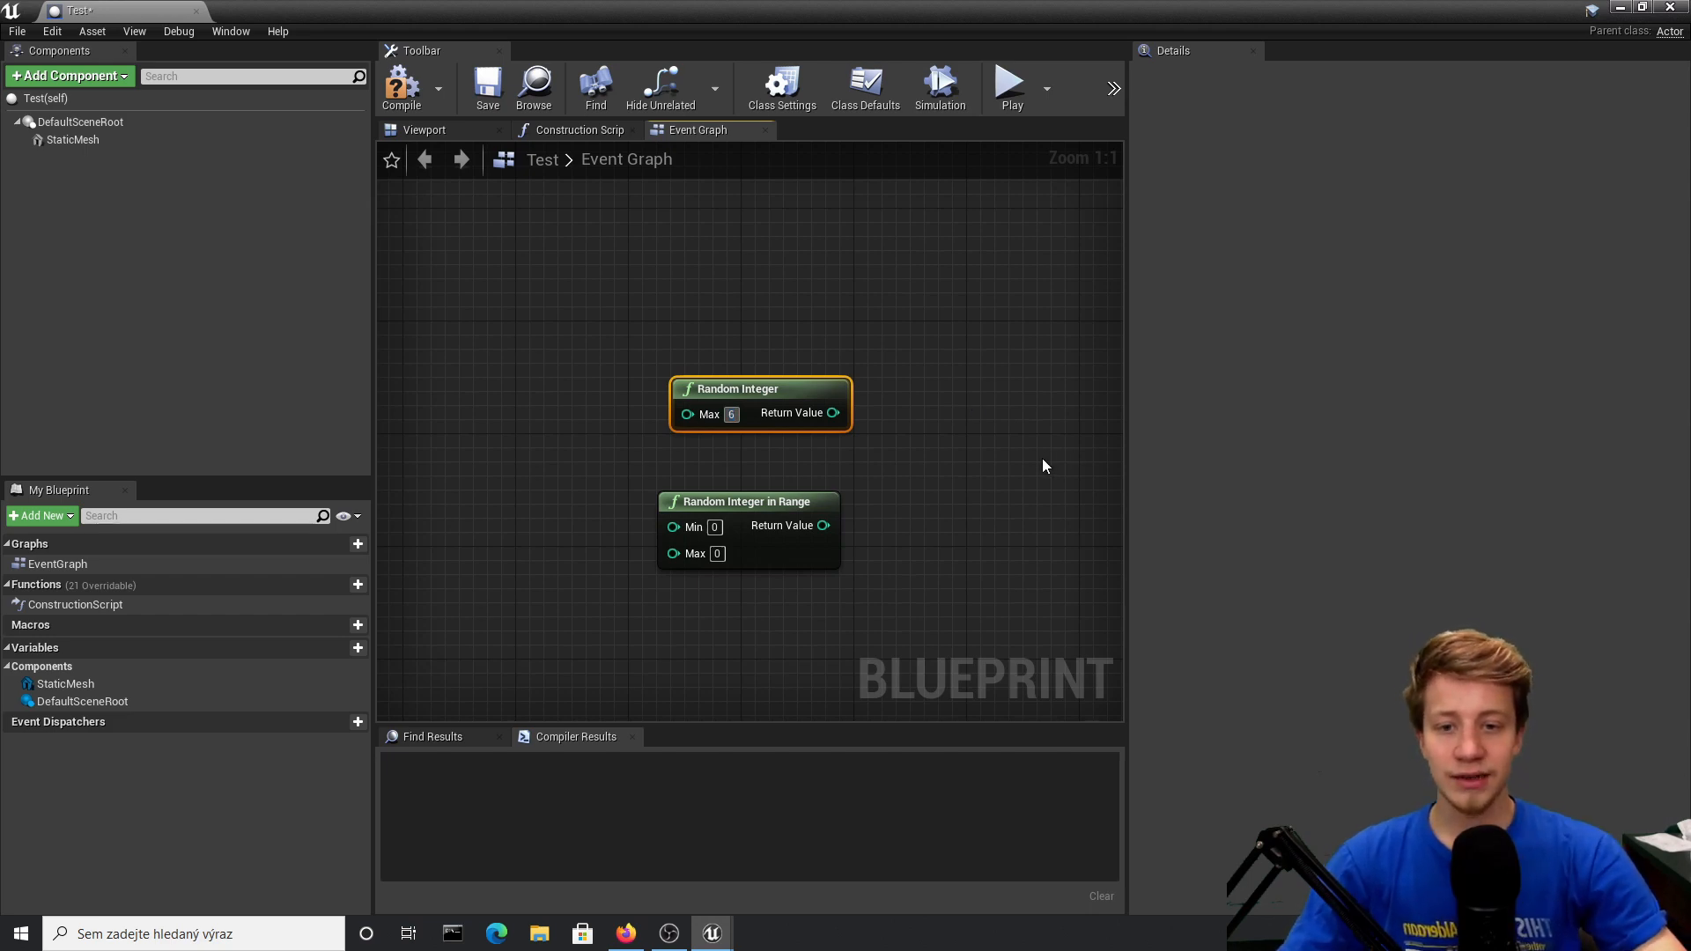
mouse_move(820, 417)
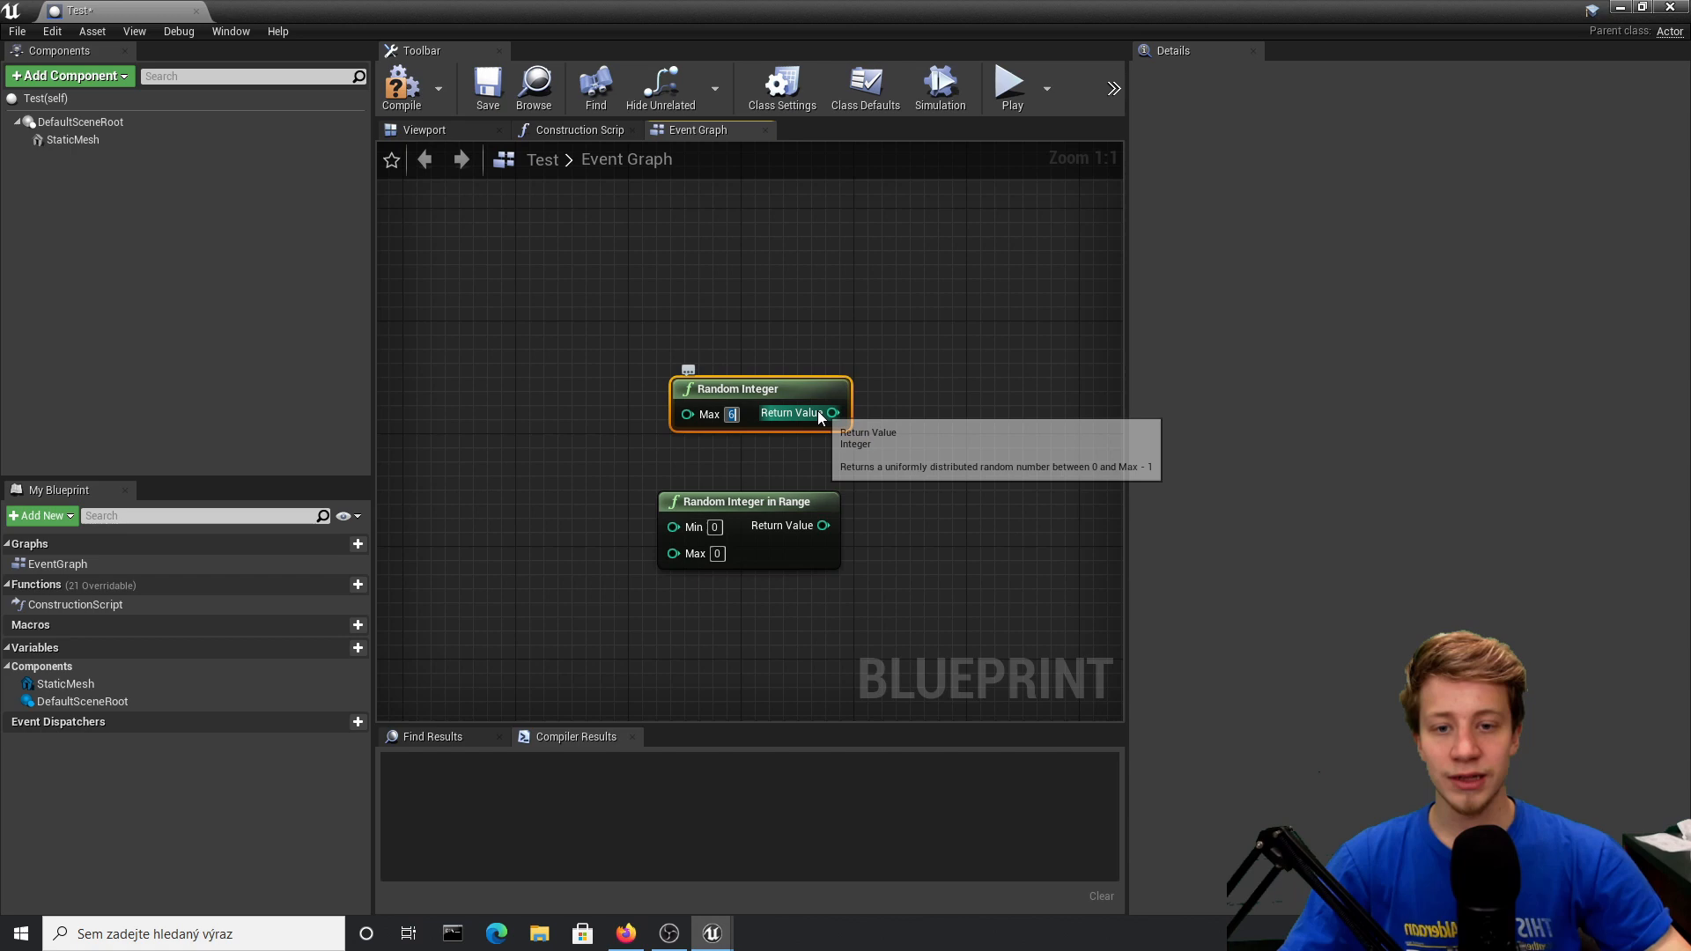
mouse_move(731, 414)
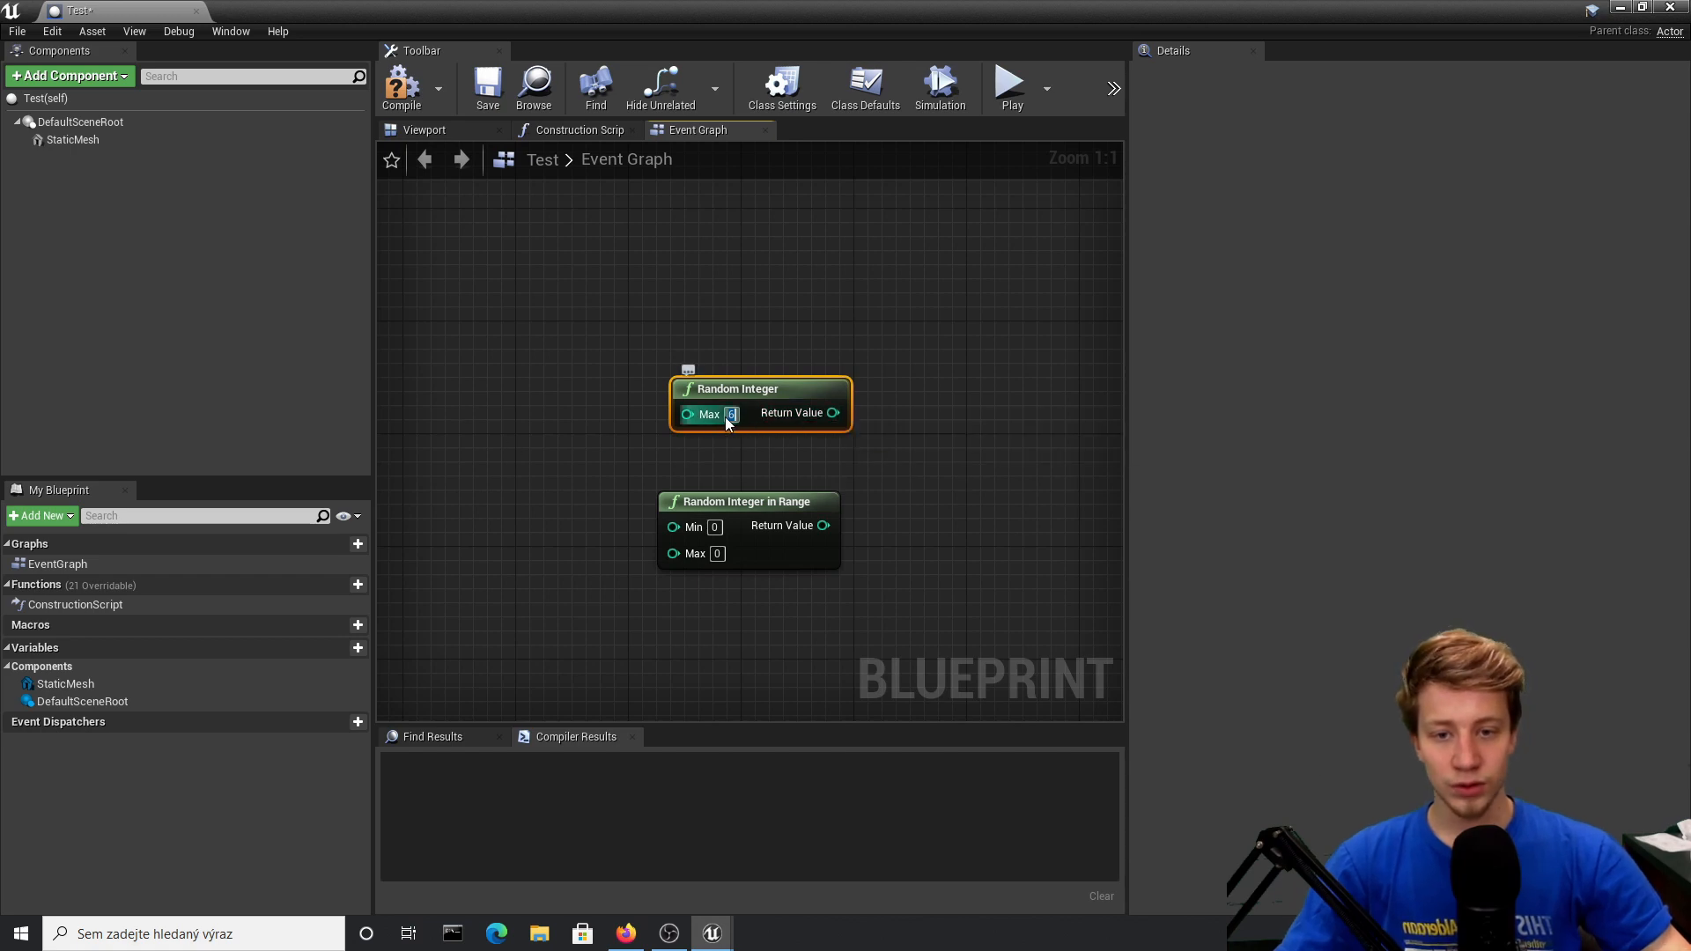
mouse_move(739, 414)
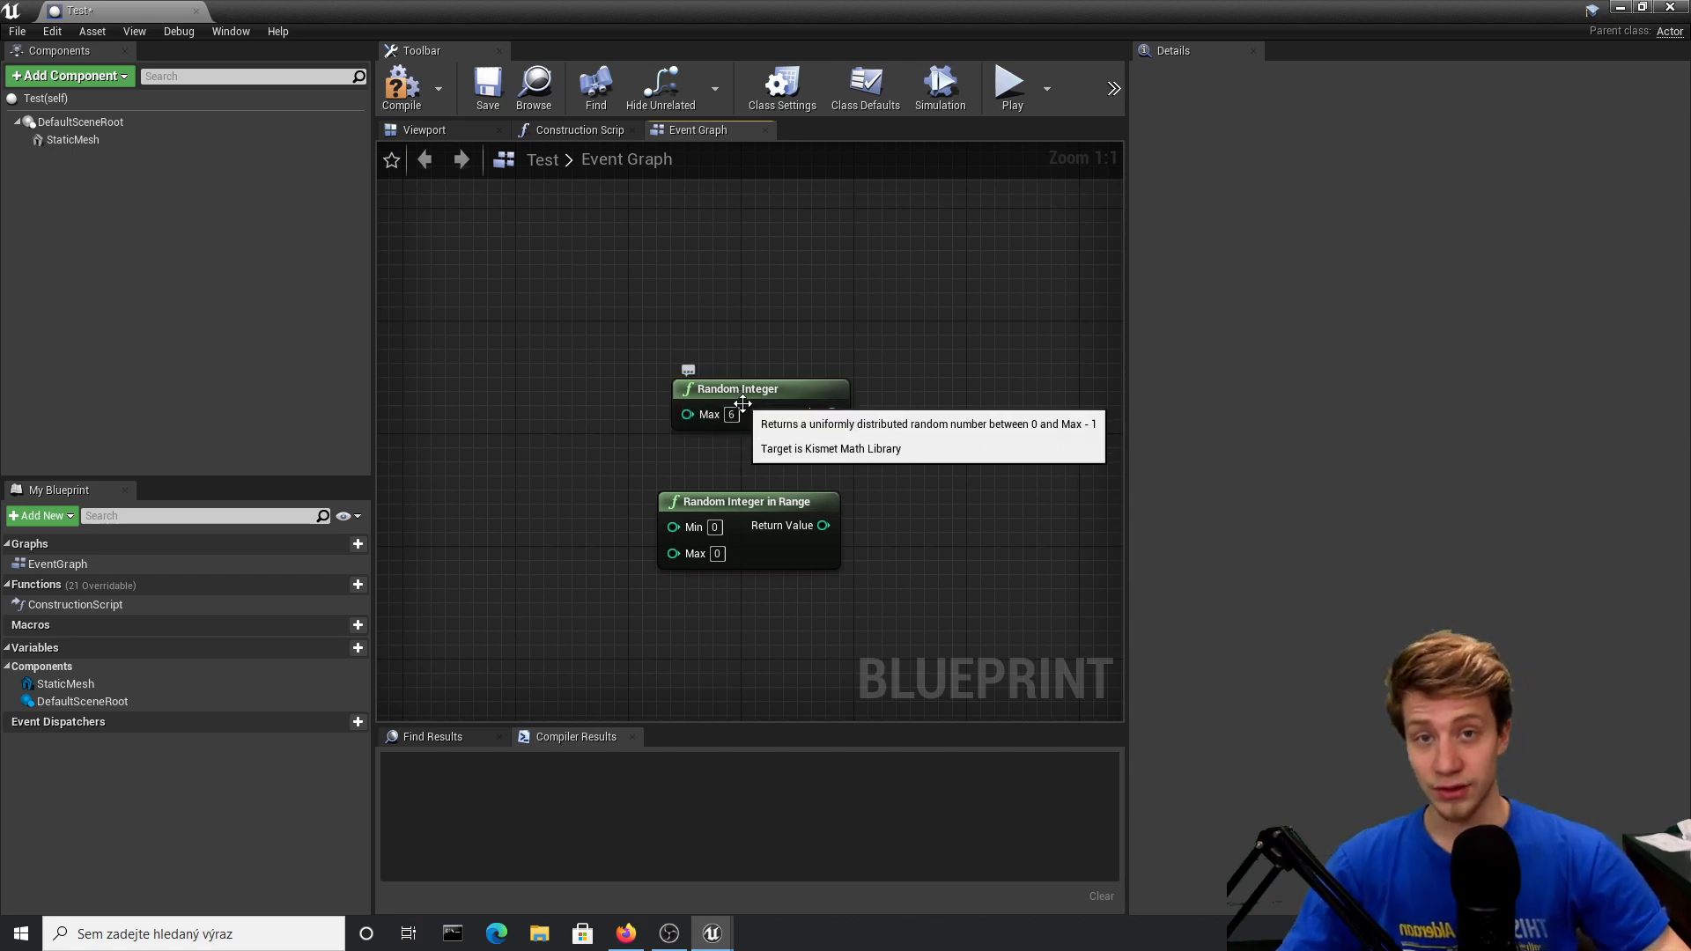
mouse_move(785, 501)
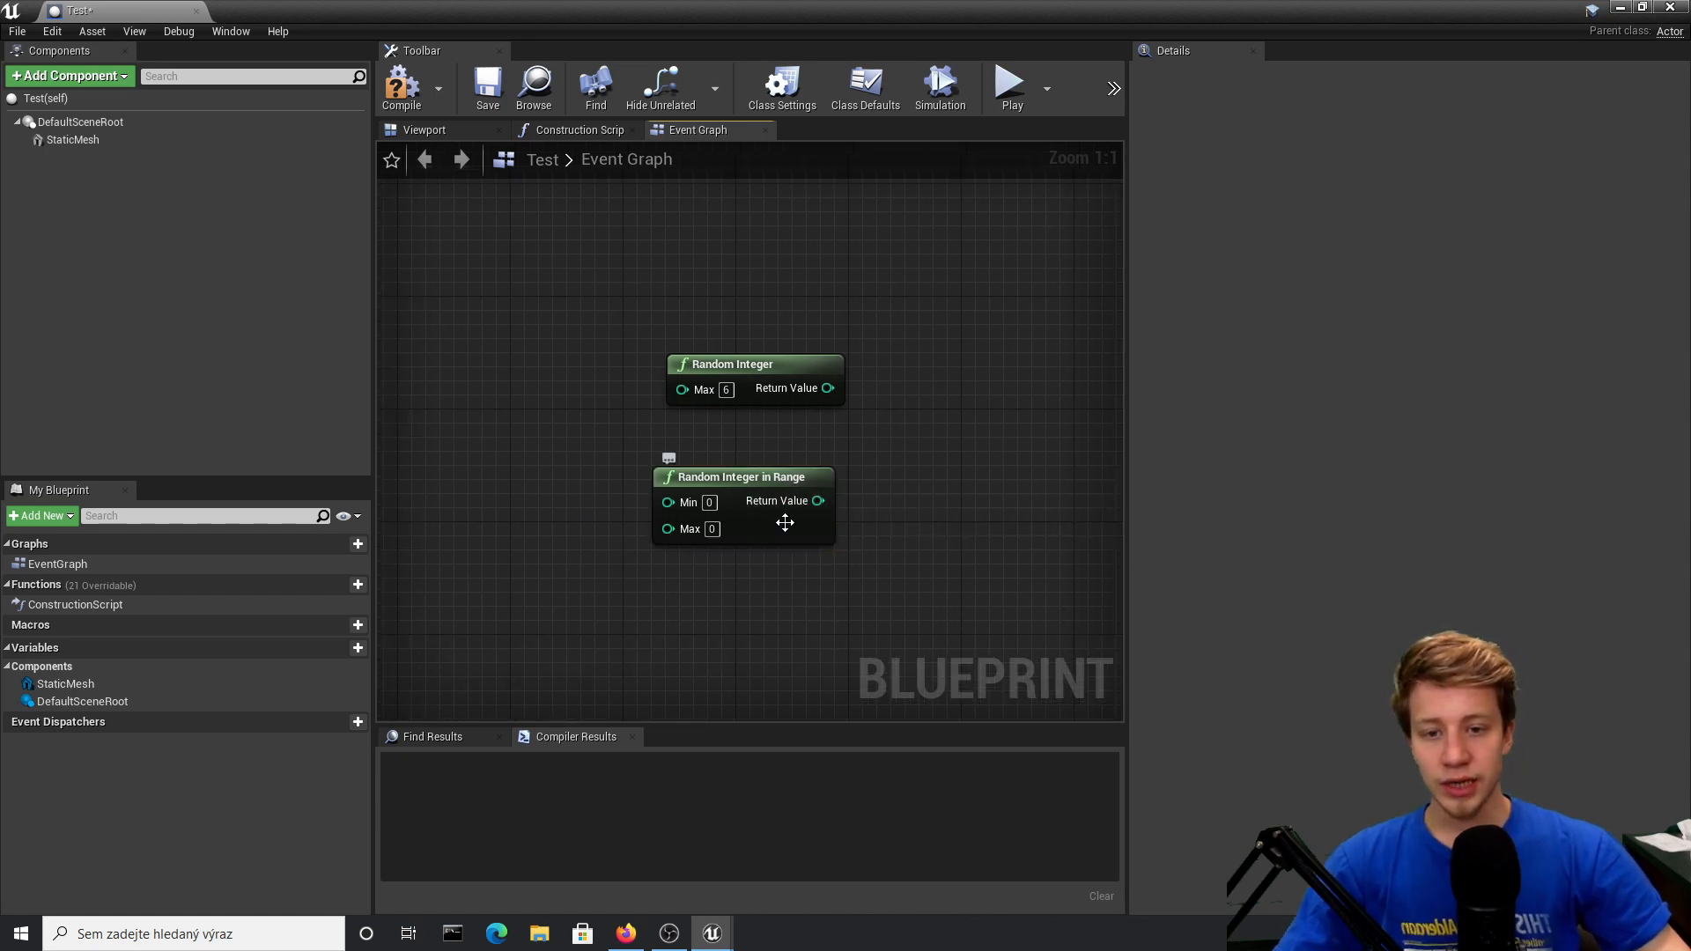
scroll("down", 3)
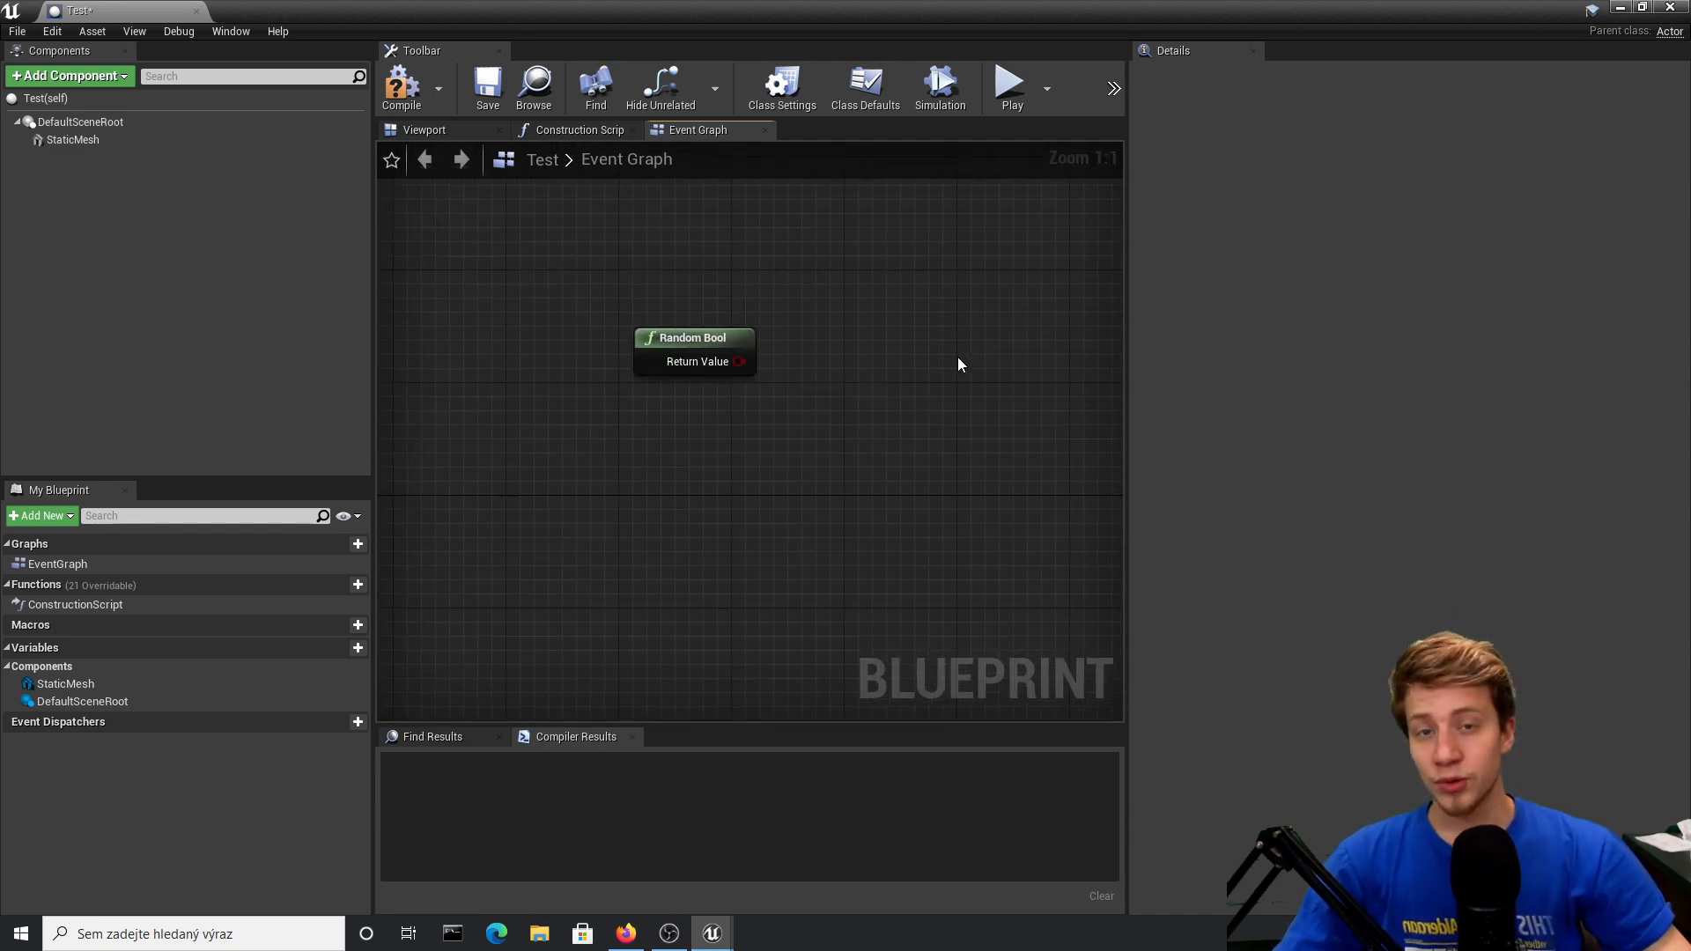
Step: Add Event BeginPlay feeding a Branch whose Condition comes from the Random Bool node
left_click_drag(693, 337, 687, 429)
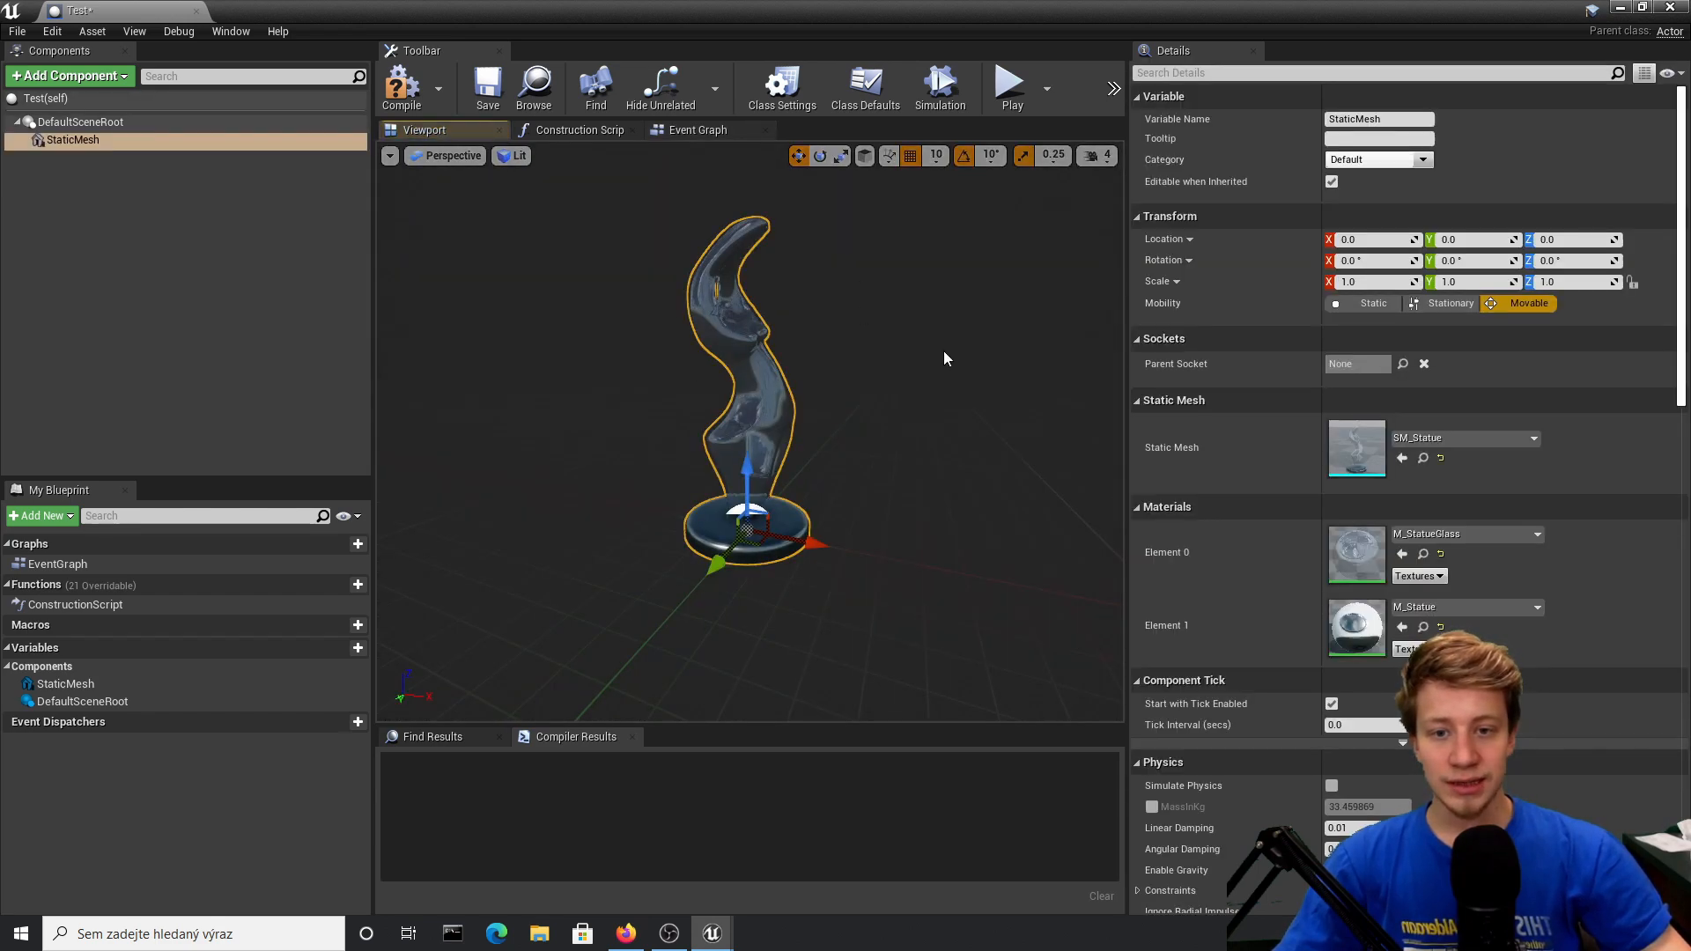
left_click(696, 130)
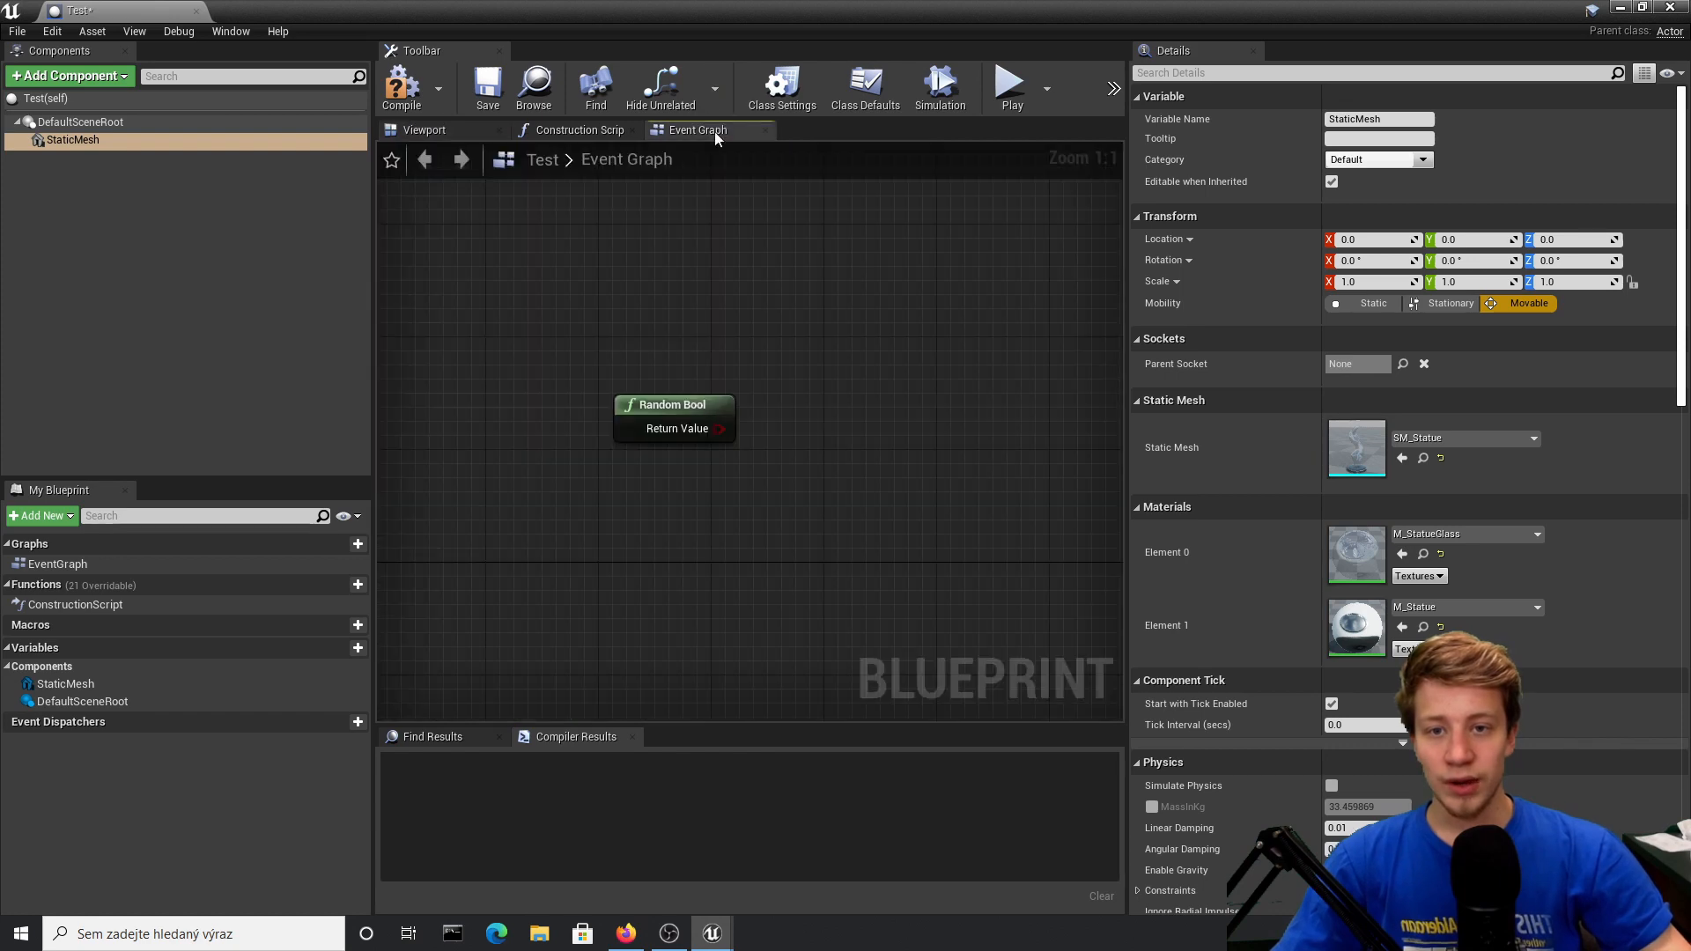
right_click(739, 313)
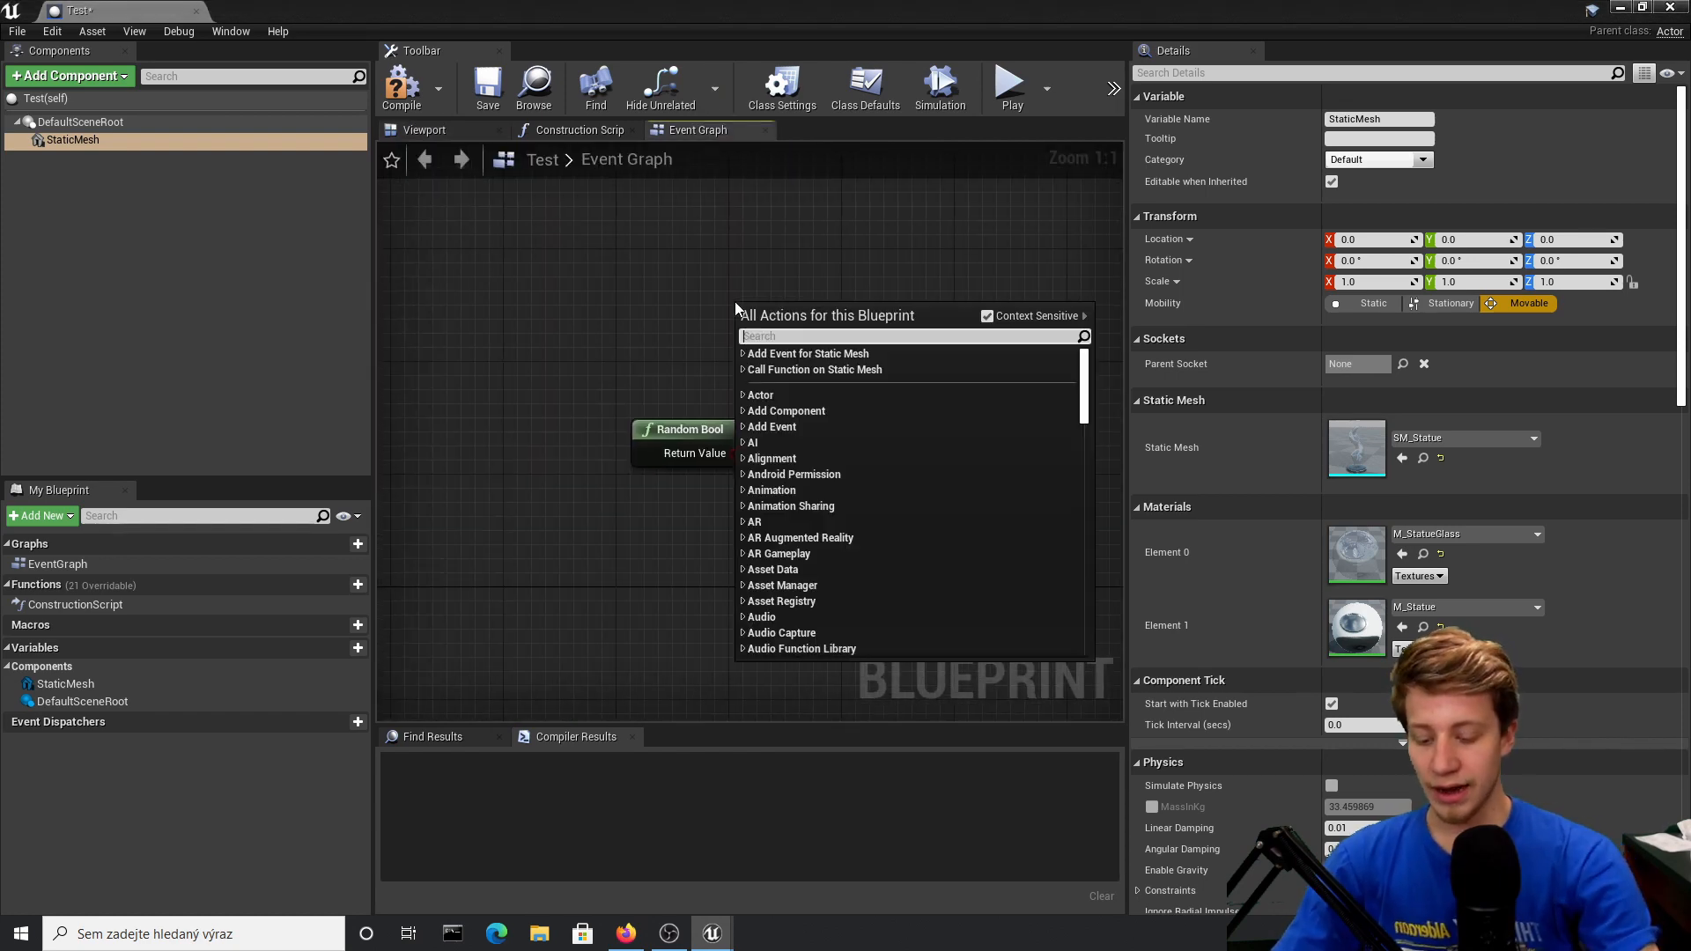
type("event be")
type("bran")
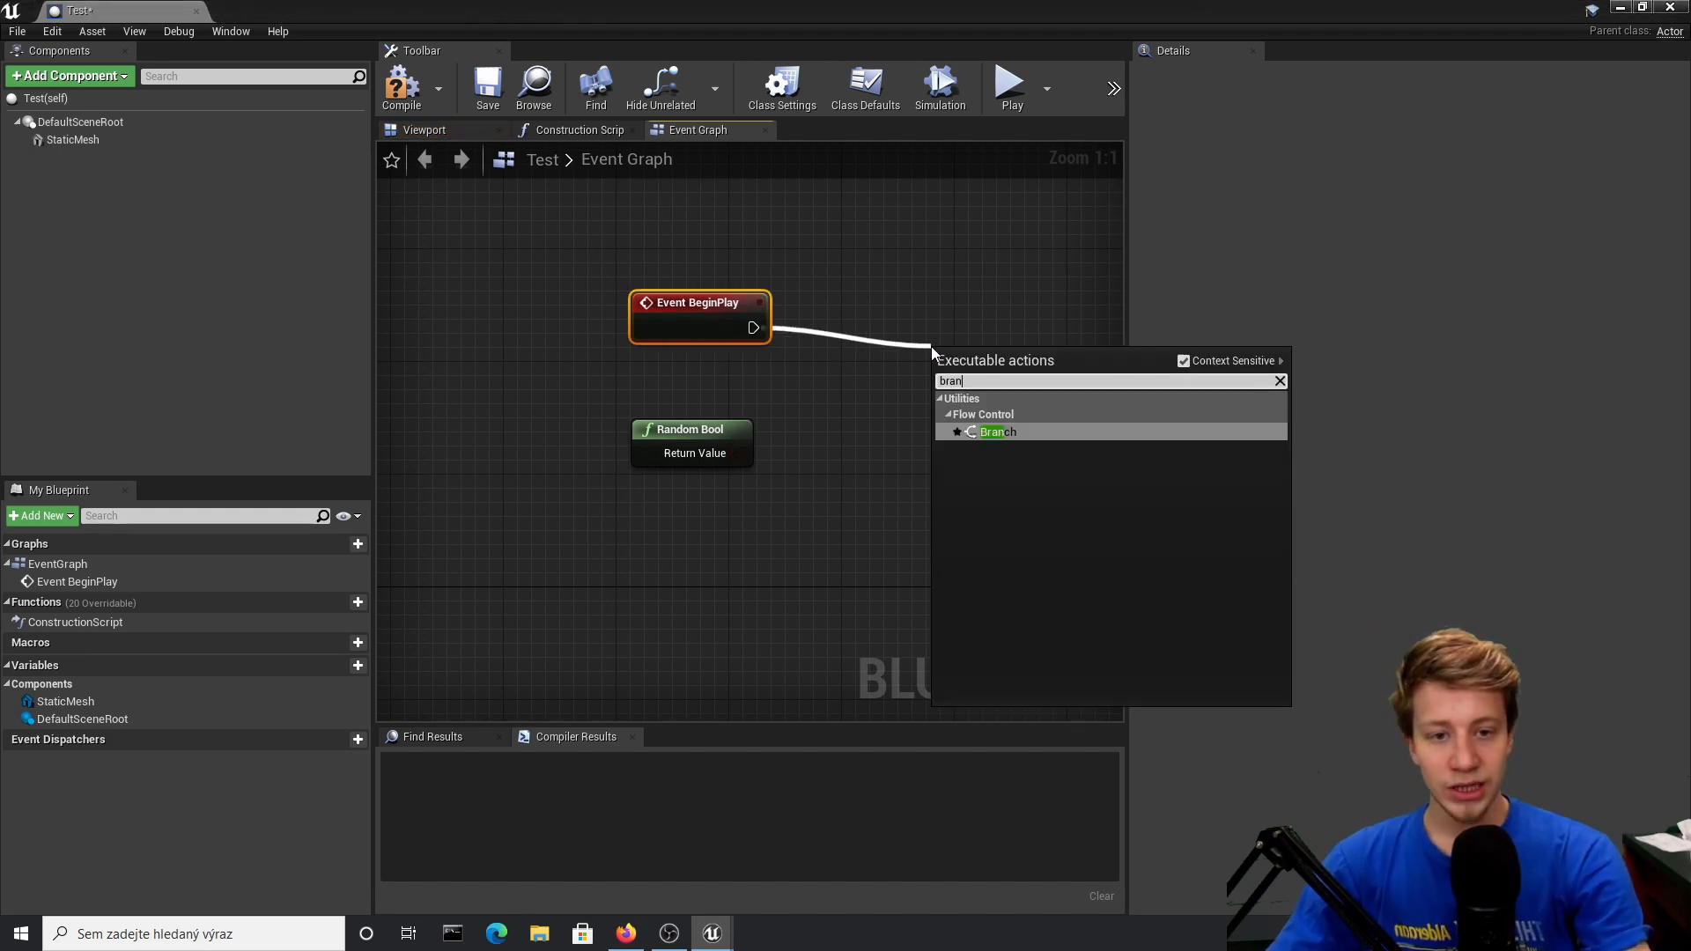
left_click(995, 431)
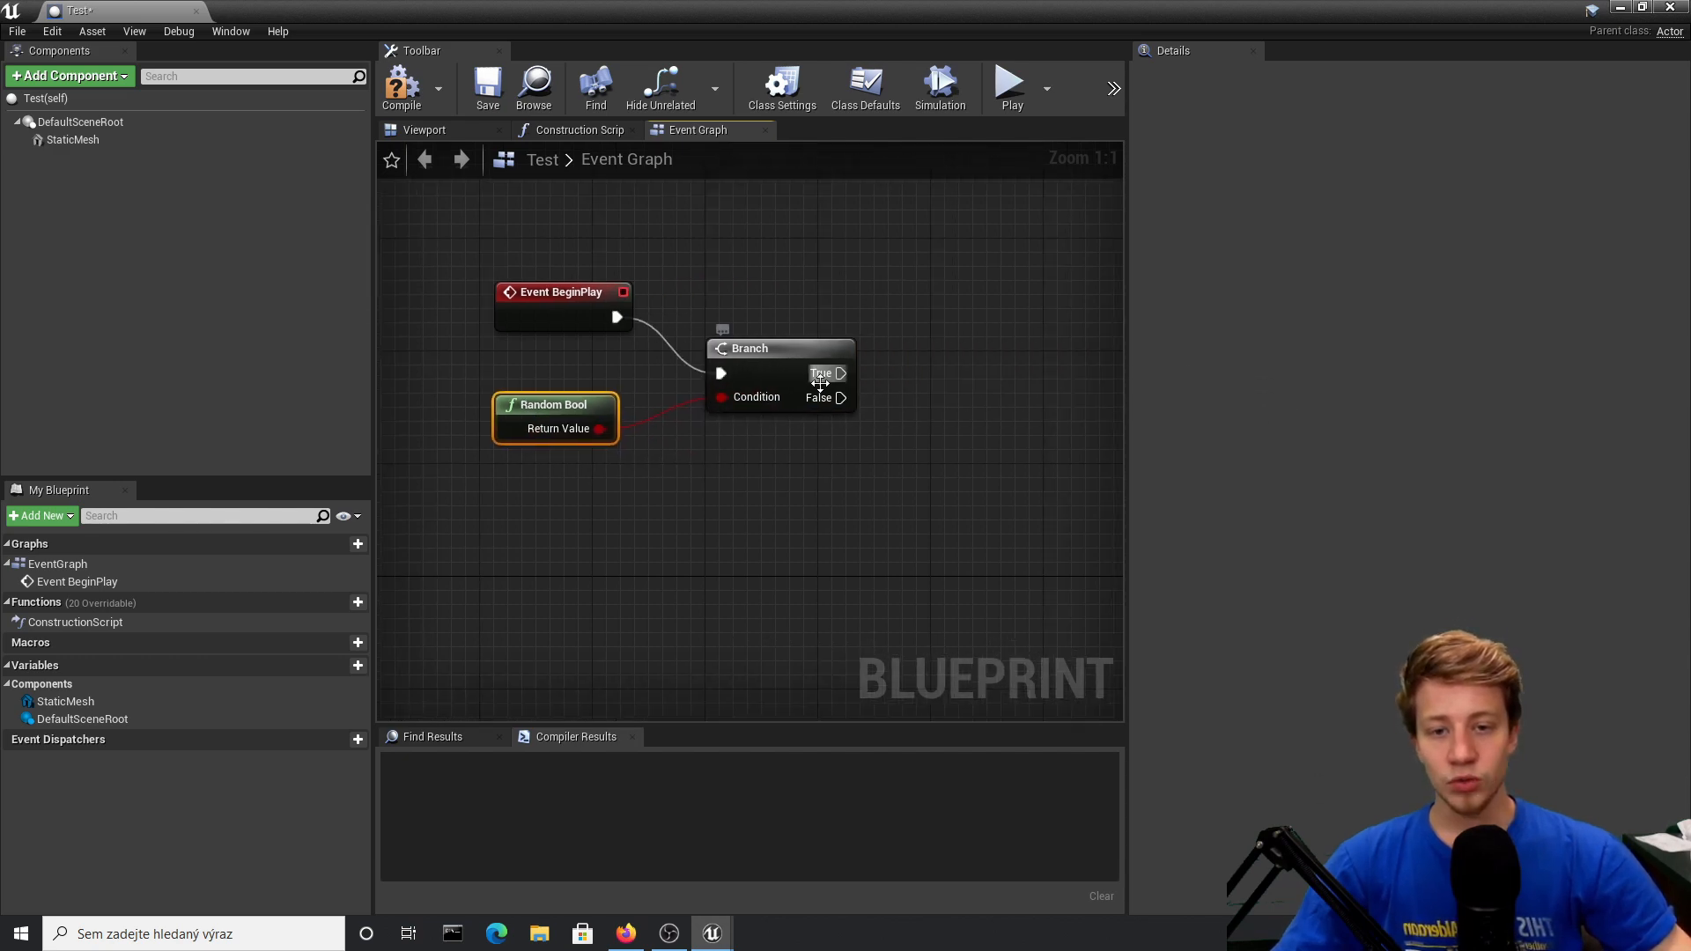
mouse_move(846, 374)
type("s")
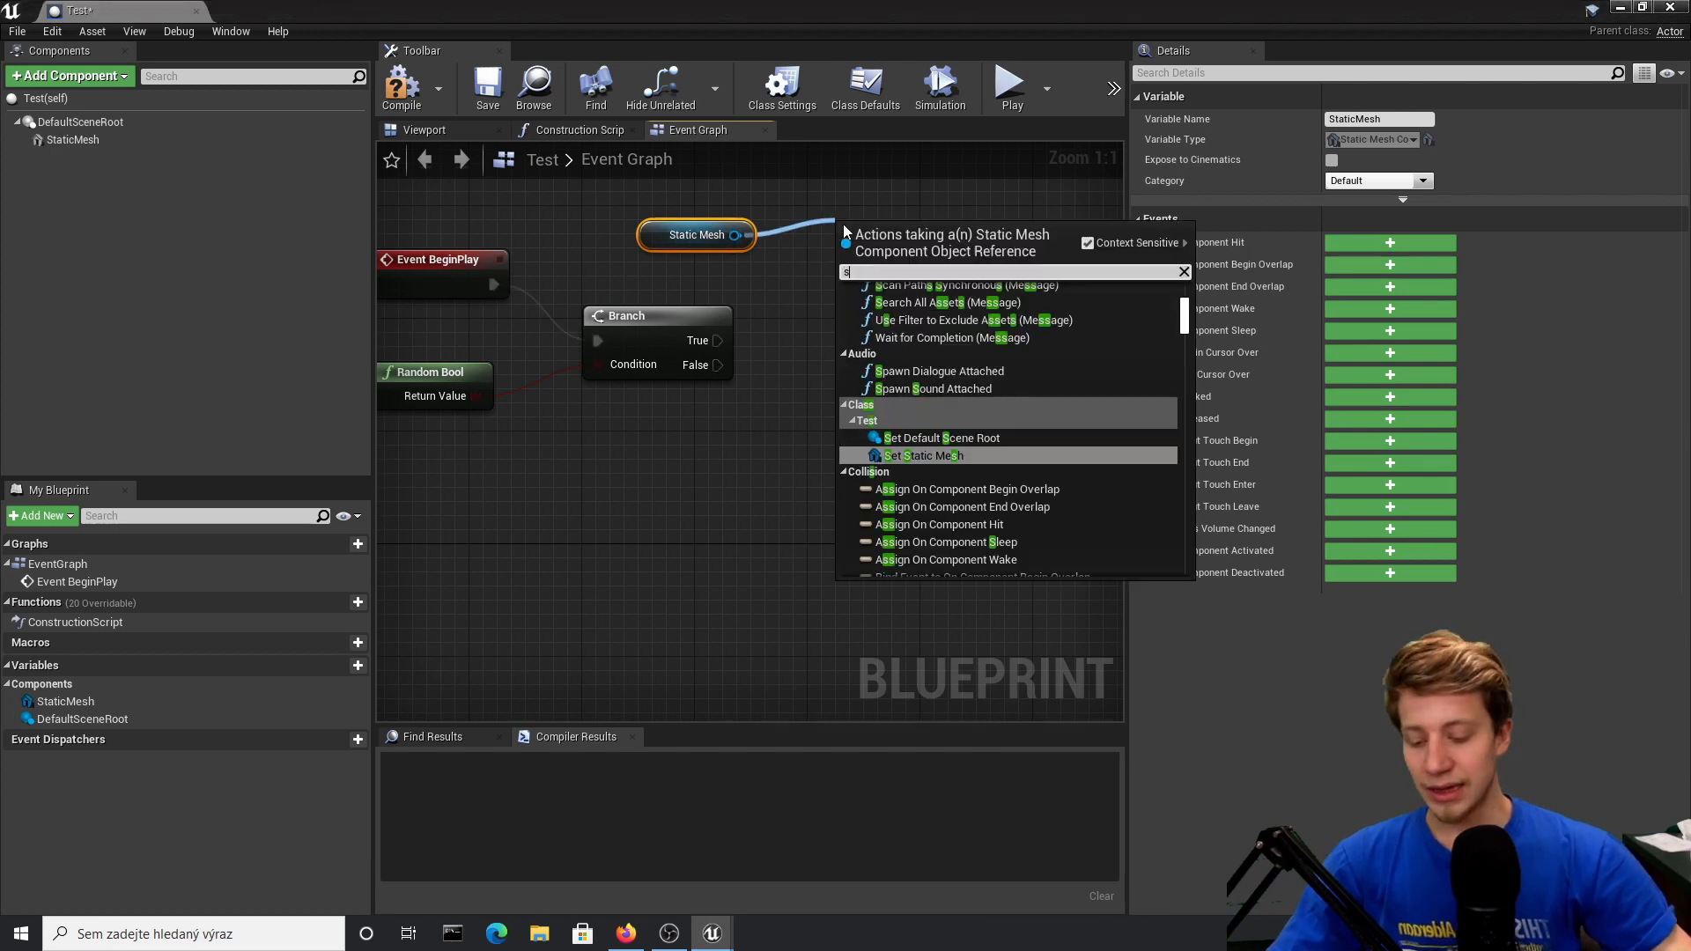
type("et")
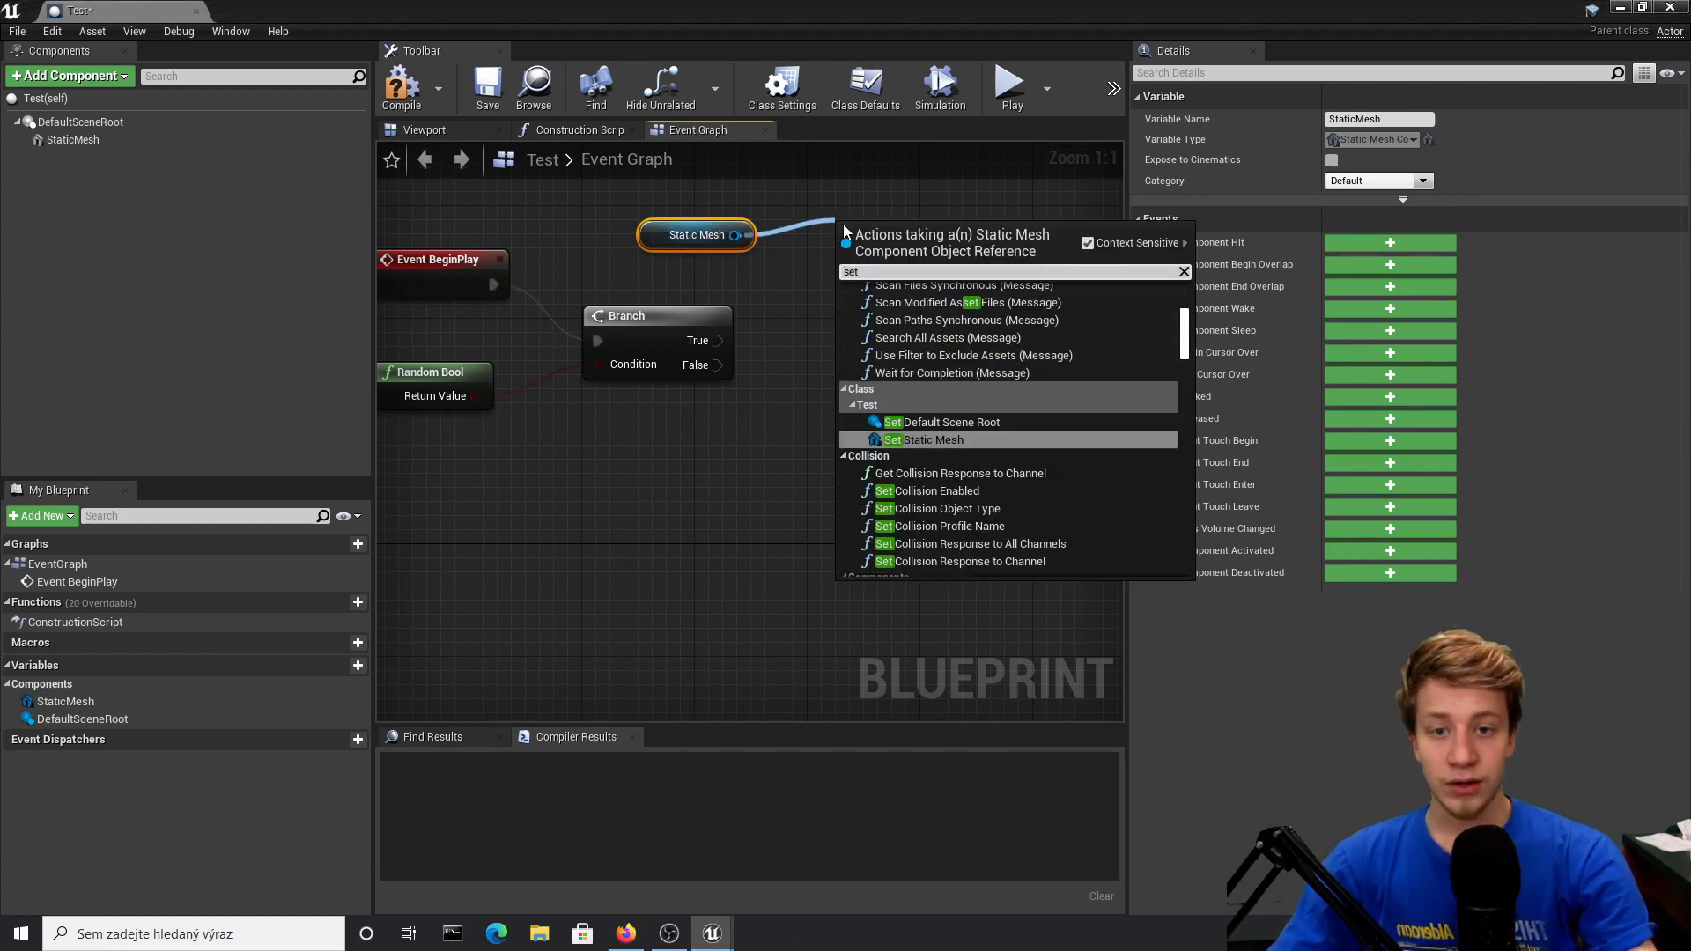
left_click(424, 129)
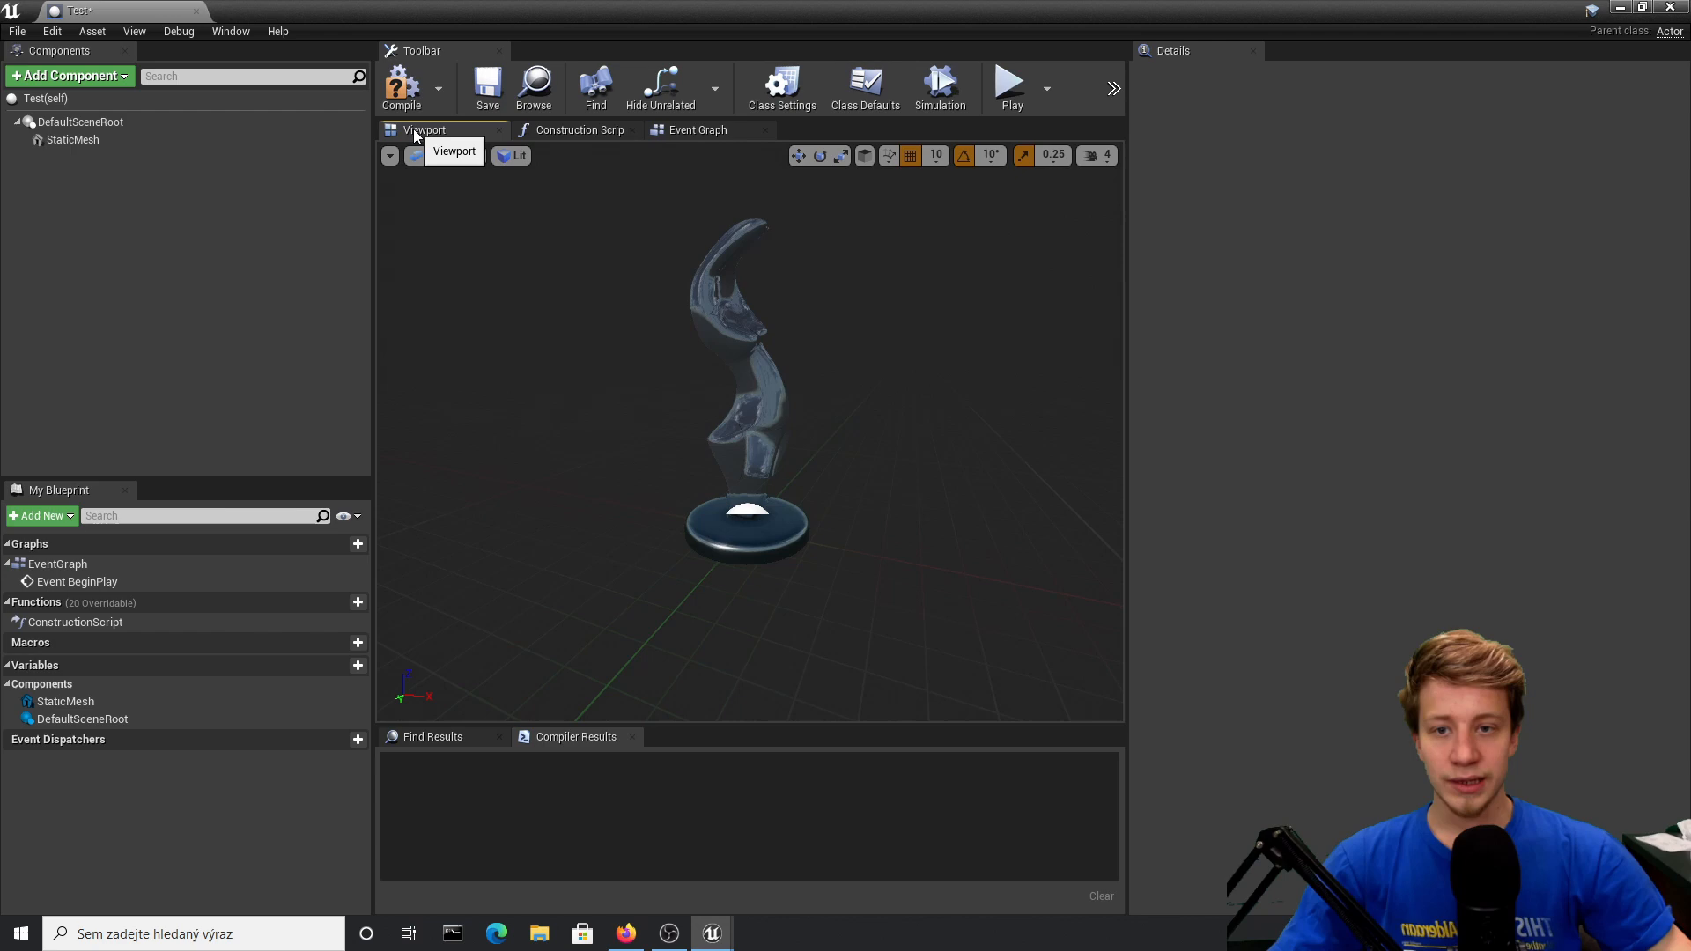
Step: Set Static Mesh material to Green on True and Blue on False, then compile
left_click(73, 140)
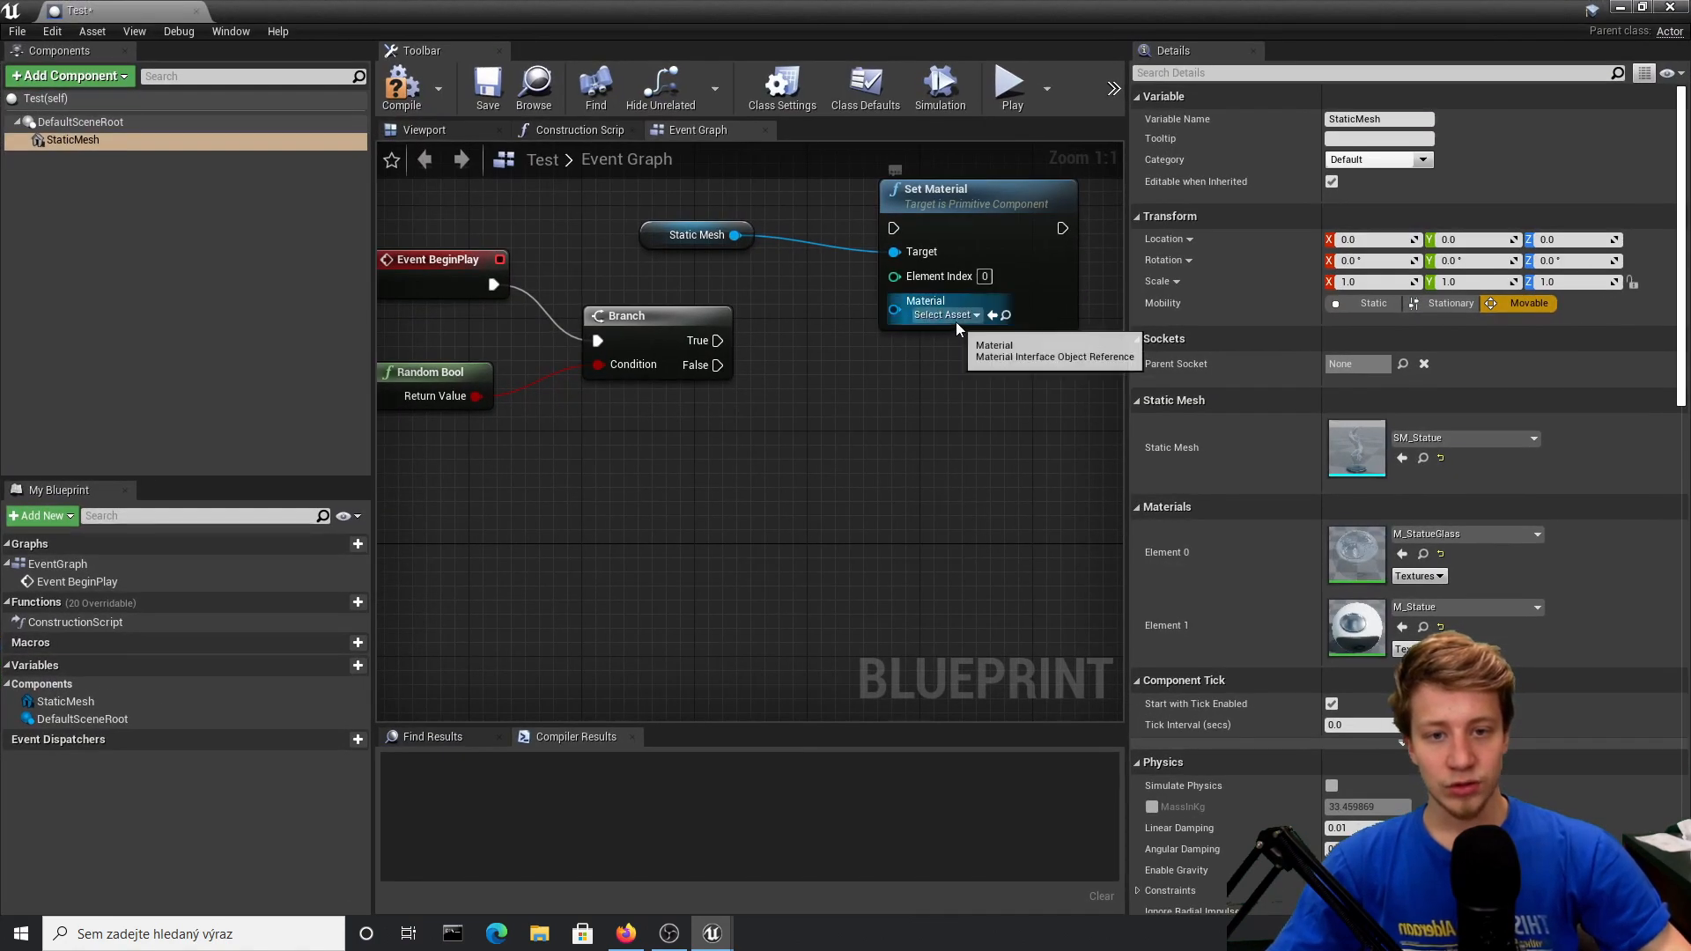
left_click(943, 315)
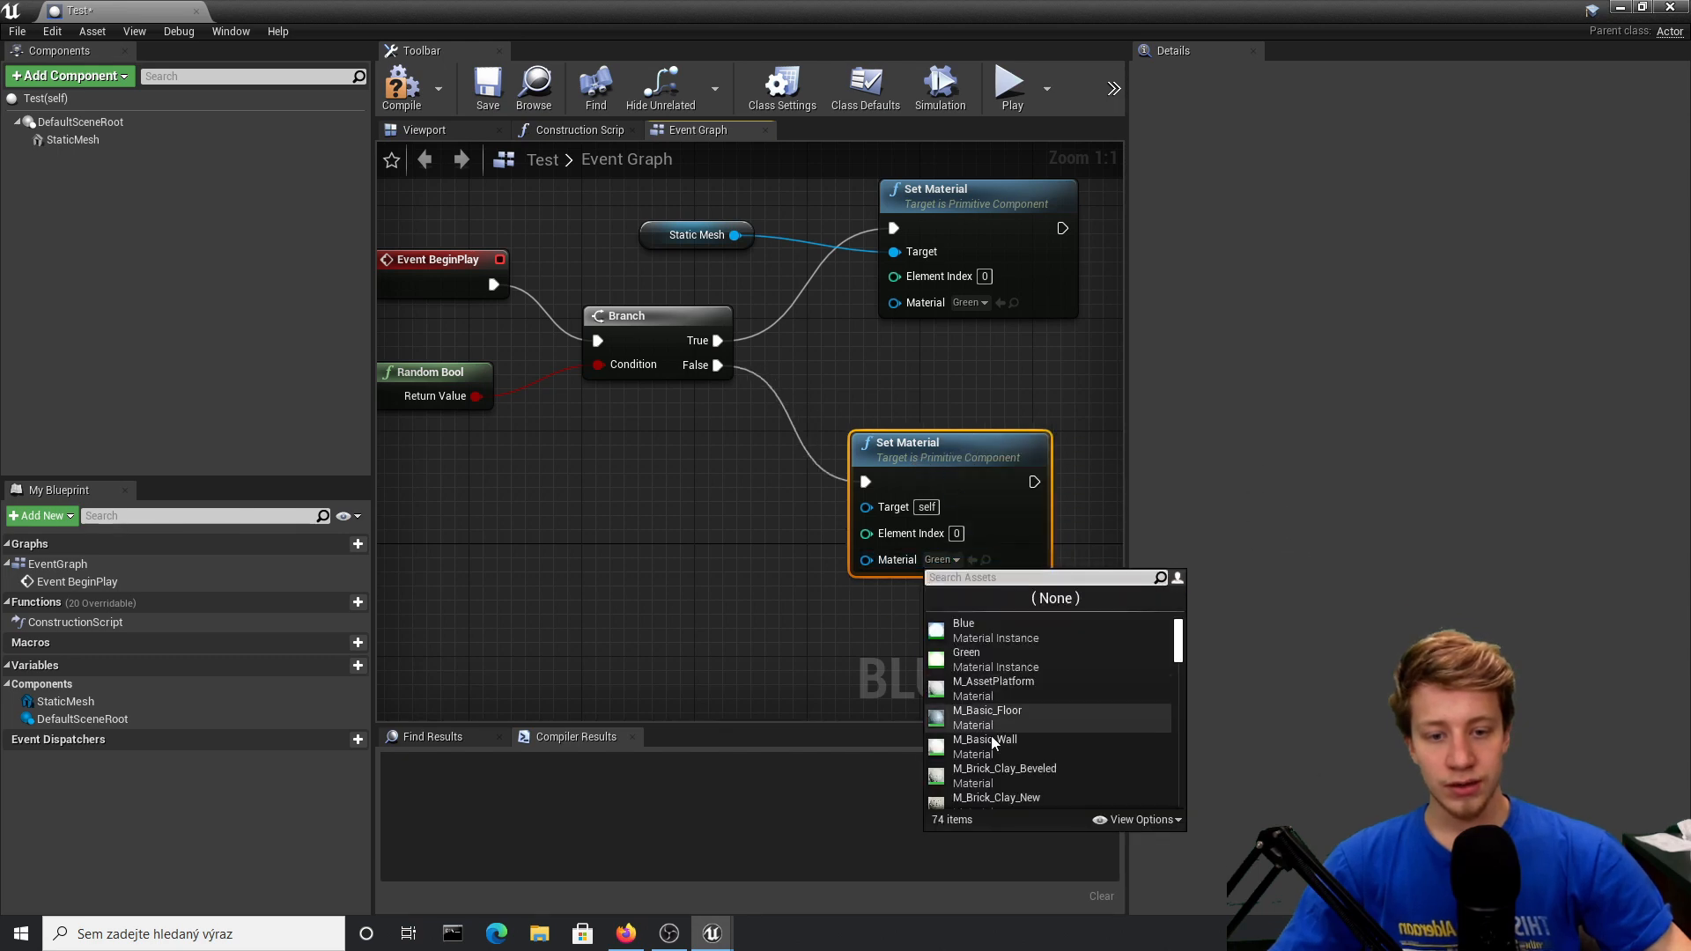
left_click(963, 622)
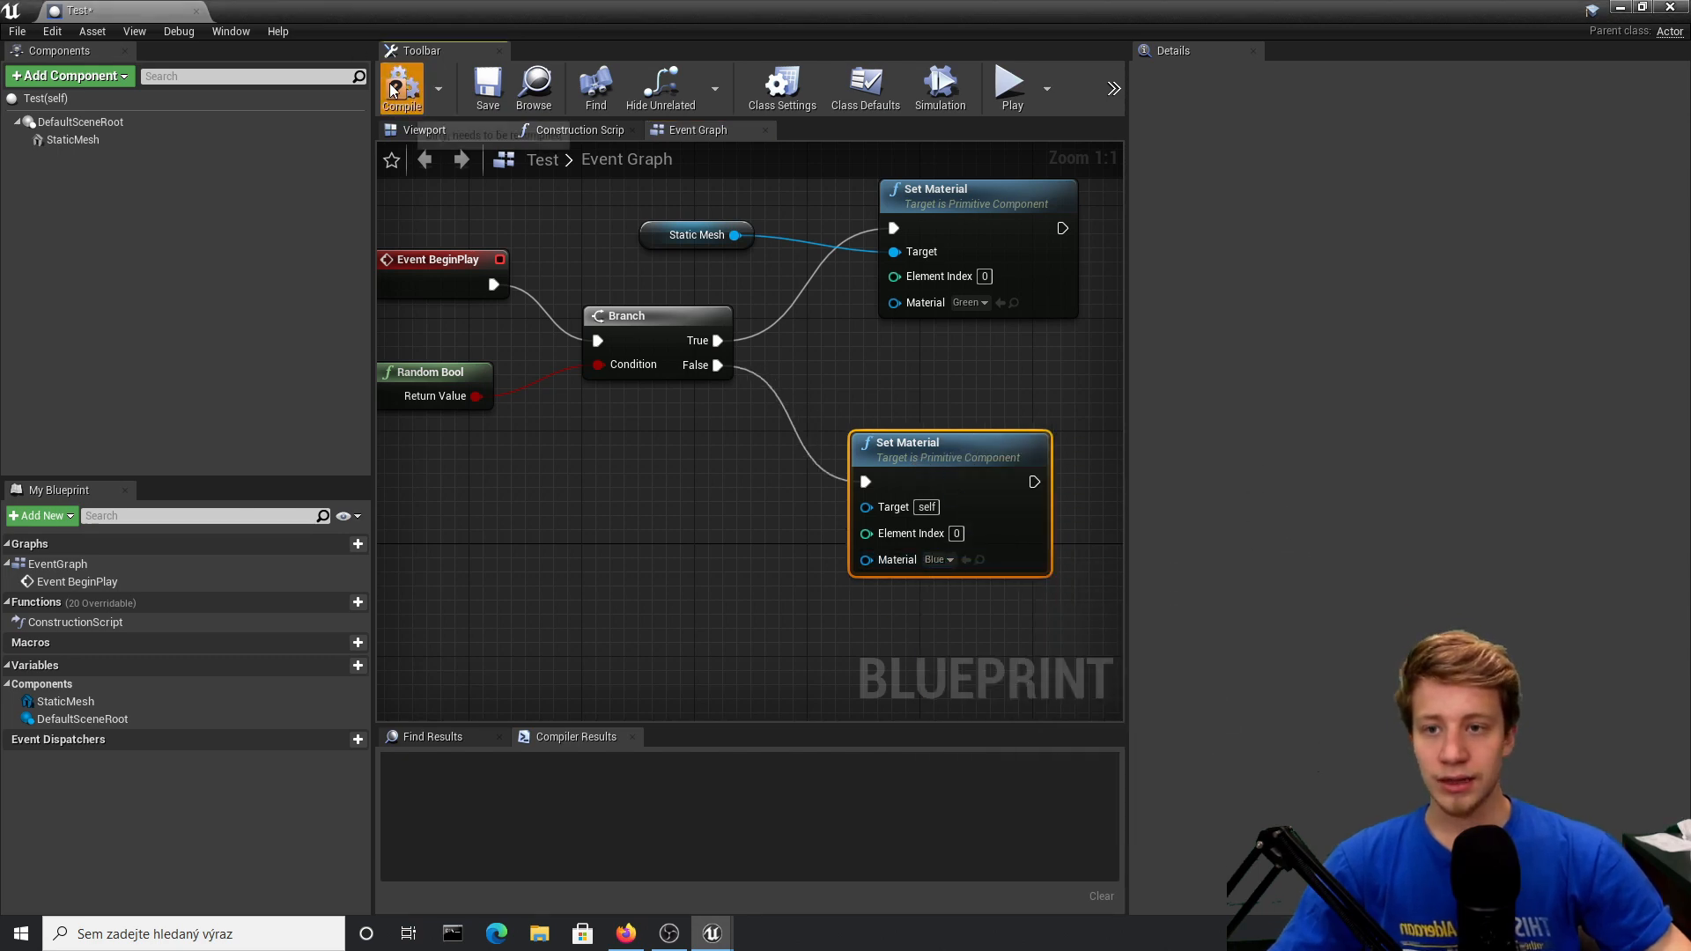
left_click(402, 87)
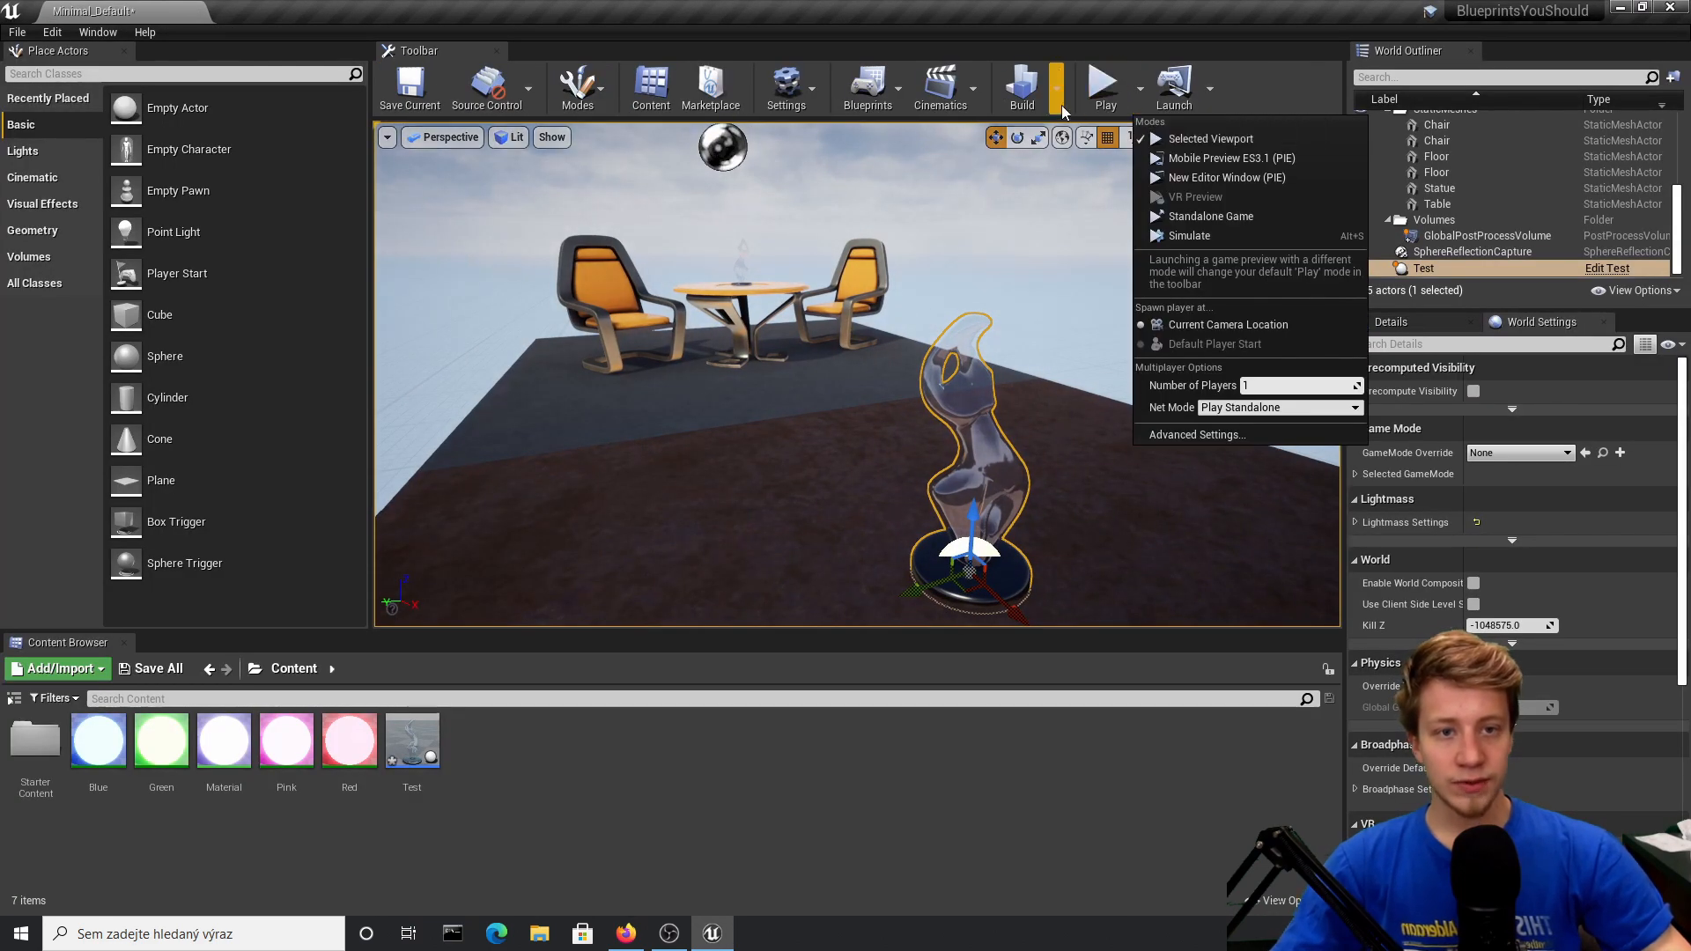
mouse_move(1187, 236)
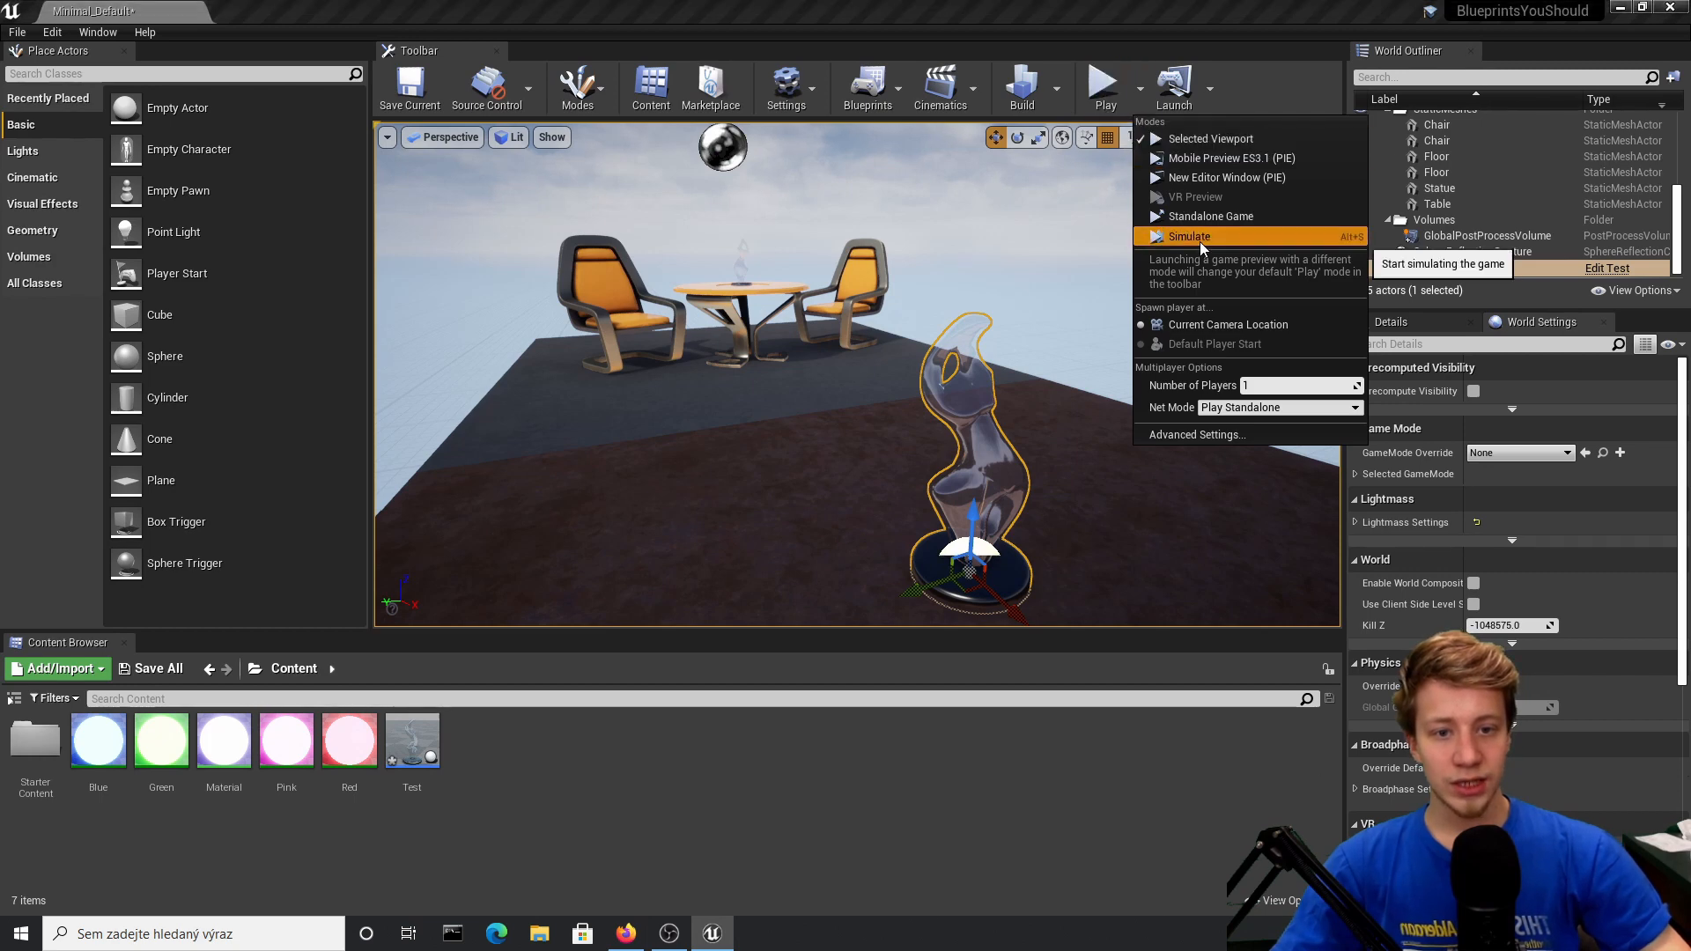
Step: Simulate the level with the duplicated Test statues to check their random materials
left_click(1187, 236)
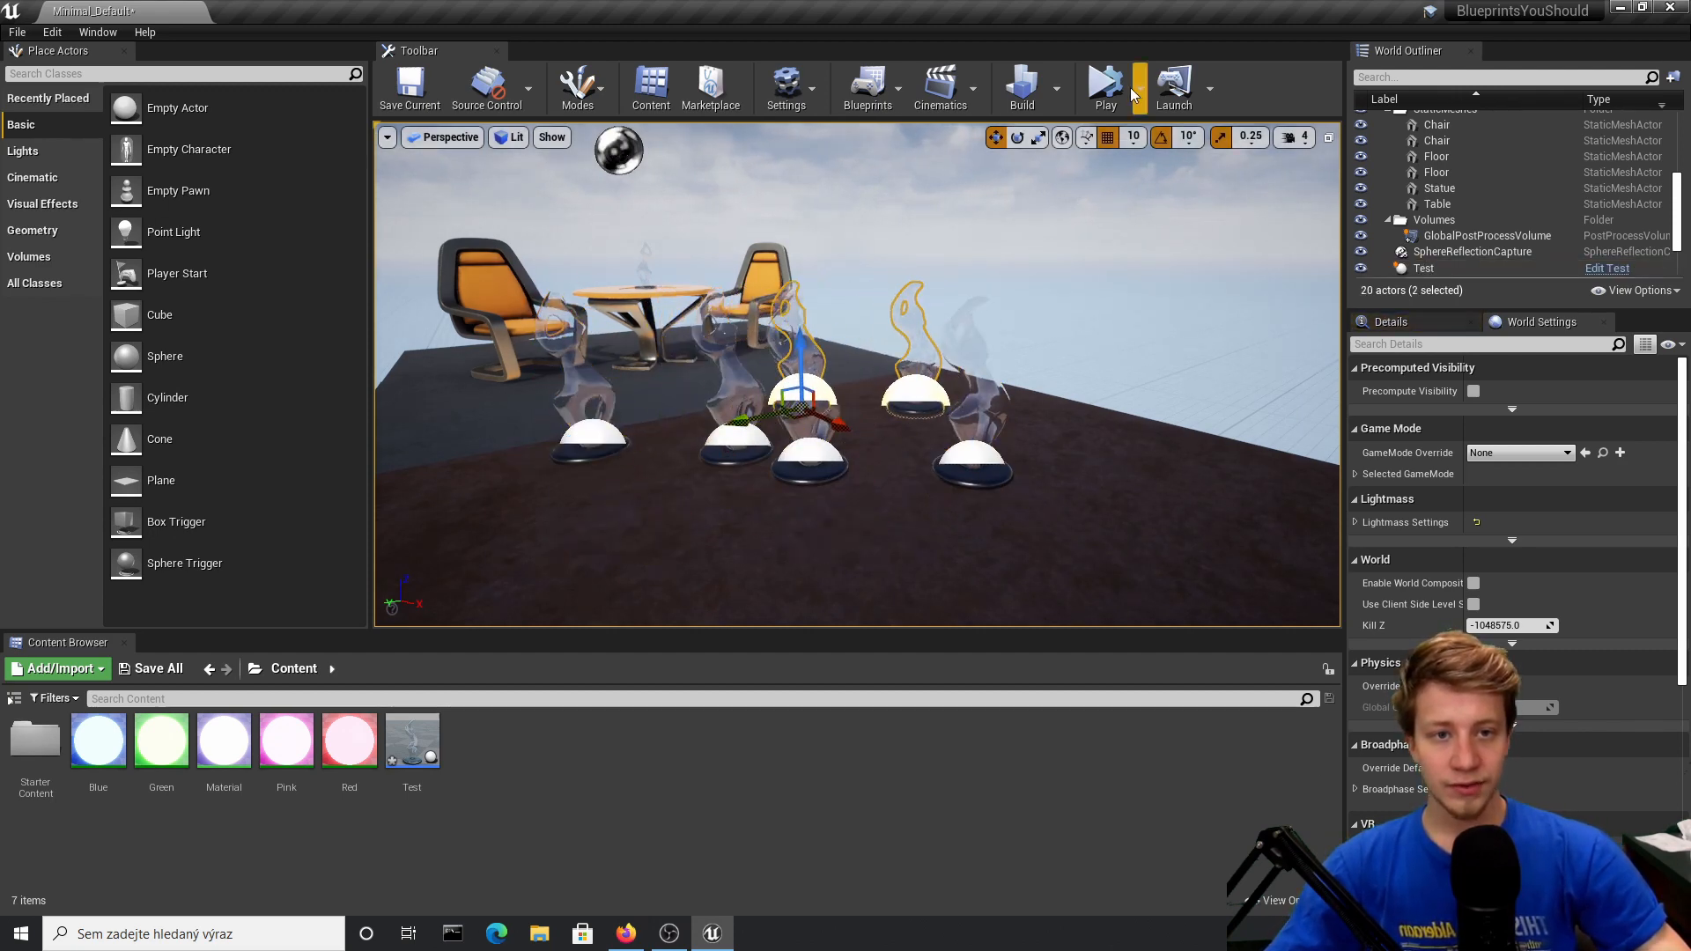
left_click(1105, 87)
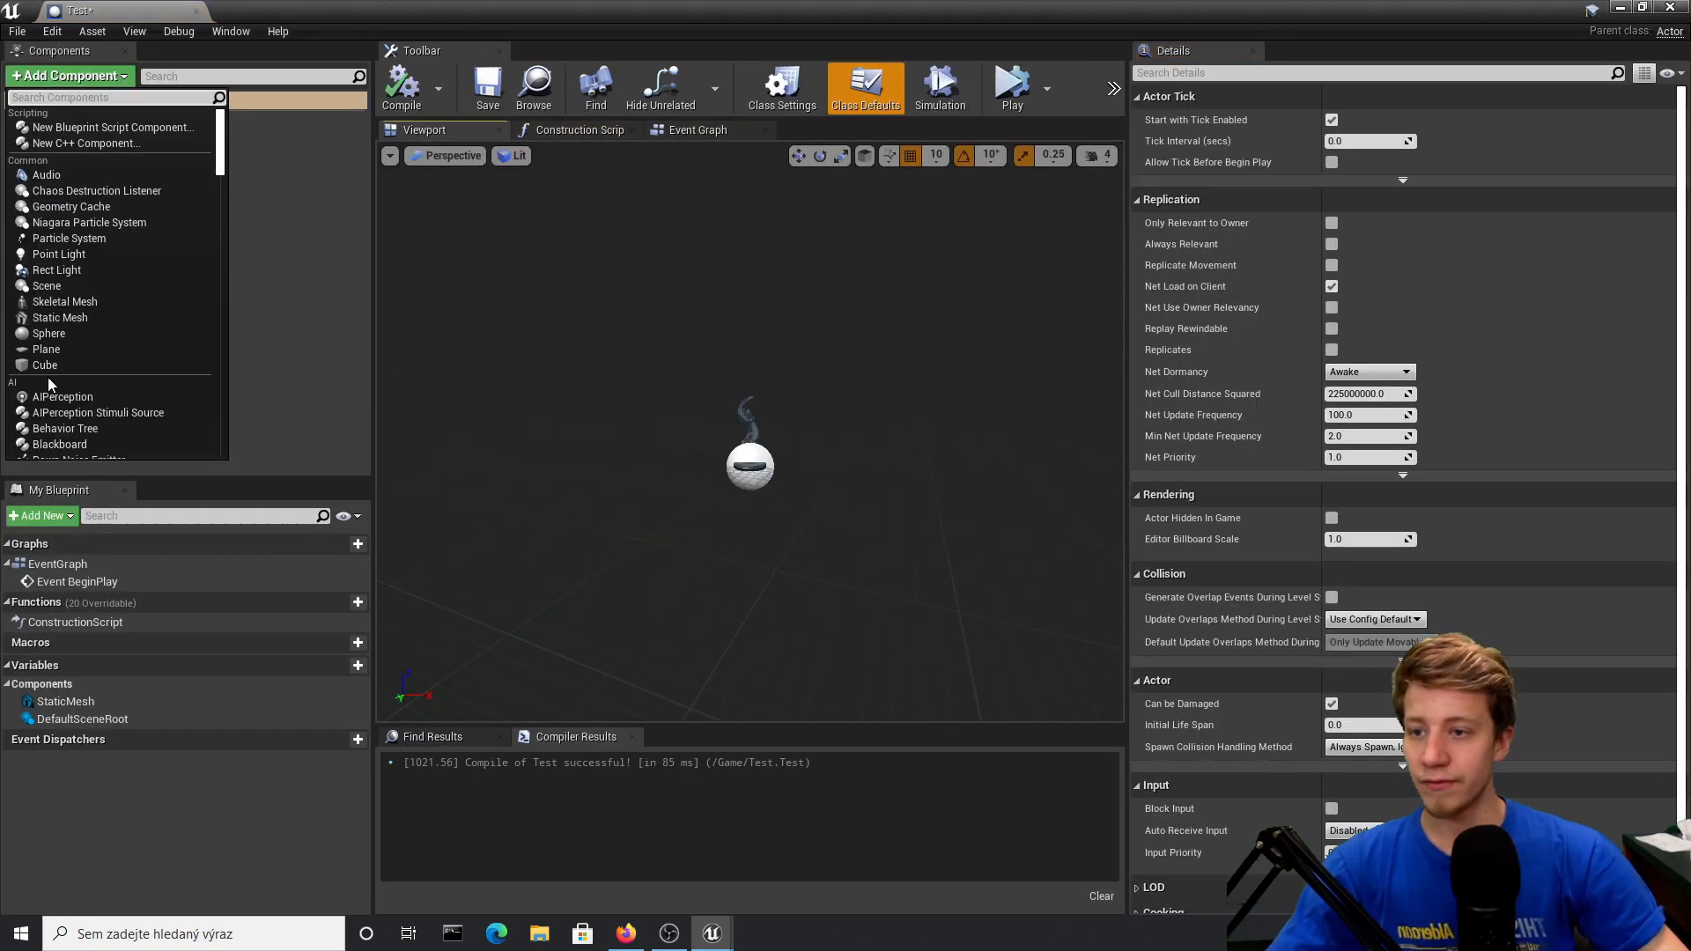
Step: Add a Cube and set SetRelativeLocation to (0,130,50) on True and (0,-140,50) on False
left_click(44, 364)
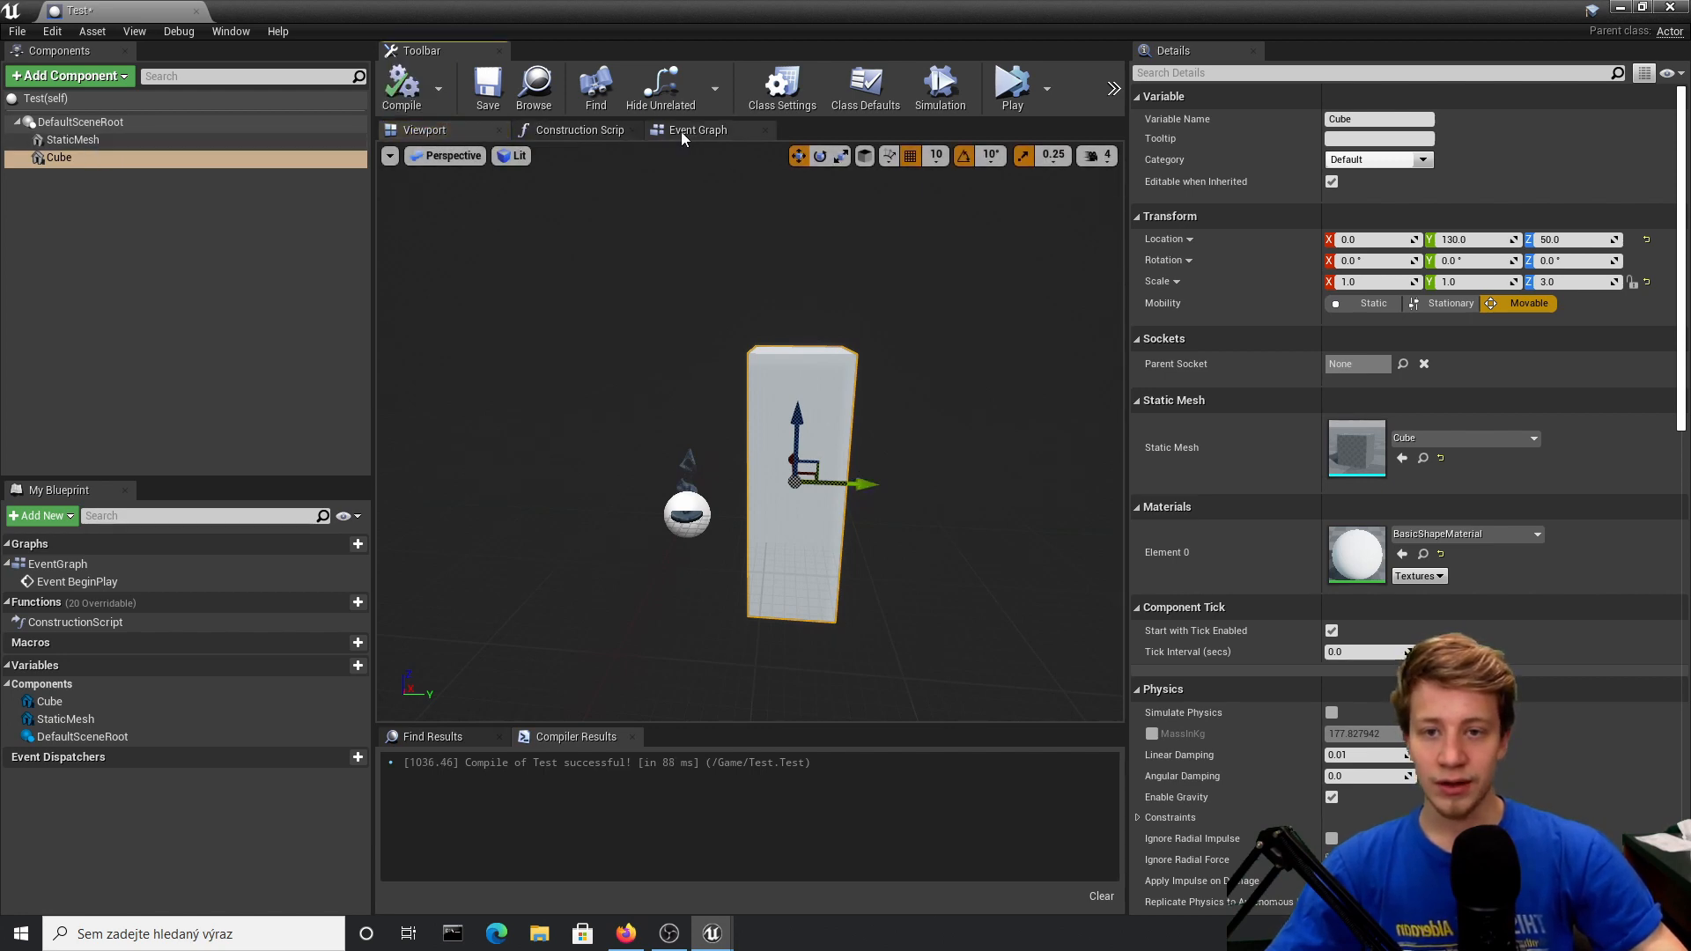
left_click(697, 129)
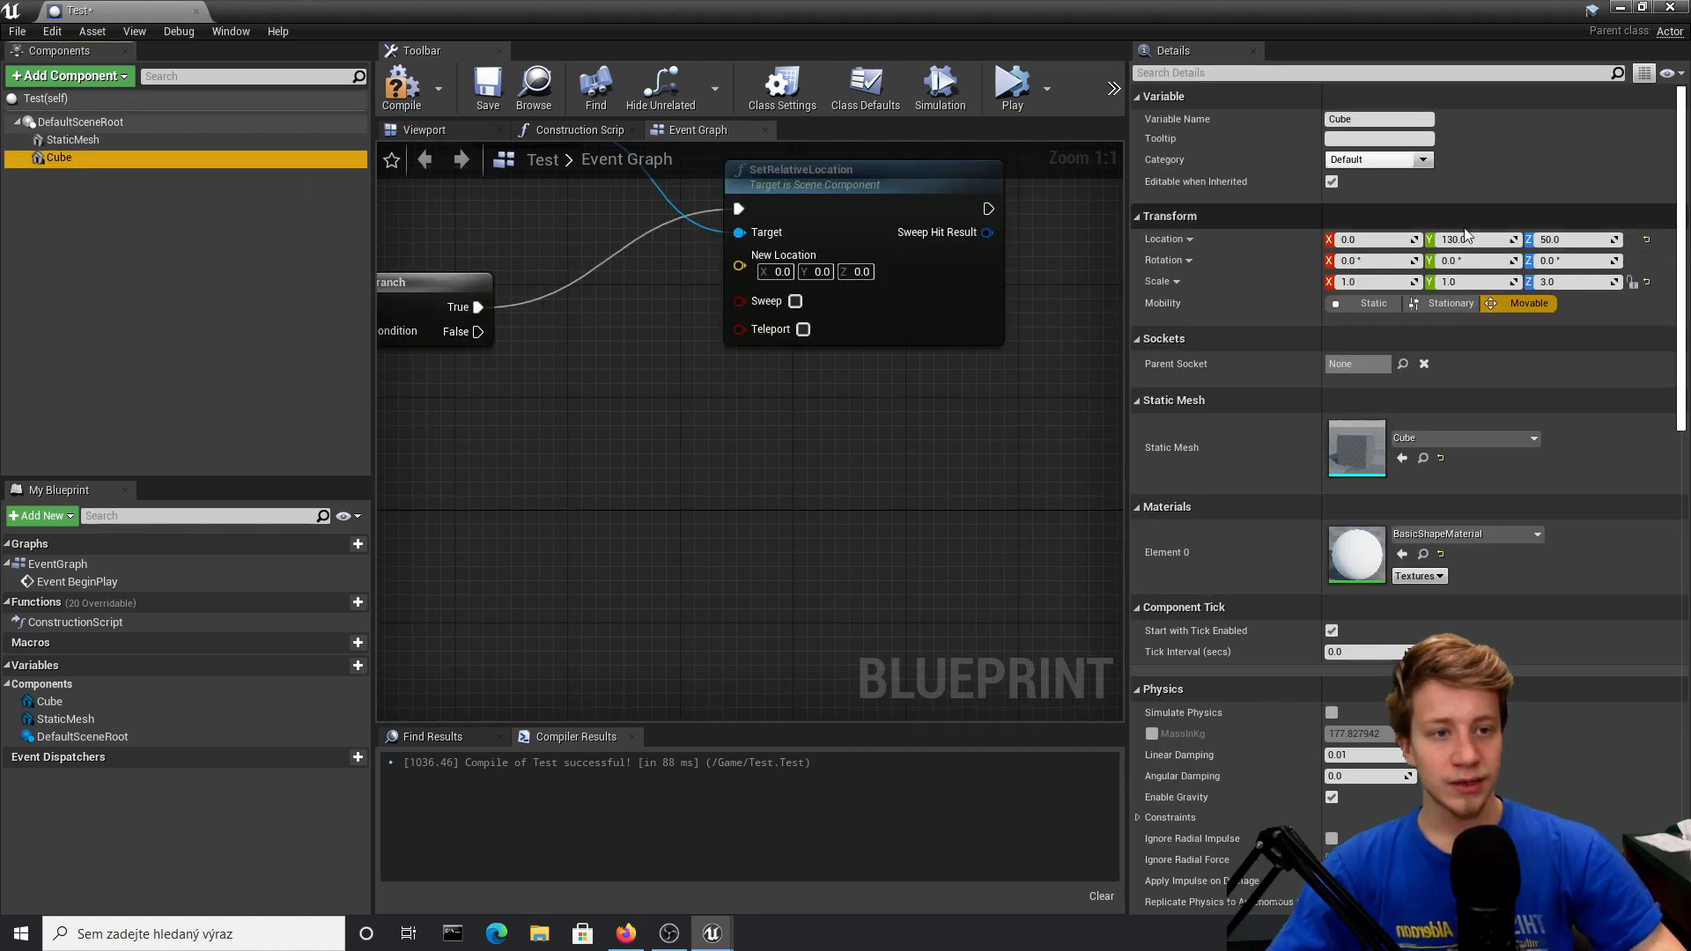
left_click(856, 270)
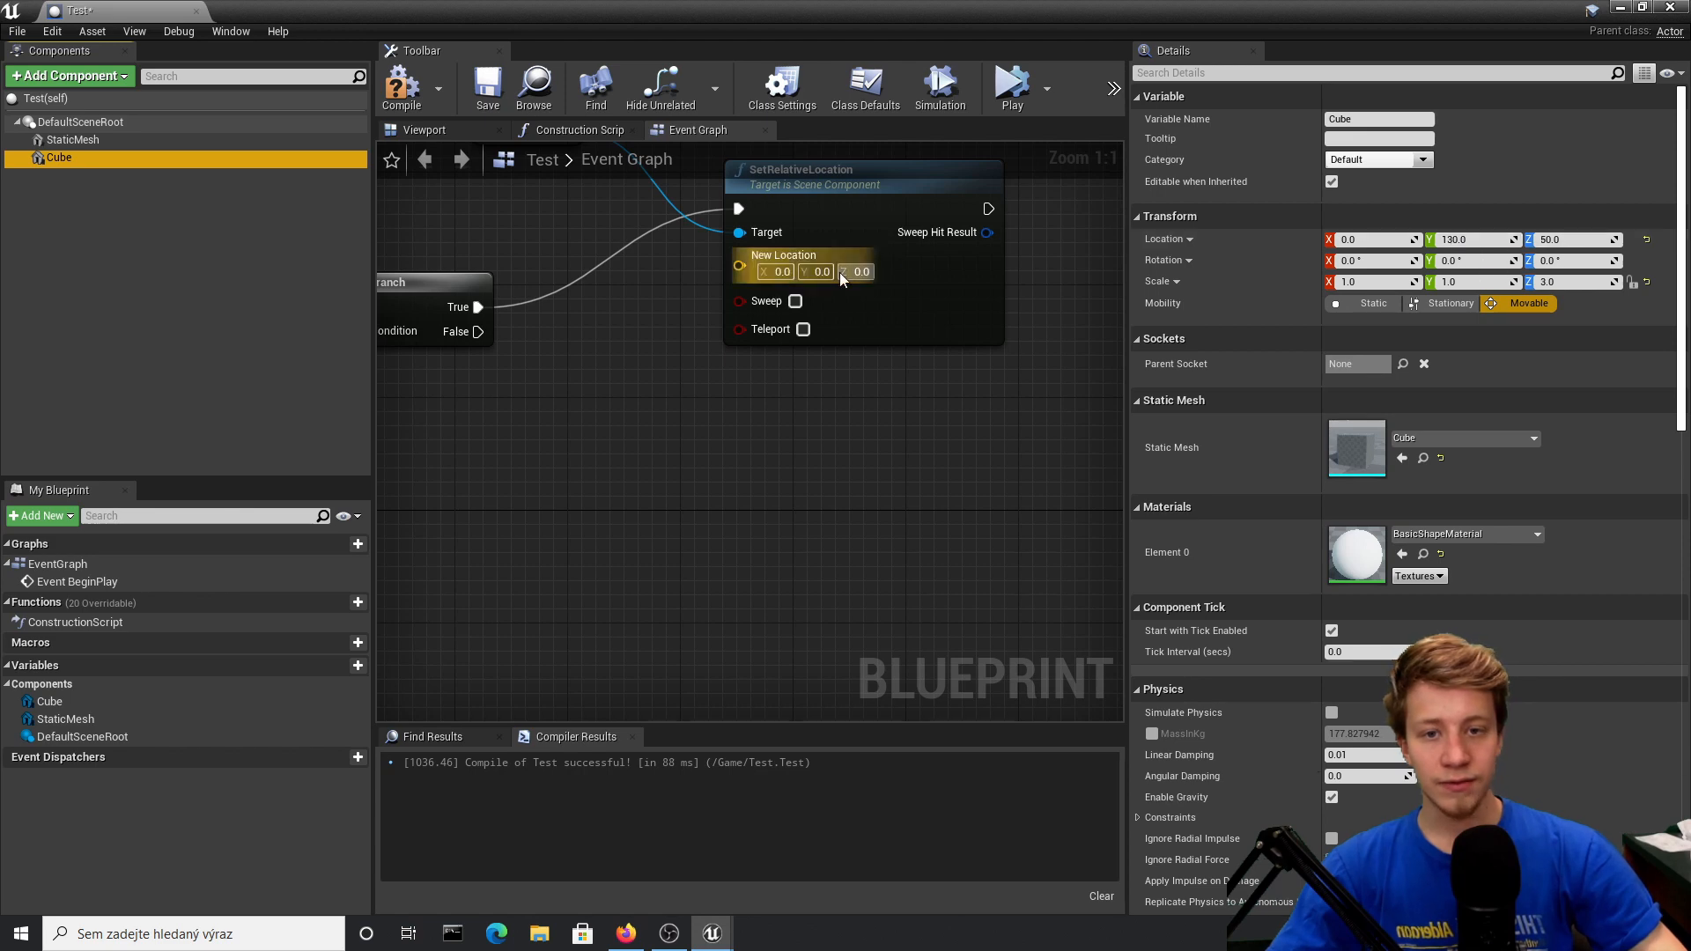
left_click(423, 129)
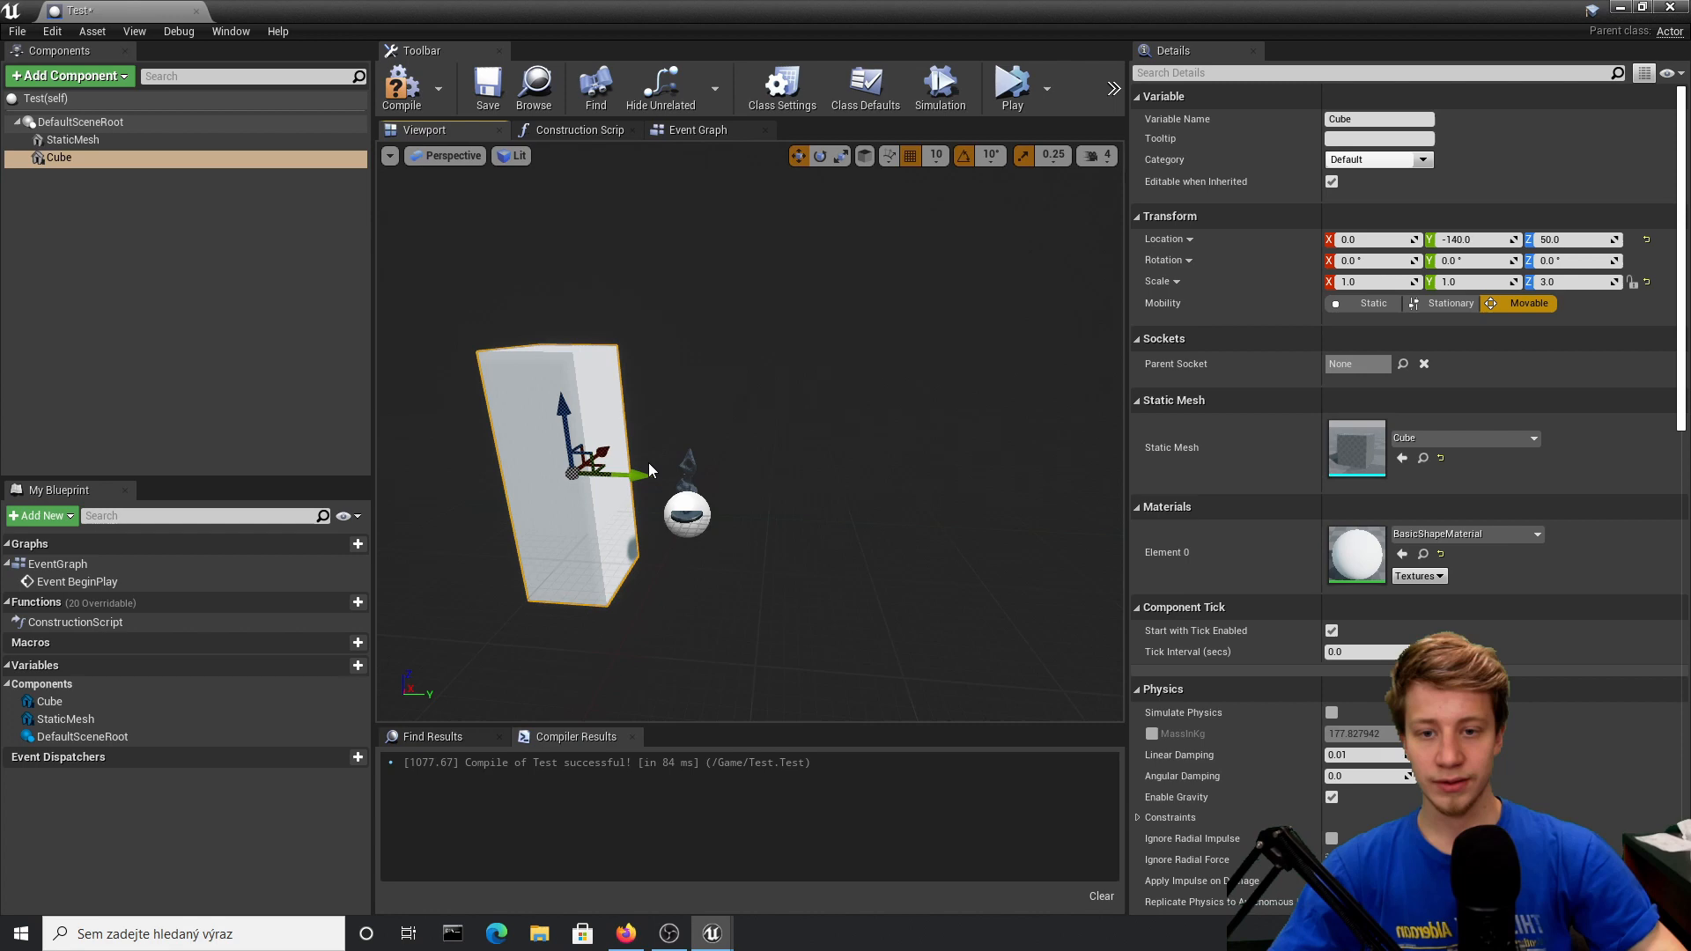
mouse_move(519, 561)
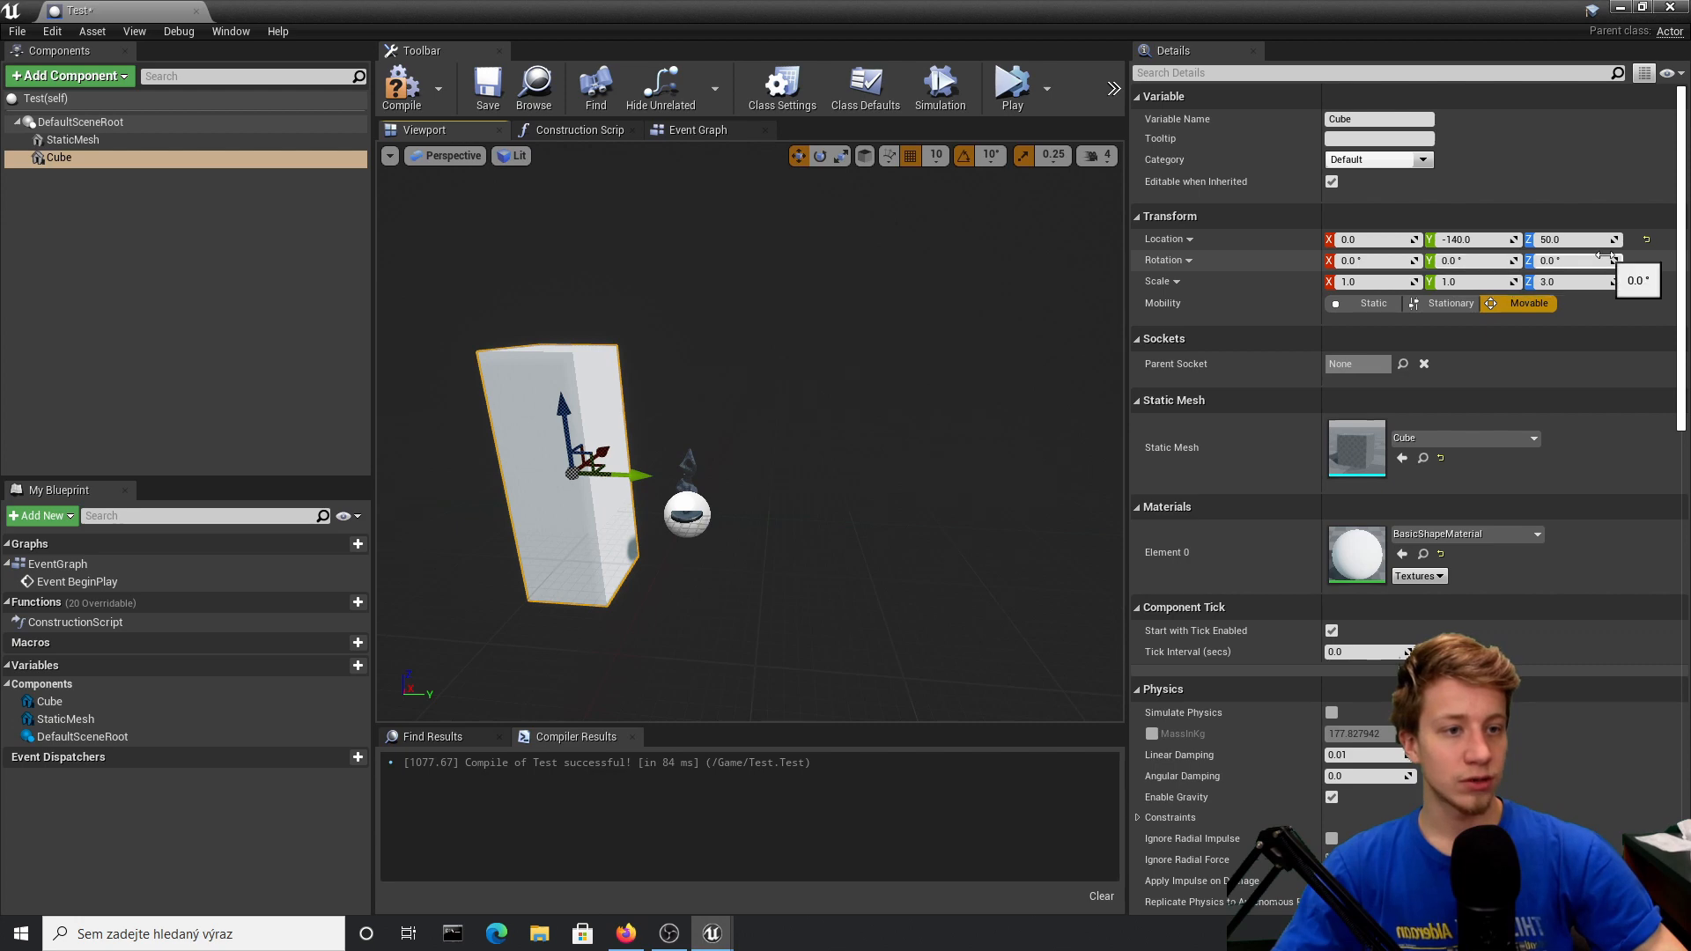
left_click(697, 130)
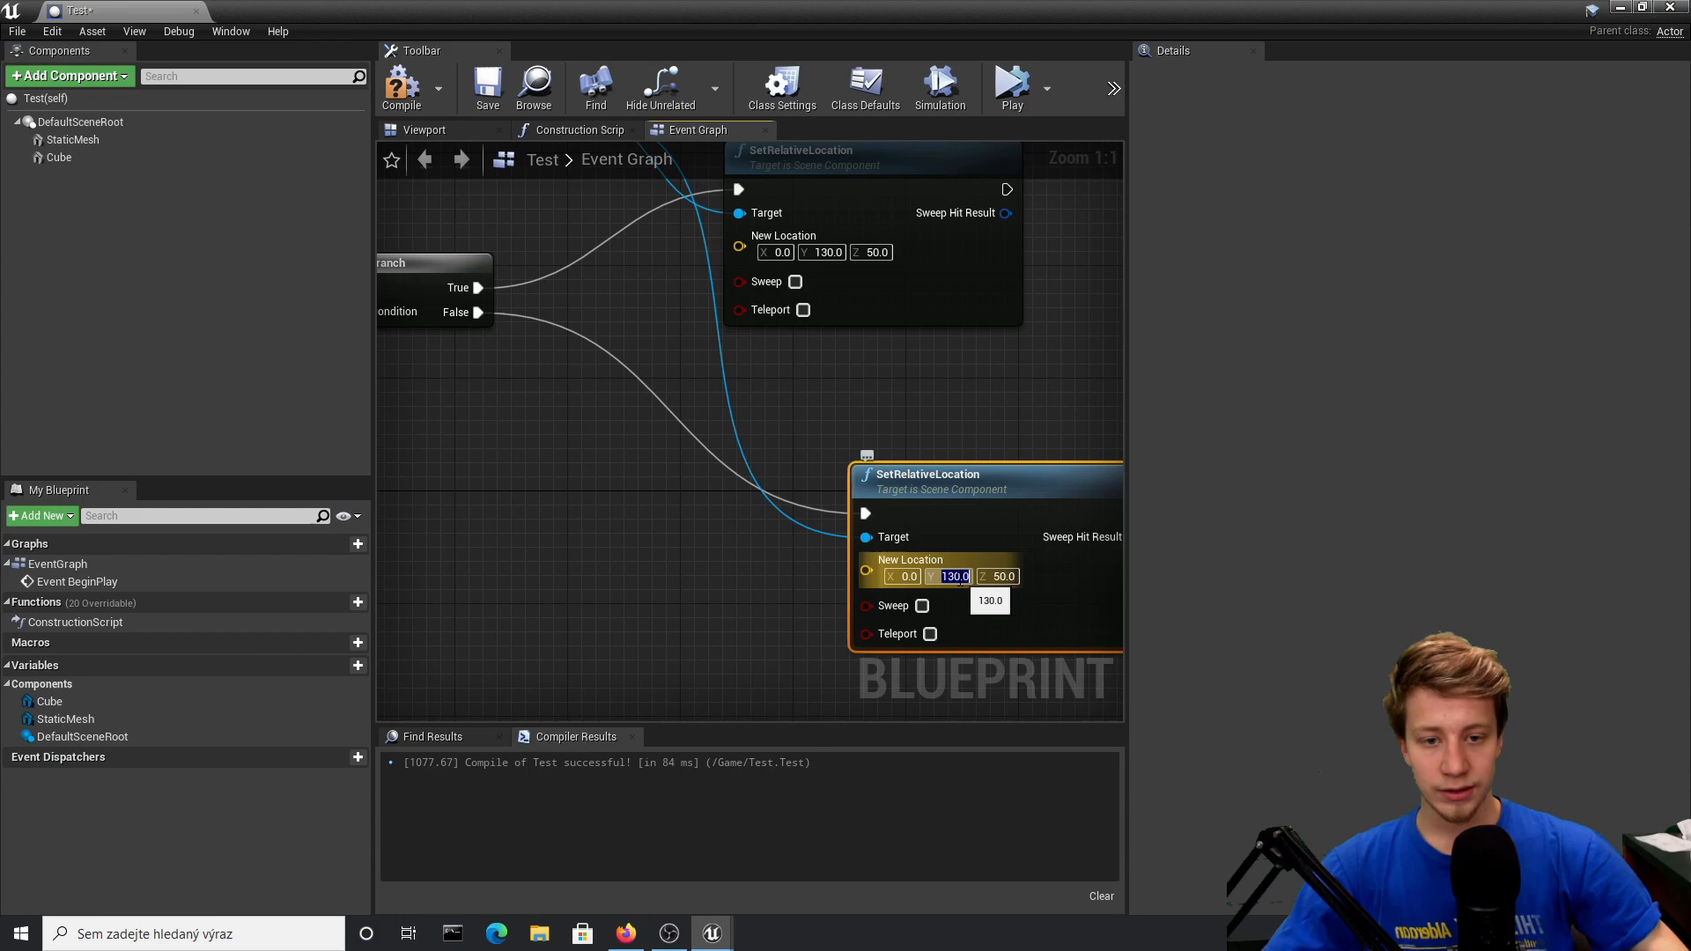
type("-140.0")
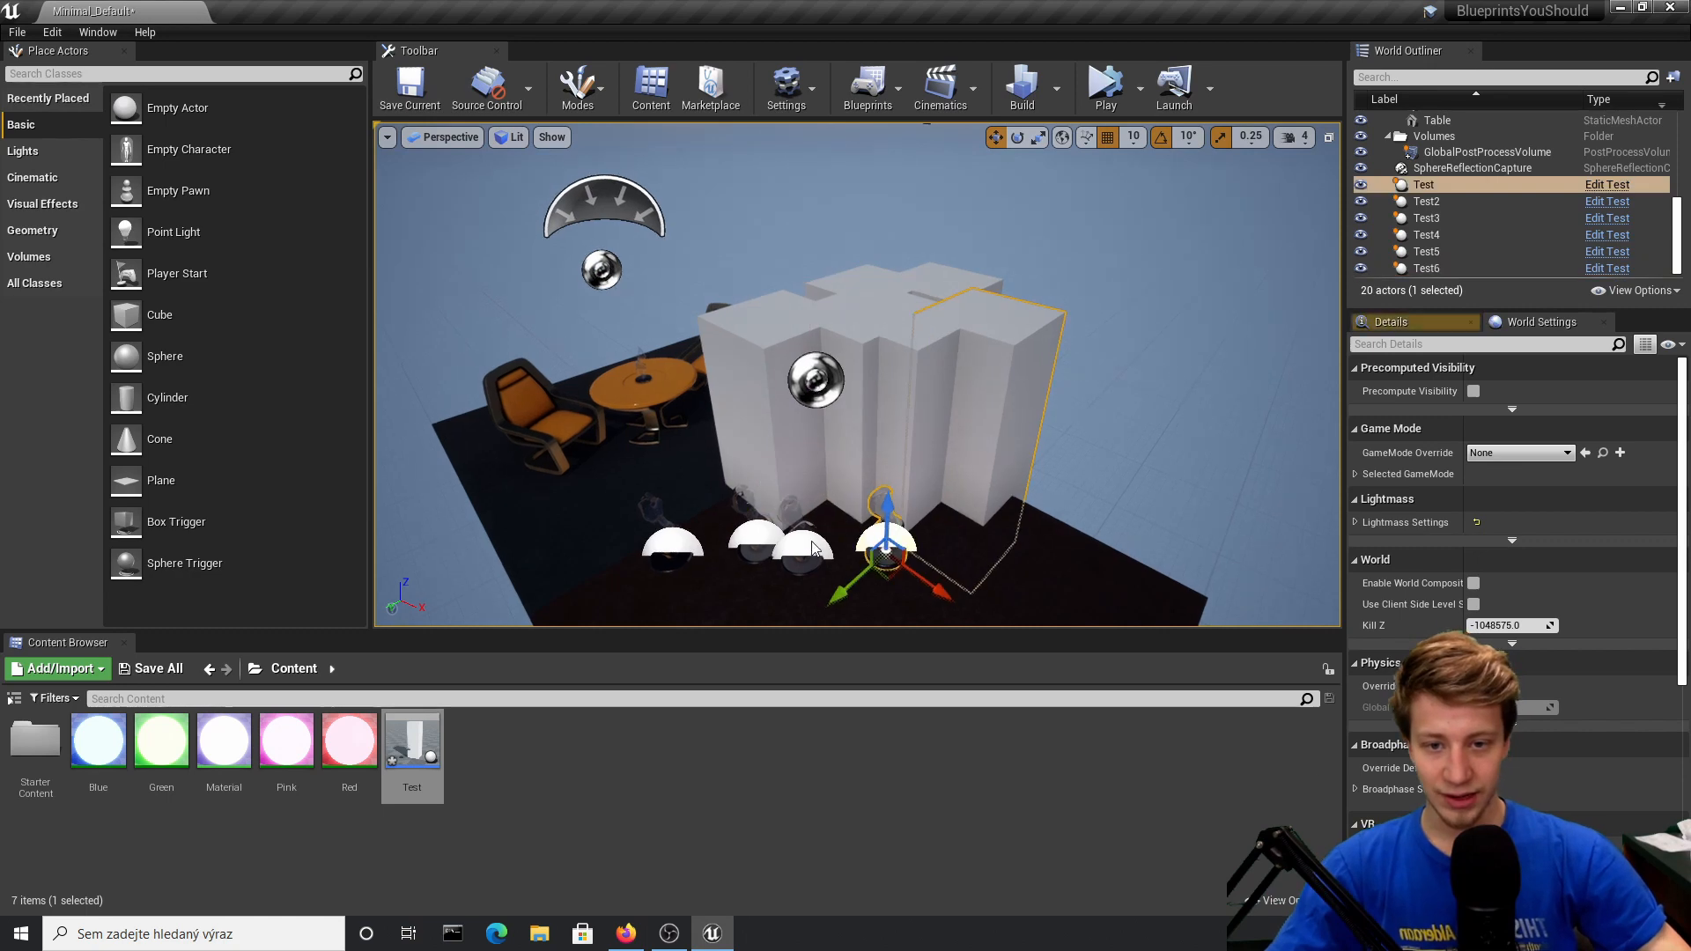
Step: Delete the extra Test actors and place a fresh row of Test statues
key("delete")
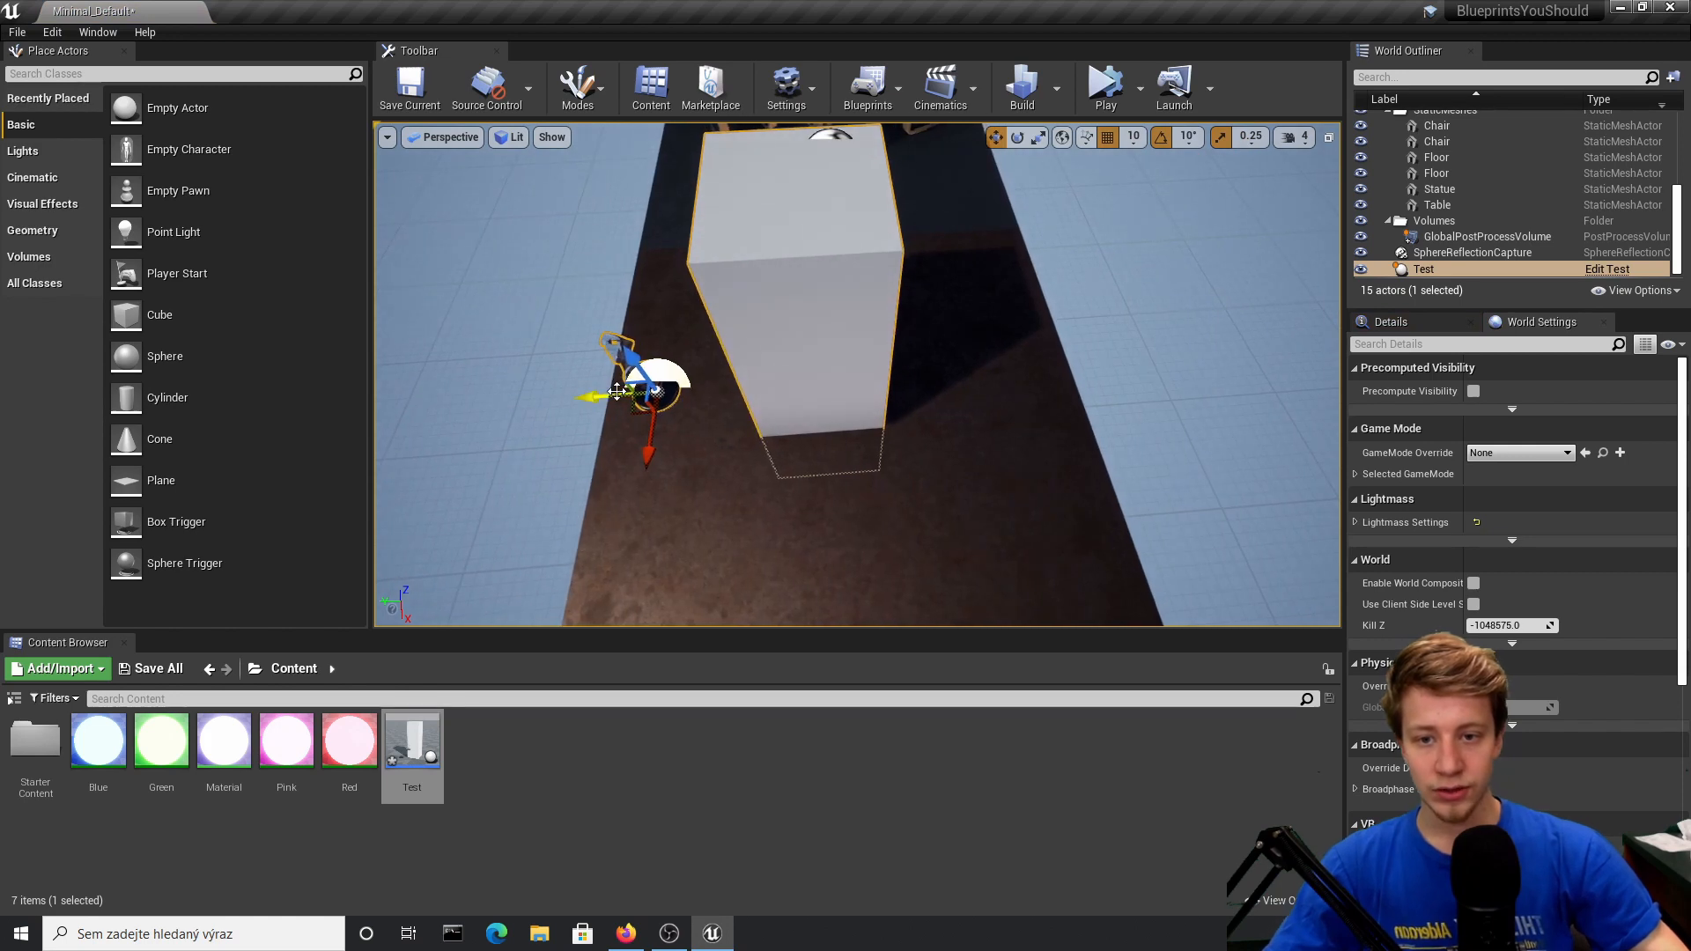
left_click(1104, 86)
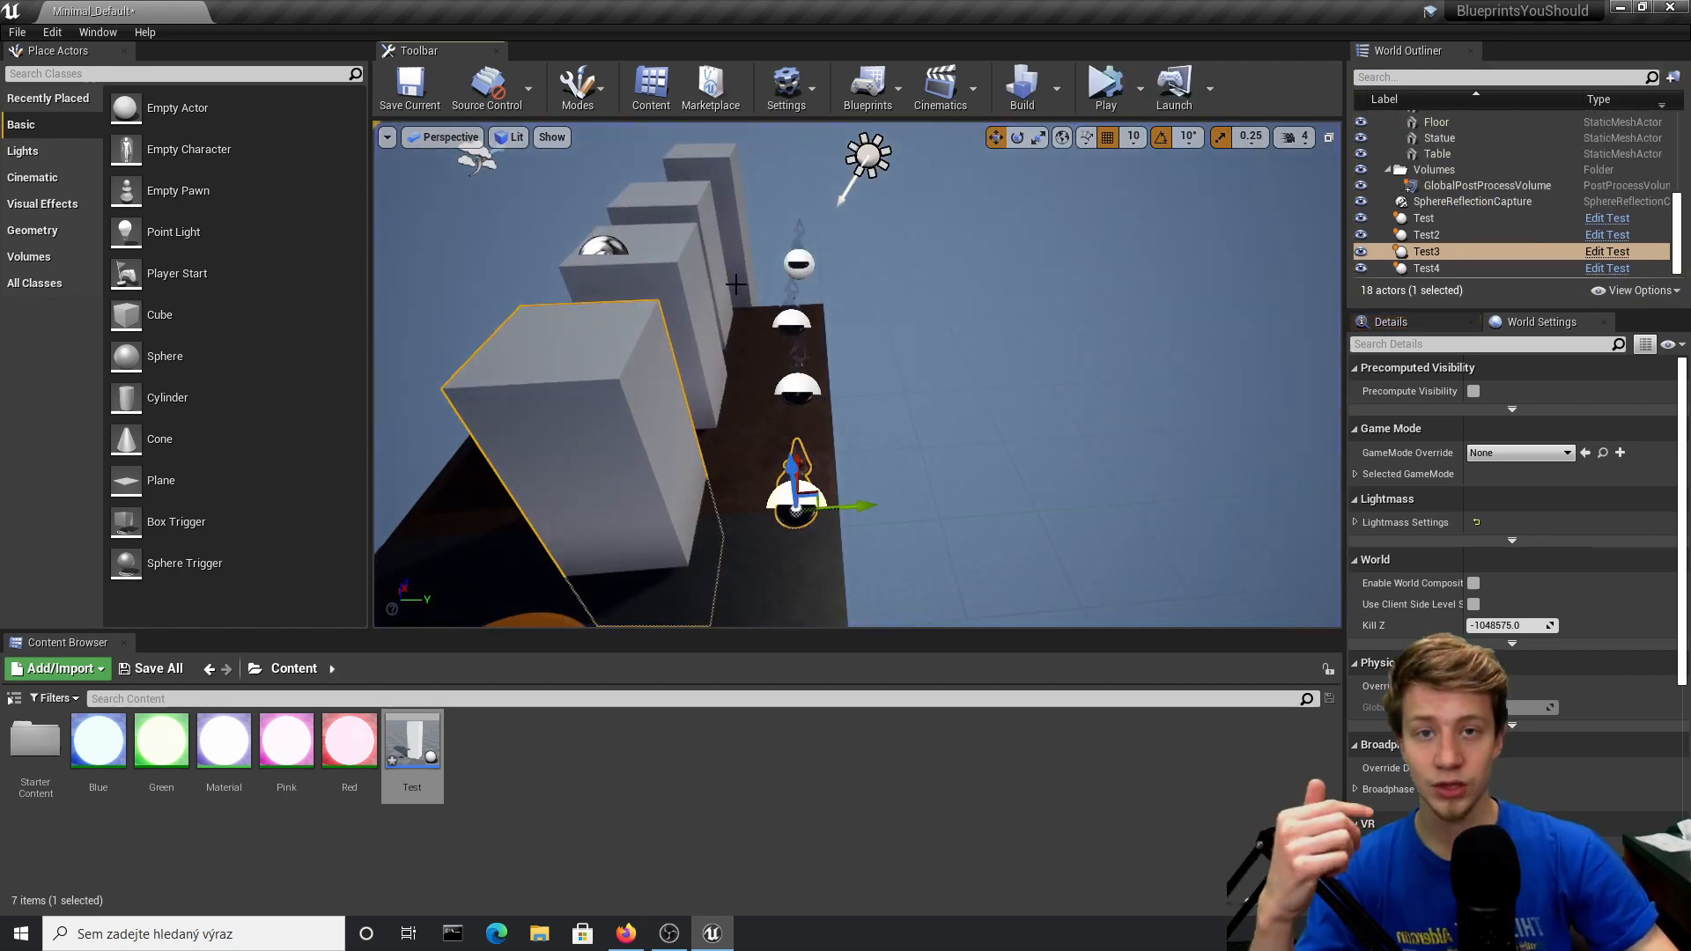
mouse_move(411, 739)
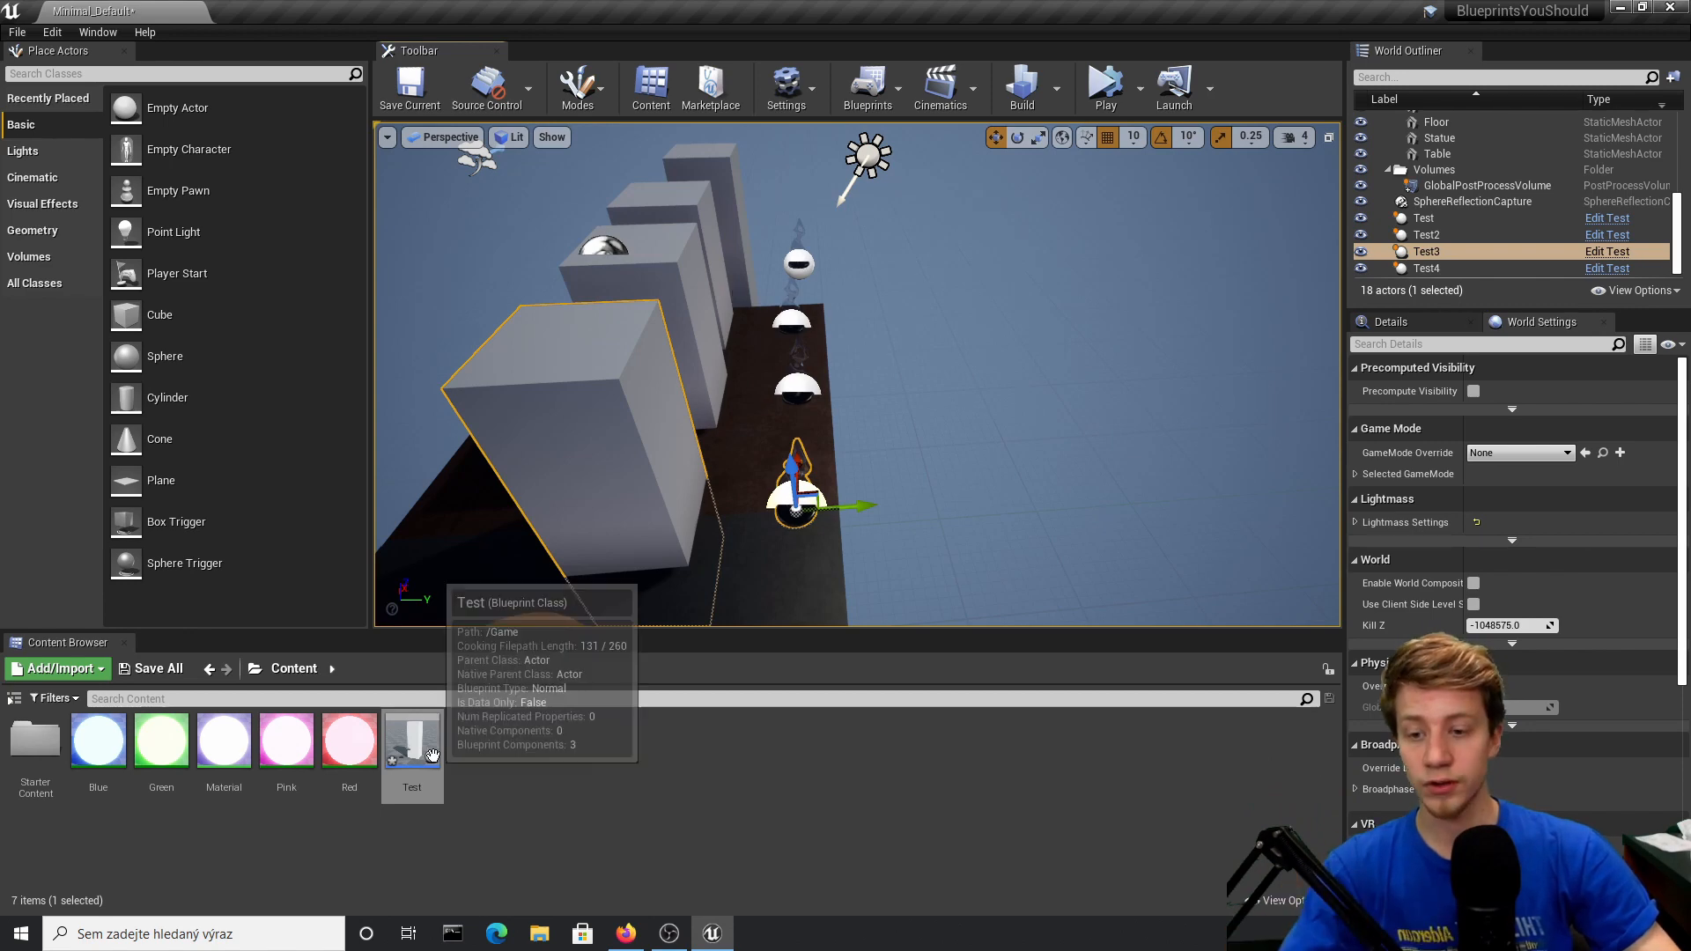
Step: Add Move Component To targeting Cube, with a float + float node on target X
double_click(411, 739)
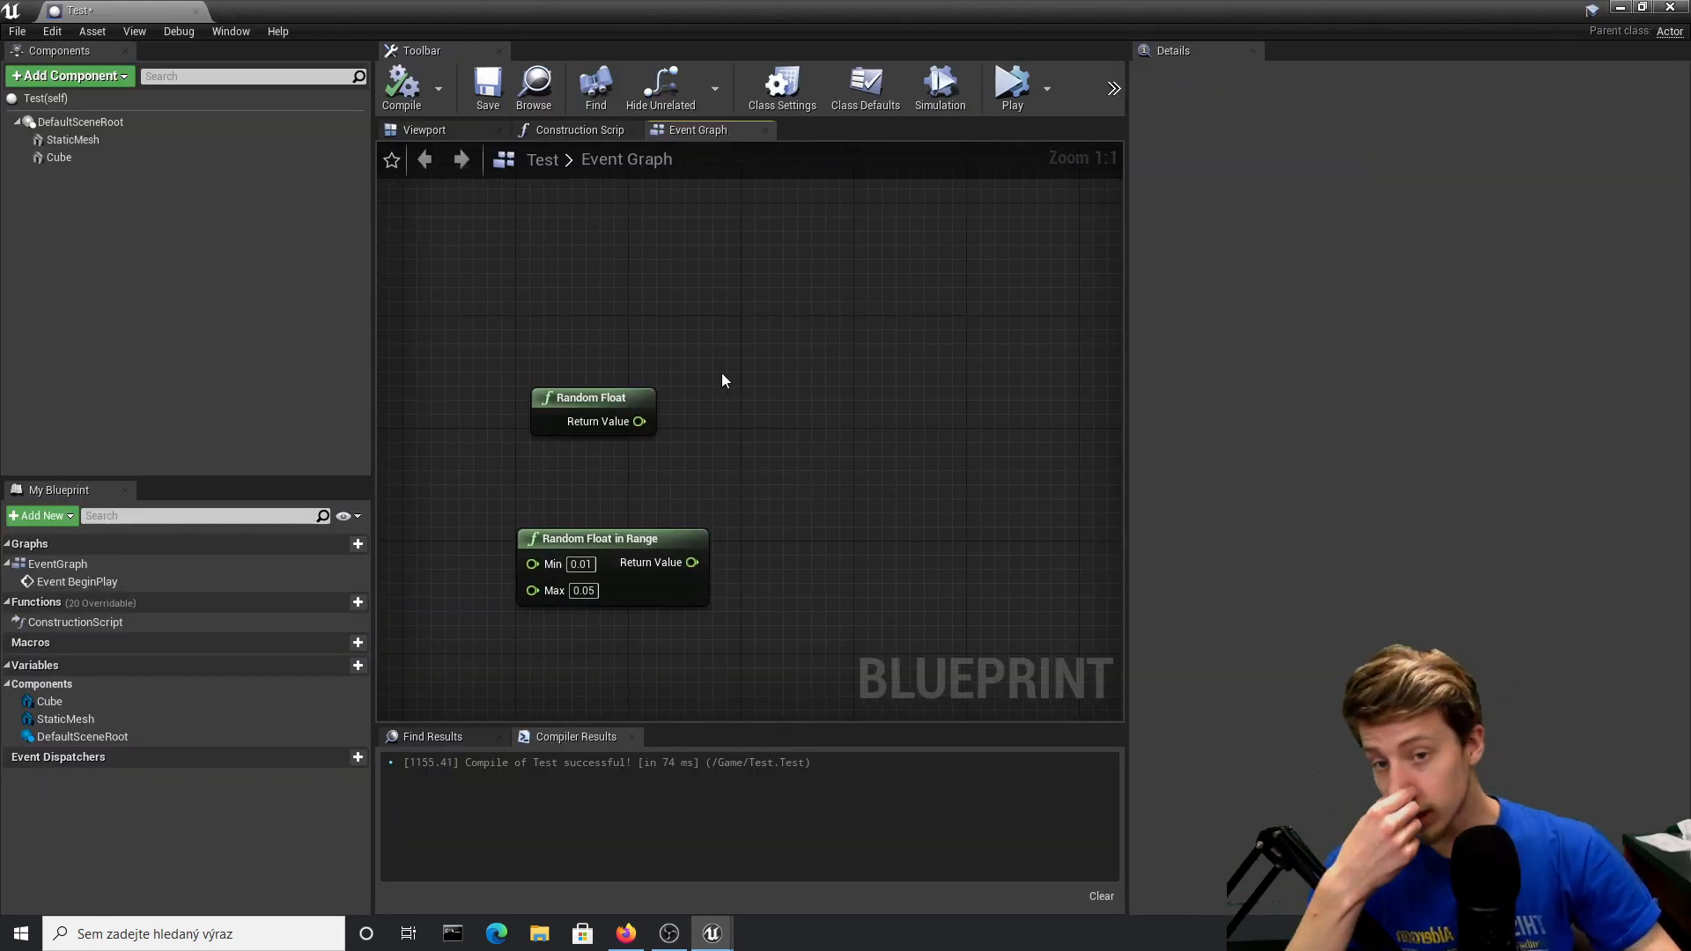
mouse_move(591, 398)
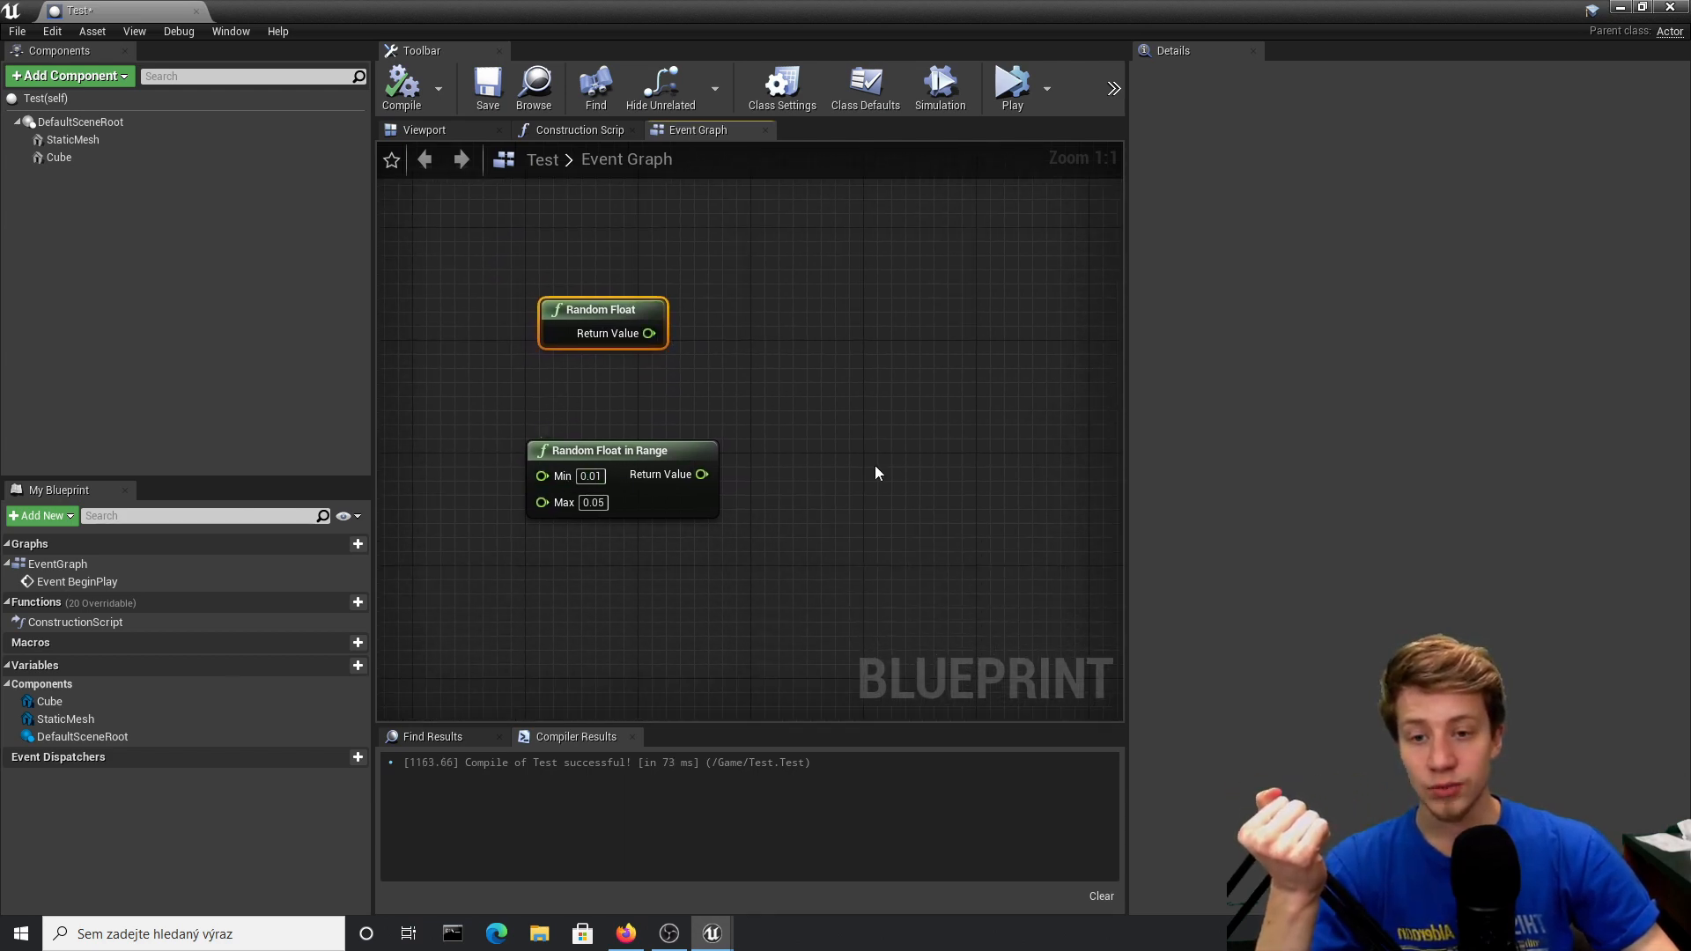
right_click(877, 475)
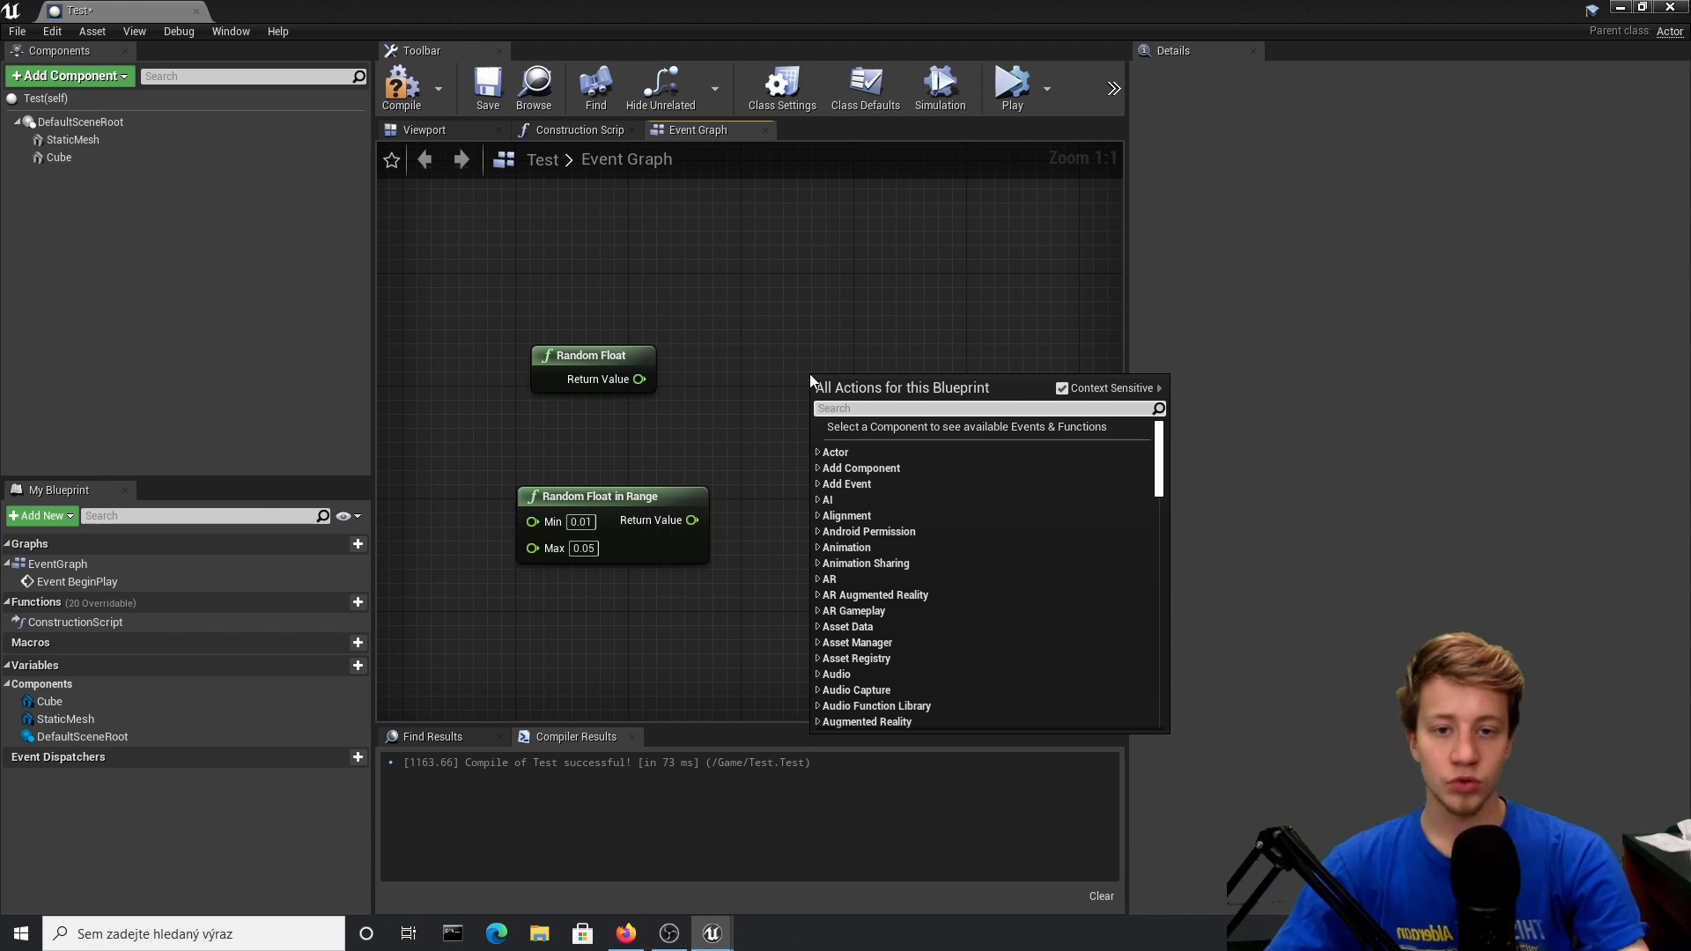
type("move")
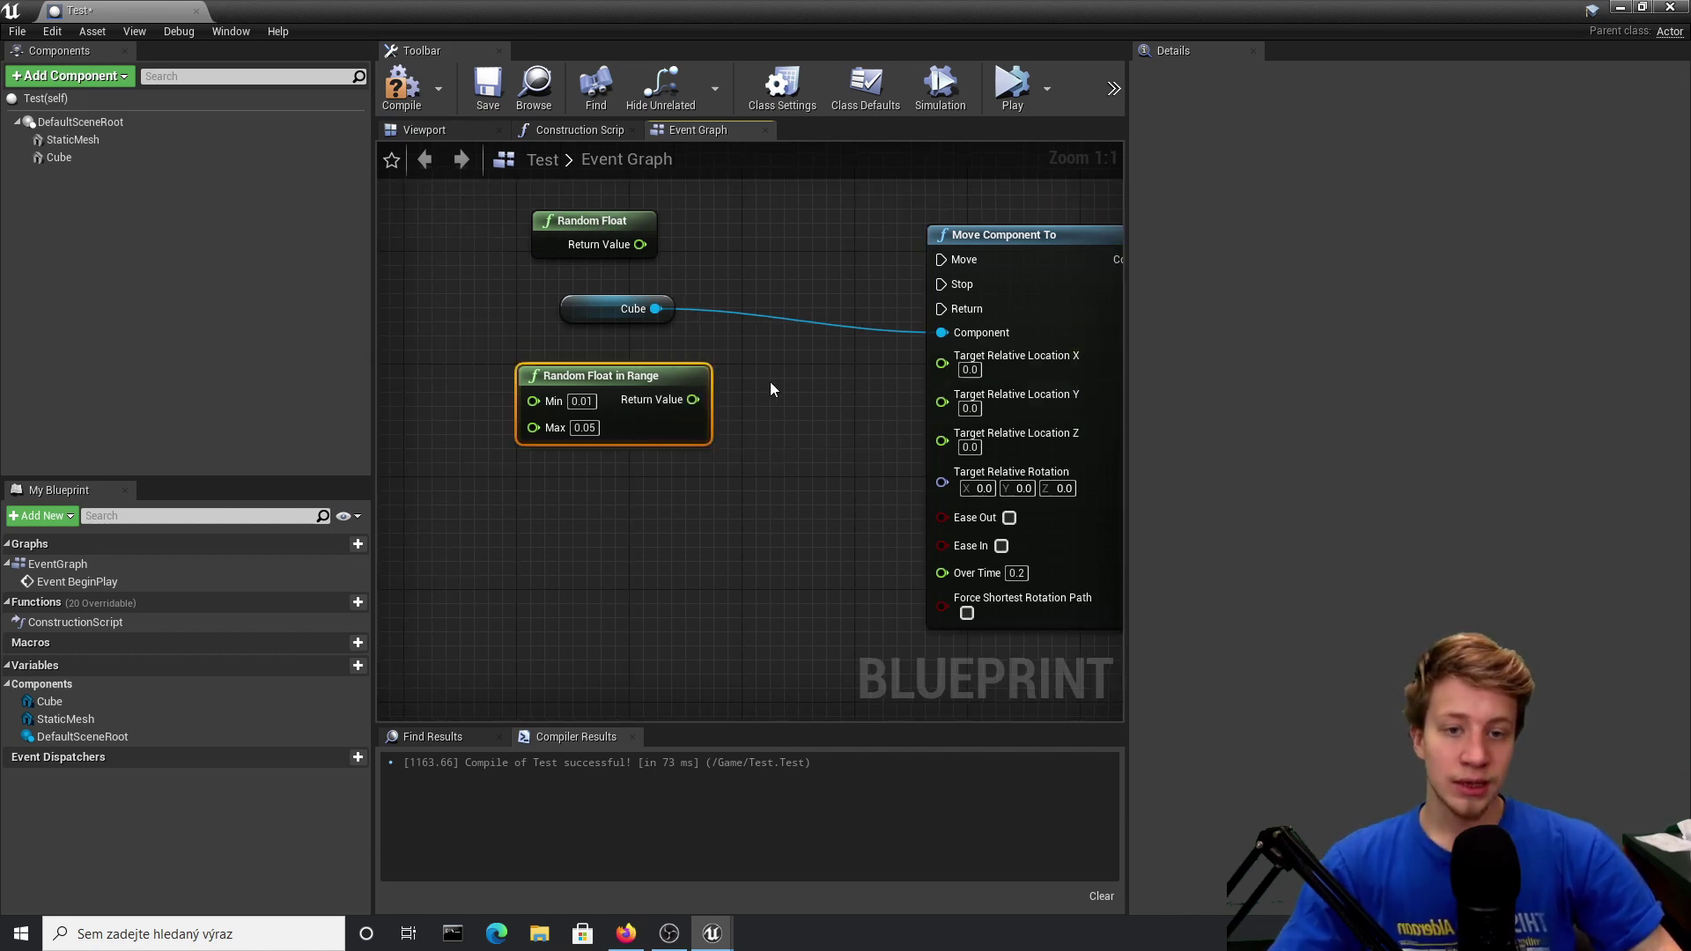
right_click(771, 389)
type("+")
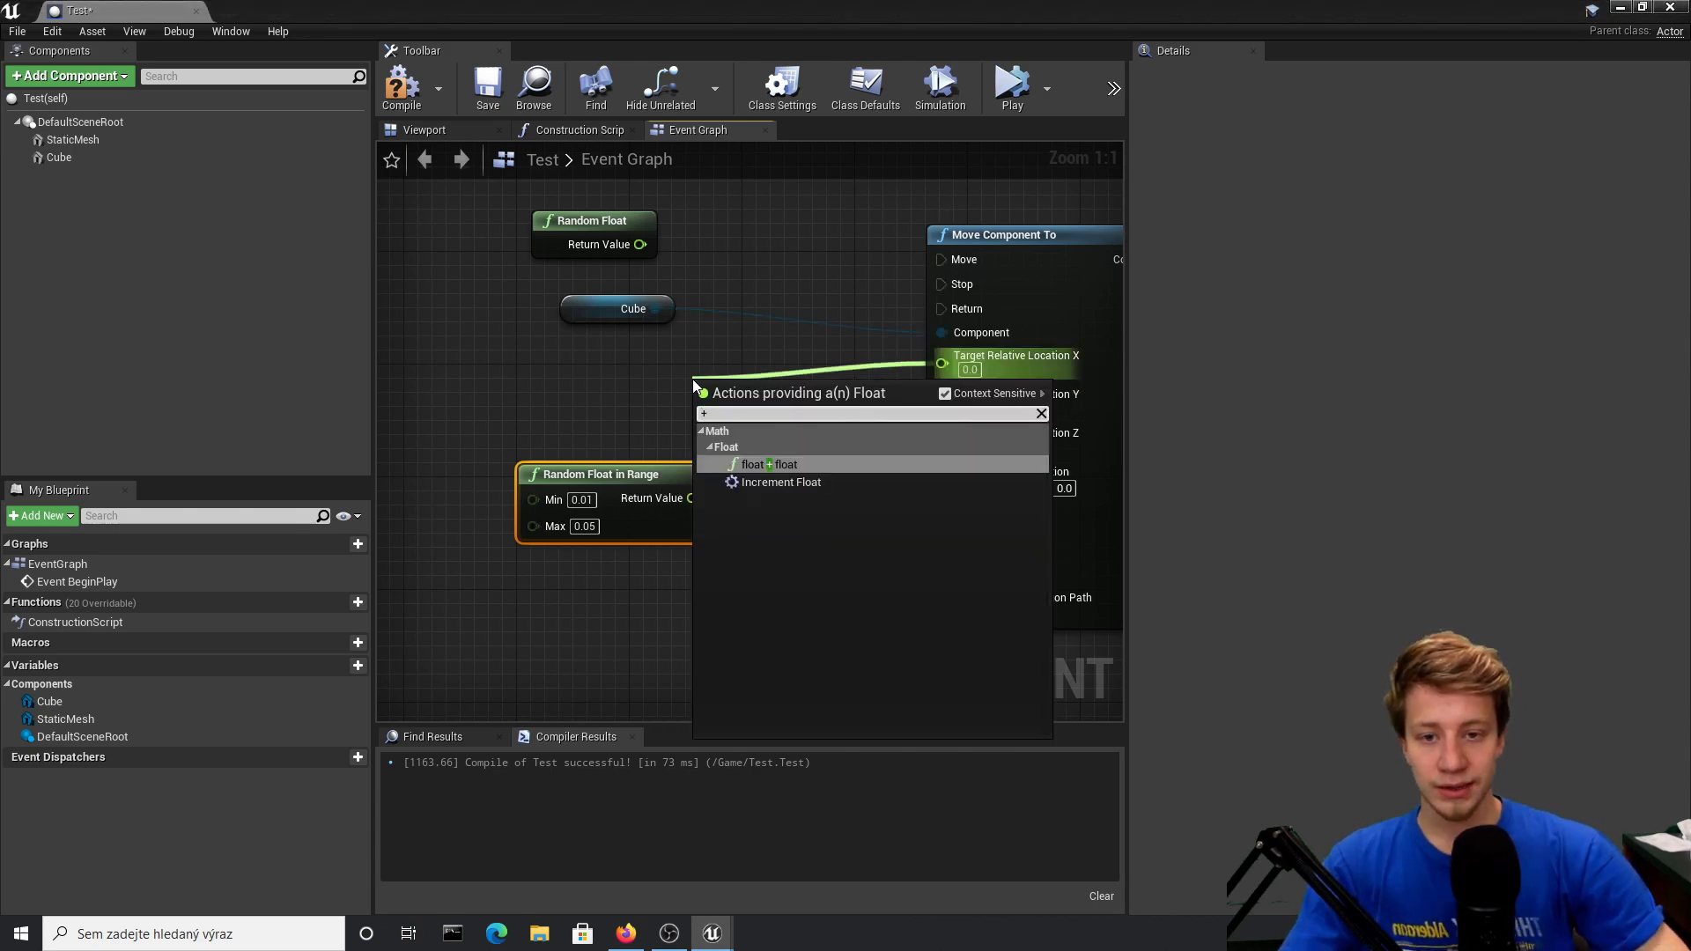
left_click(757, 464)
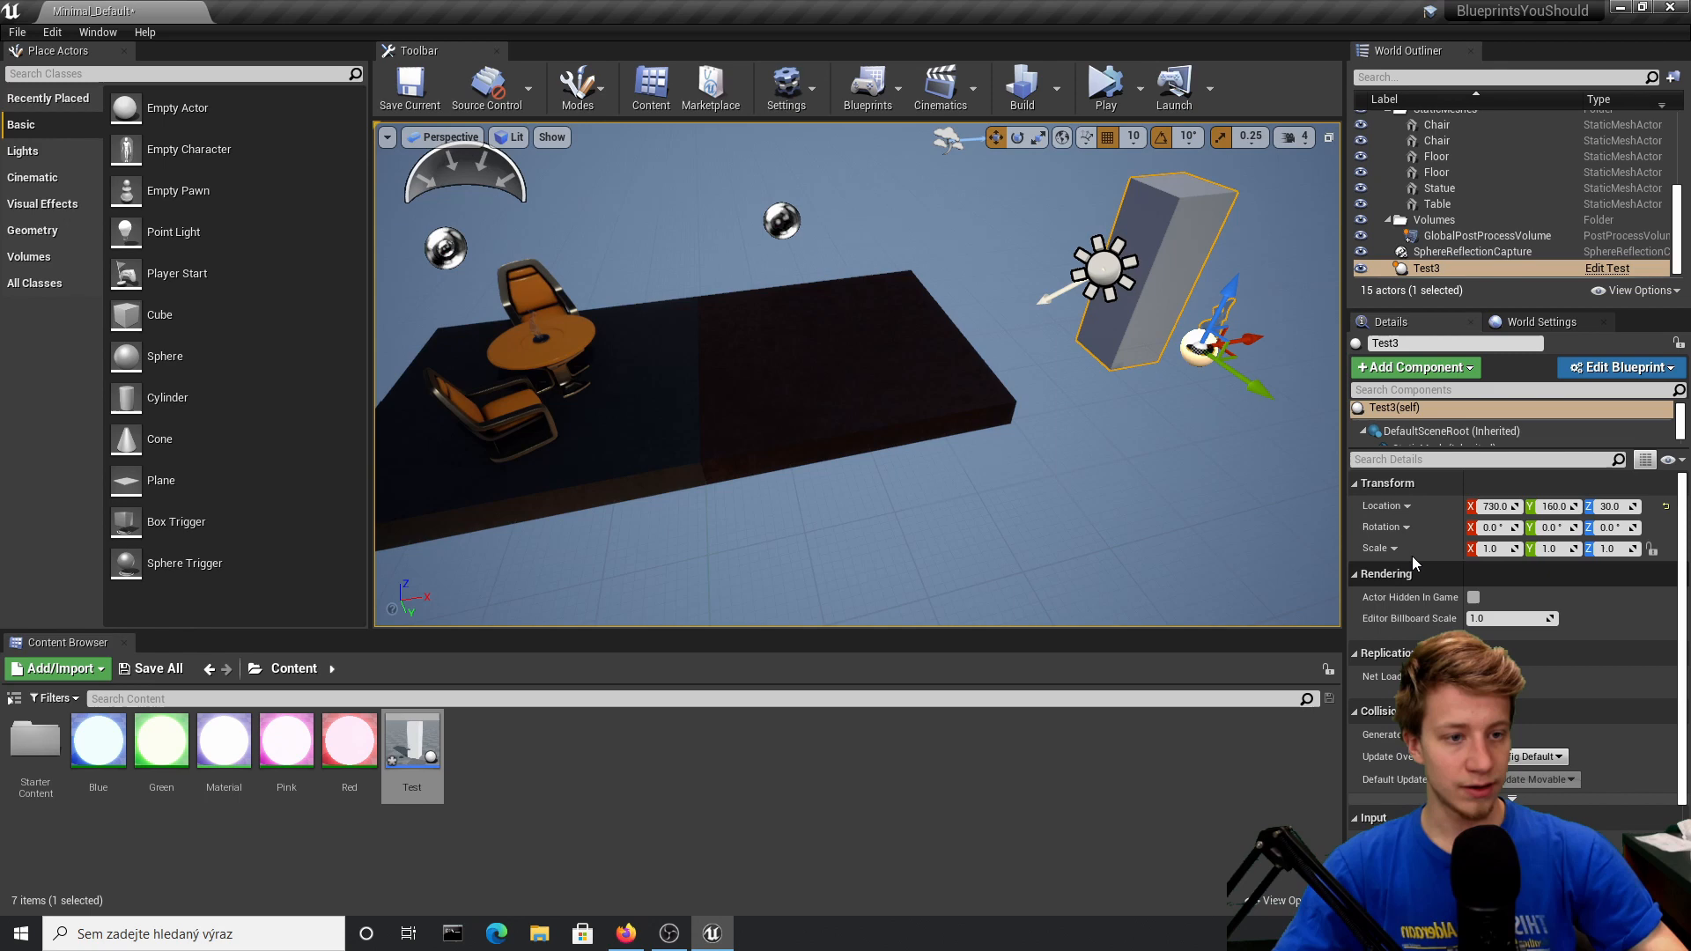
Step: Play the level to test the moving blocks, then reopen the Test blueprint
left_click(1102, 86)
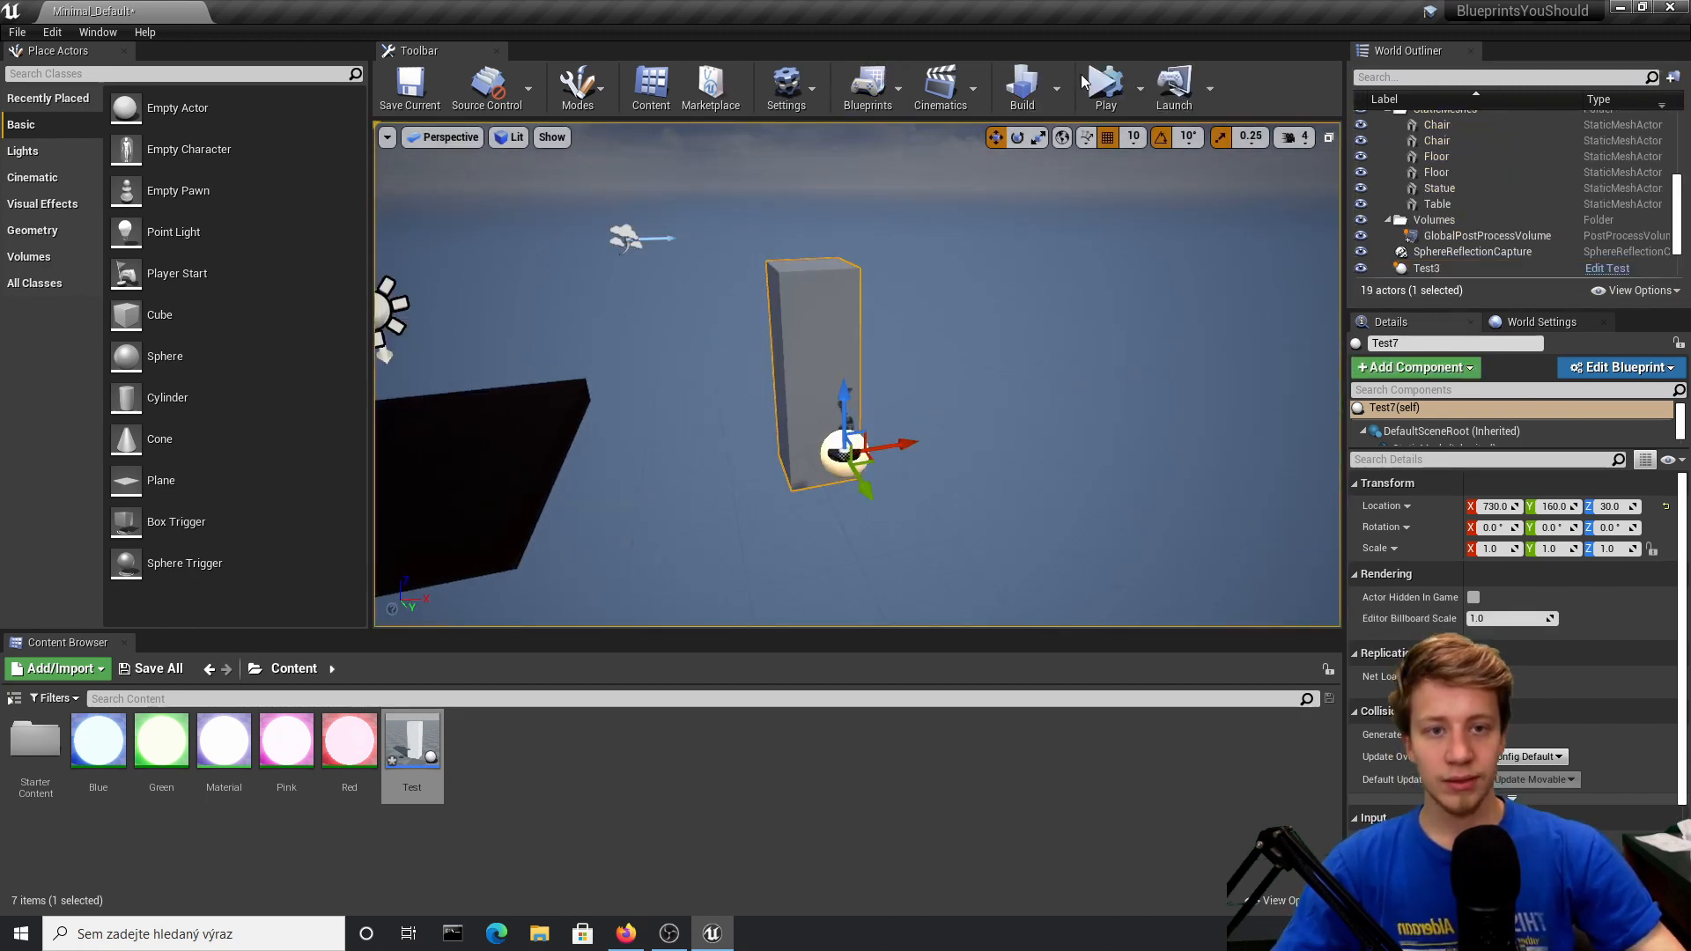
left_click(1105, 87)
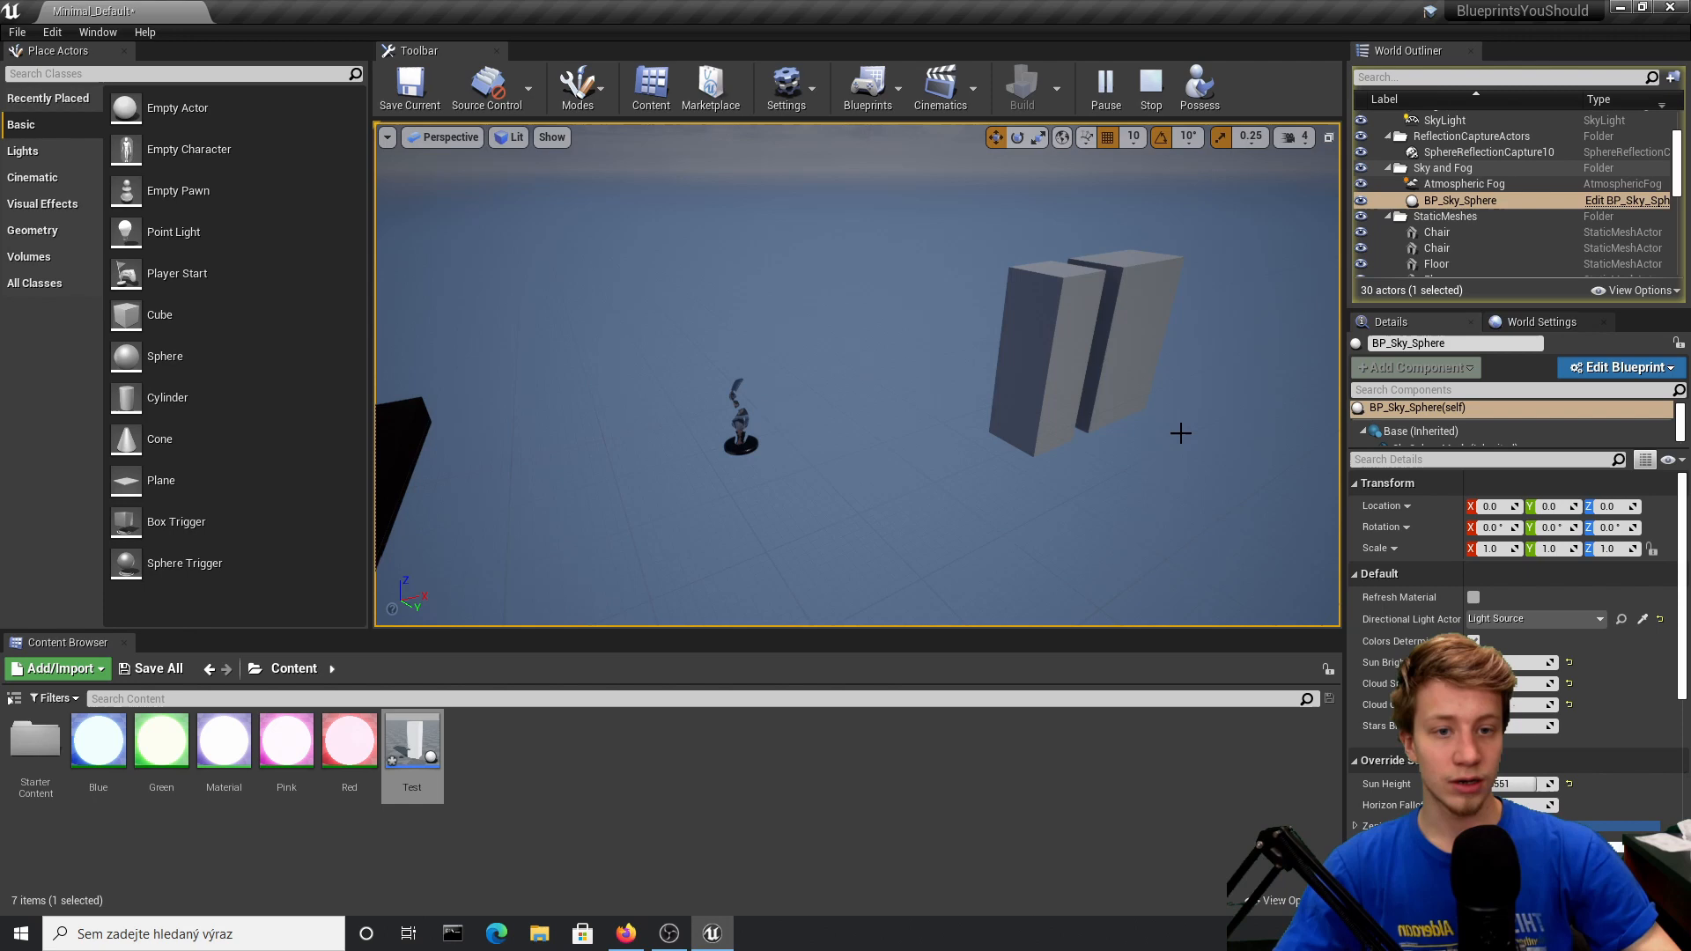
double_click(411, 739)
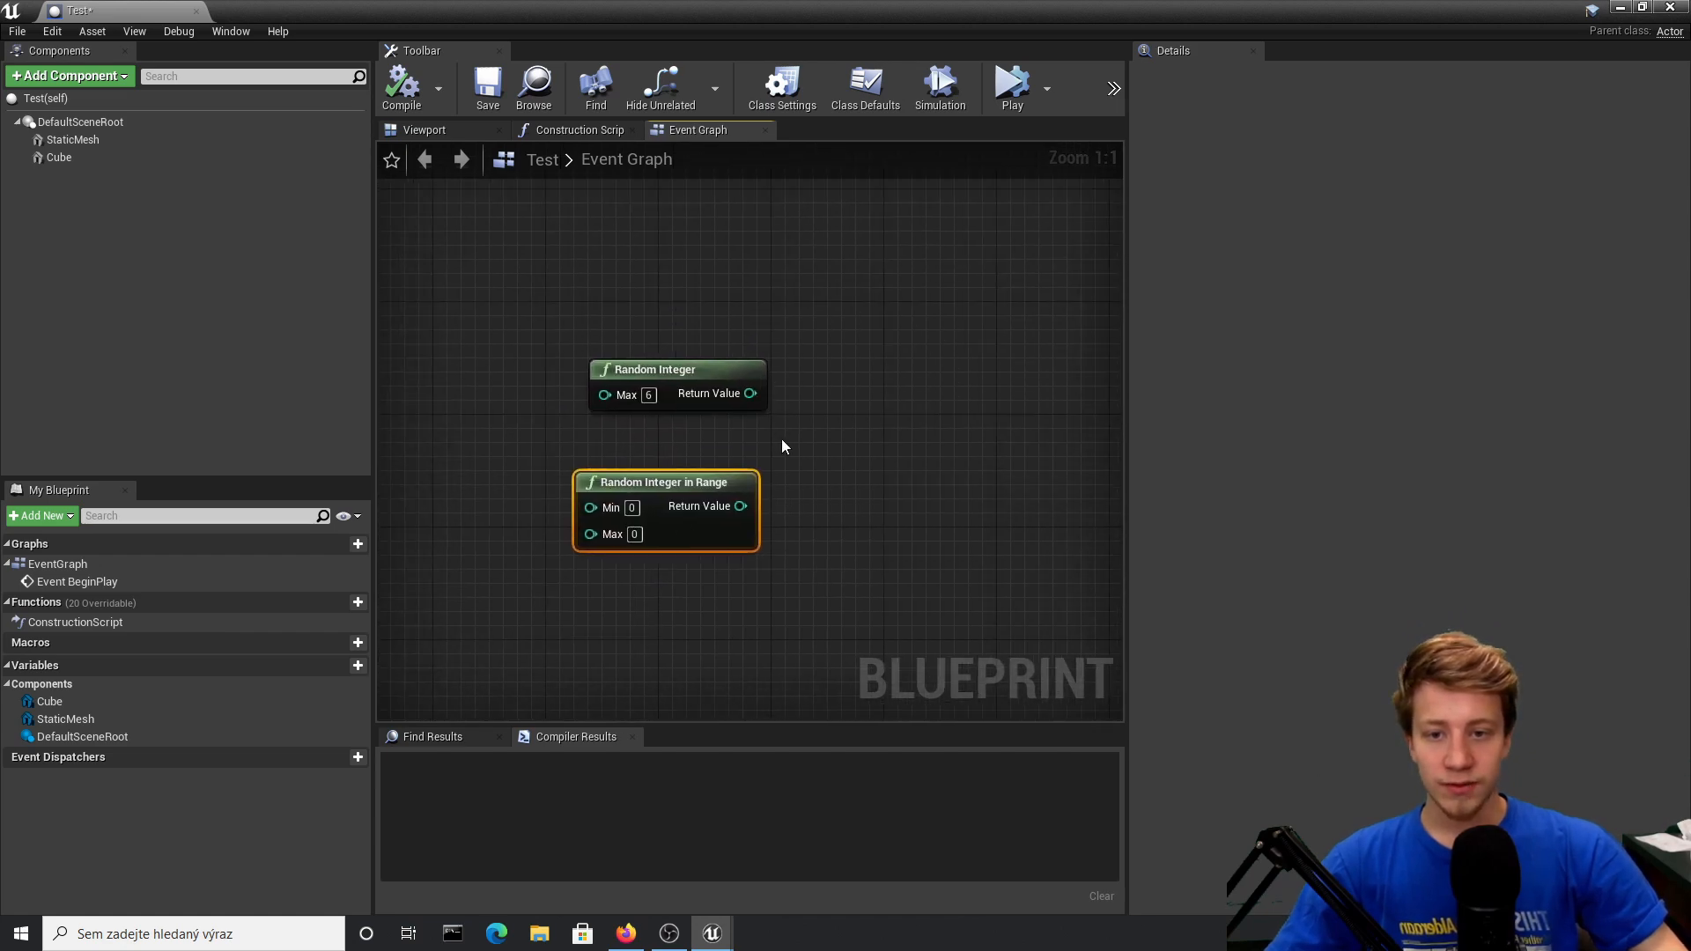
Step: Add a Switch on Int with outputs 0–3 after BeginPlay, selected by Random Integer in Range
scroll("down", 3)
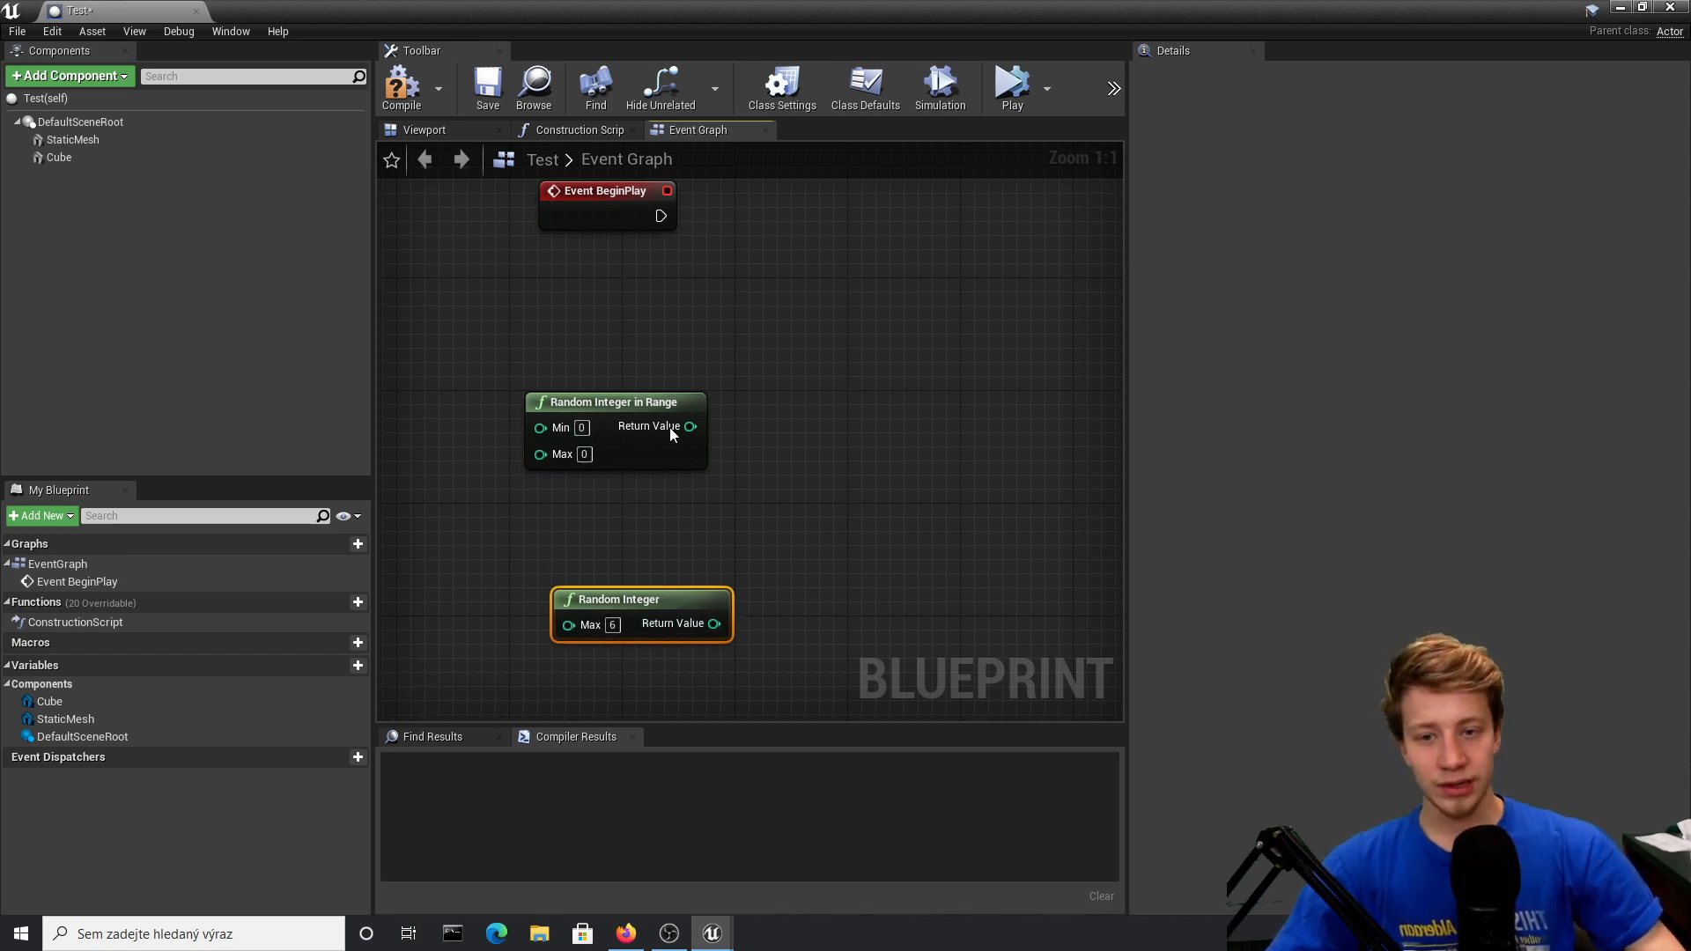
left_click(402, 87)
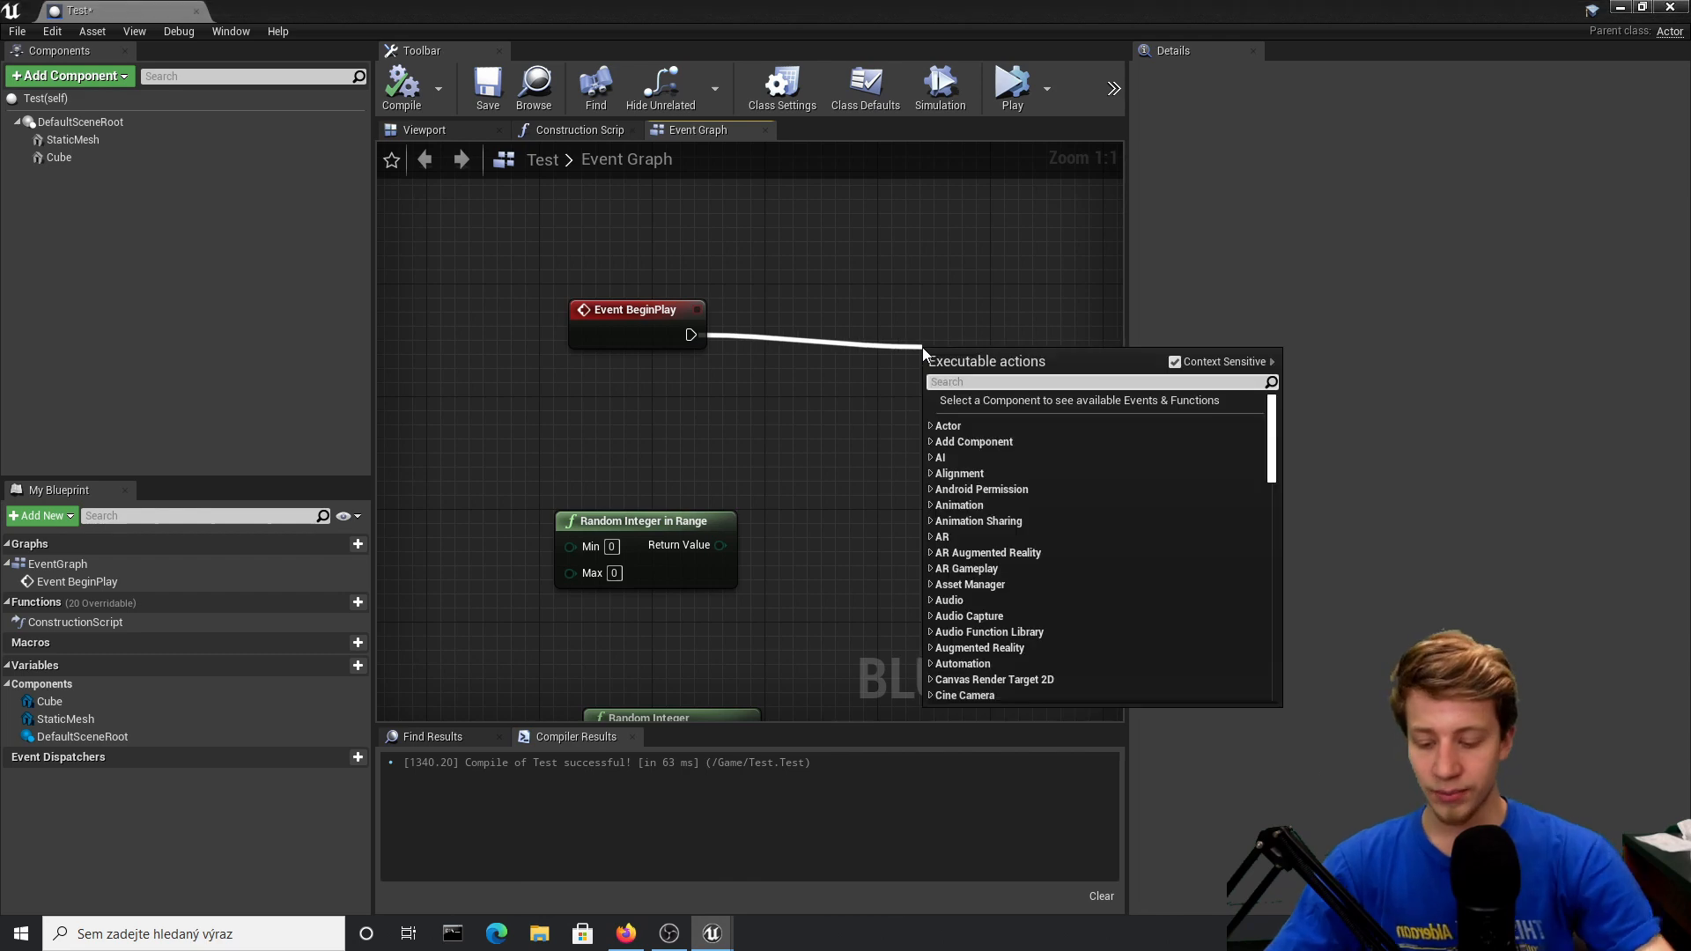
type("switch o")
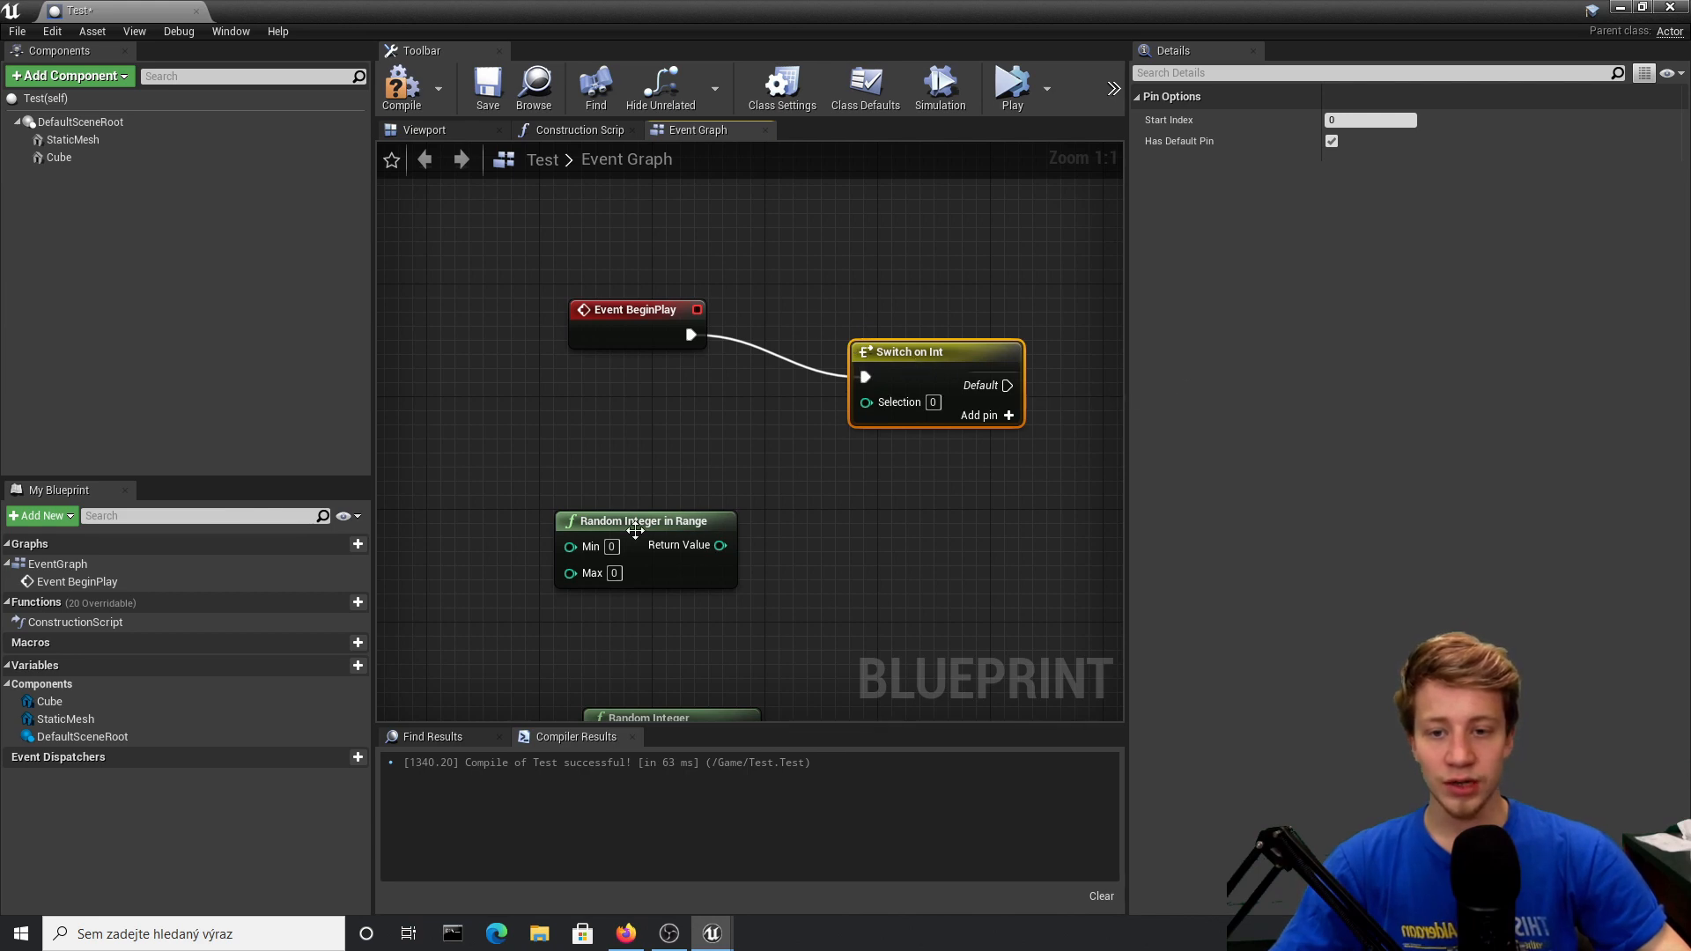
left_click_drag(636, 521, 643, 450)
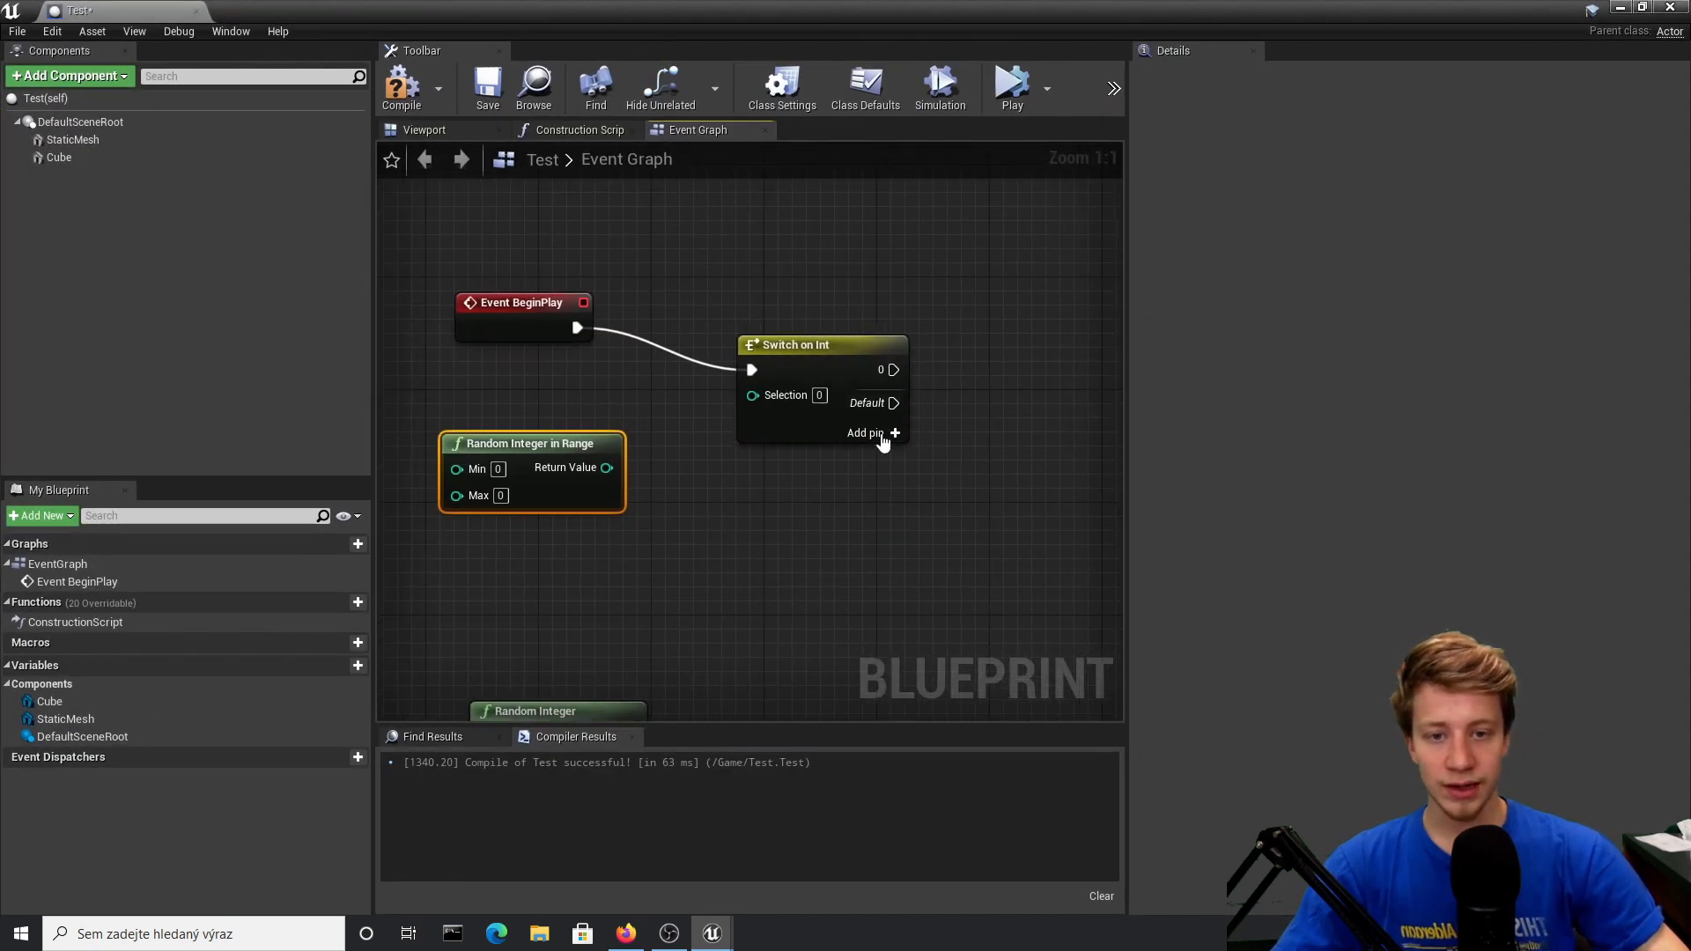
left_click(864, 433)
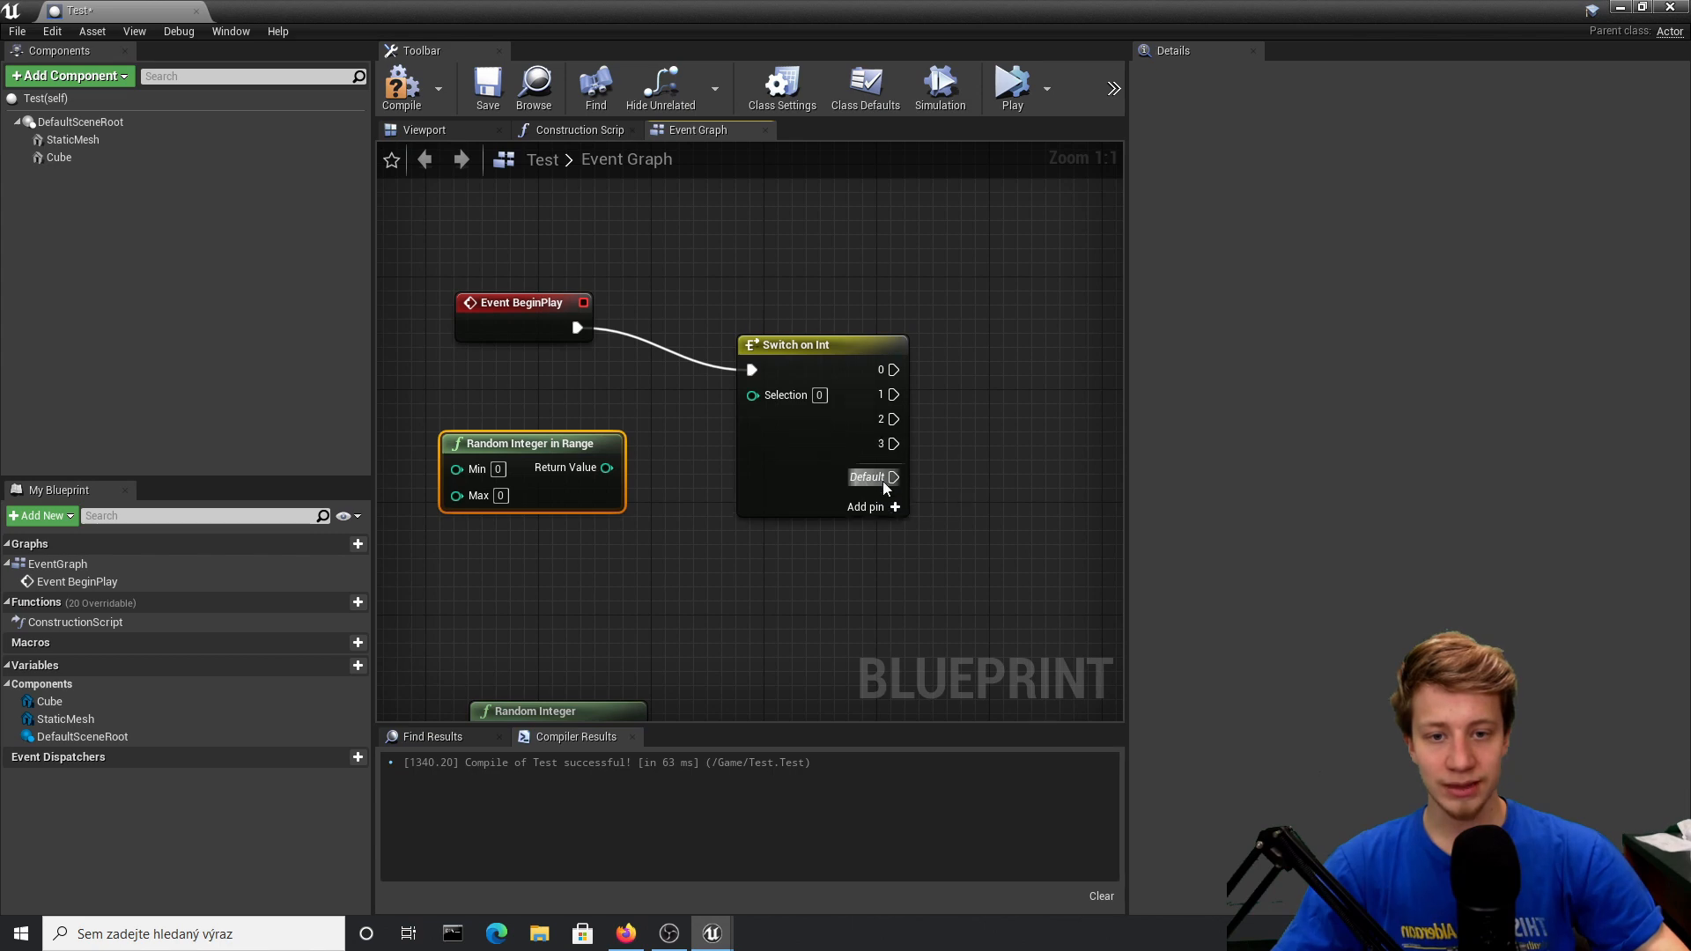
mouse_move(871, 404)
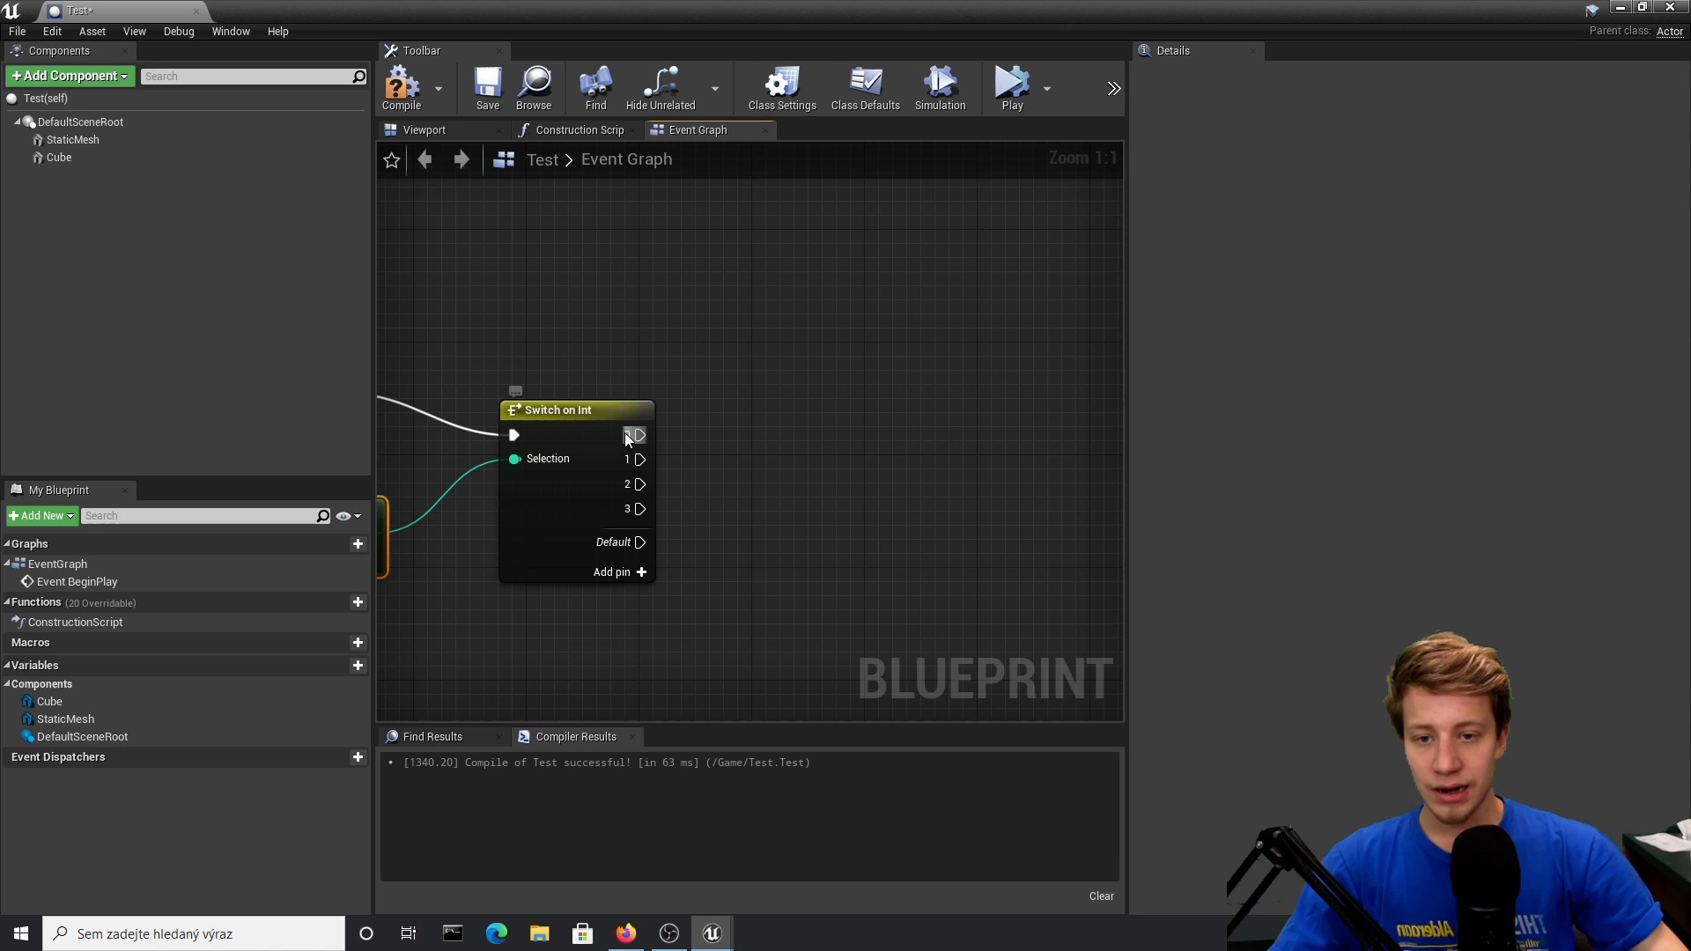
Step: Wire Set Material nodes with Blue, Green, Pink and Red to the switch outputs, then play
left_click(72, 140)
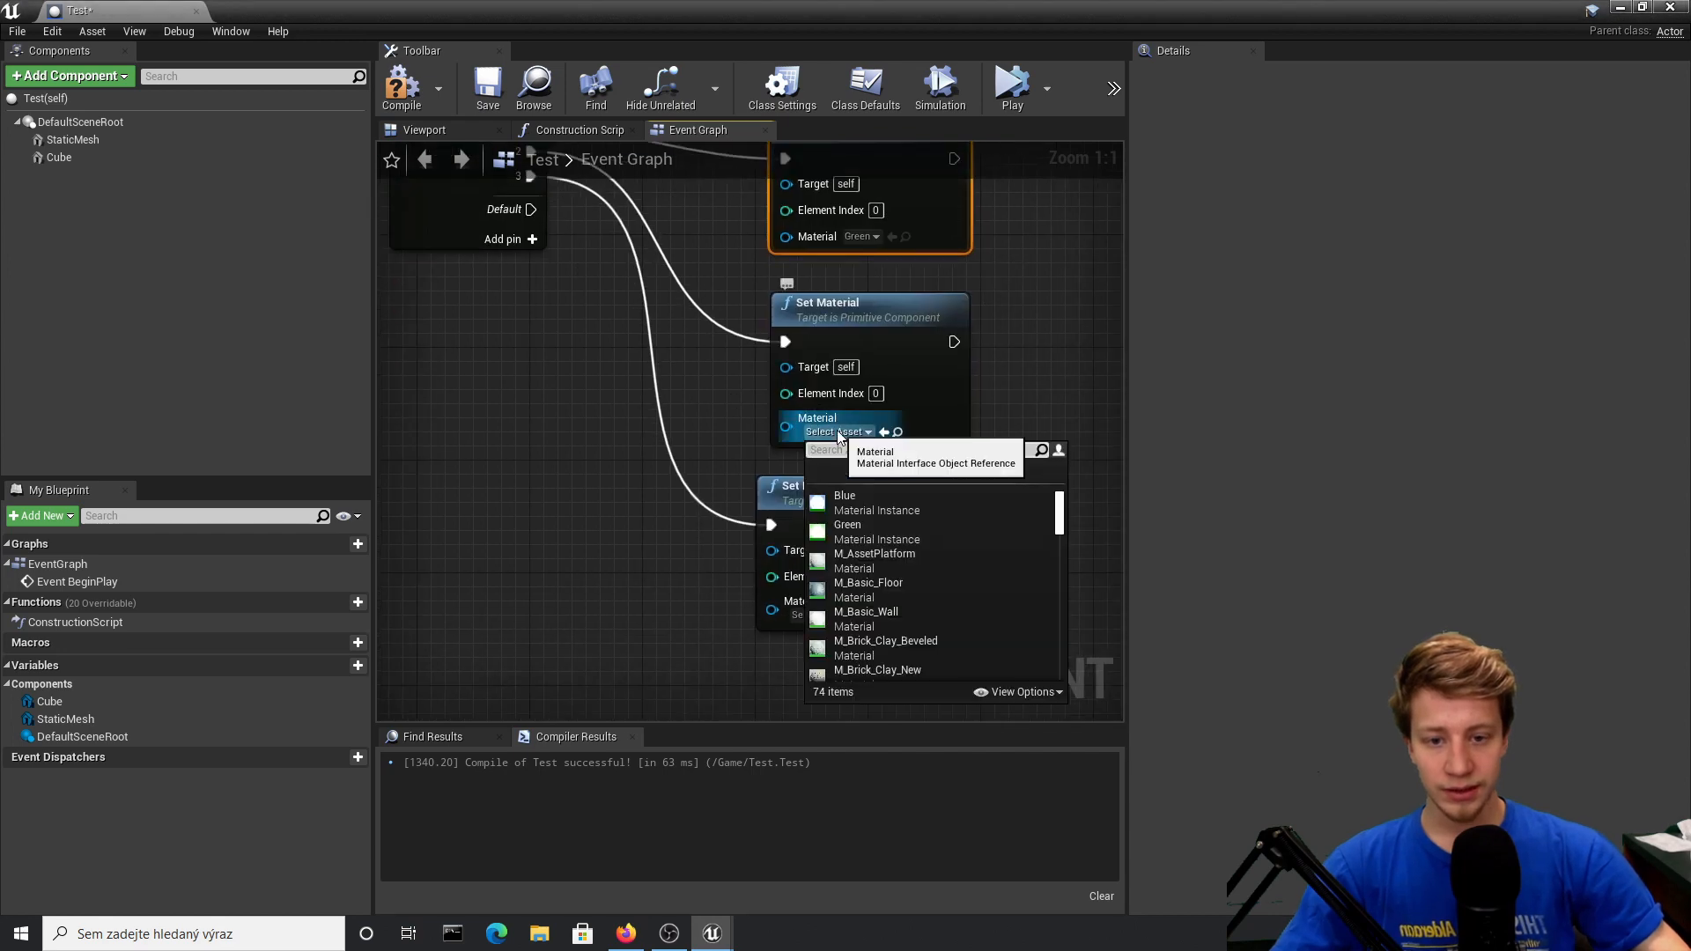
type("pink")
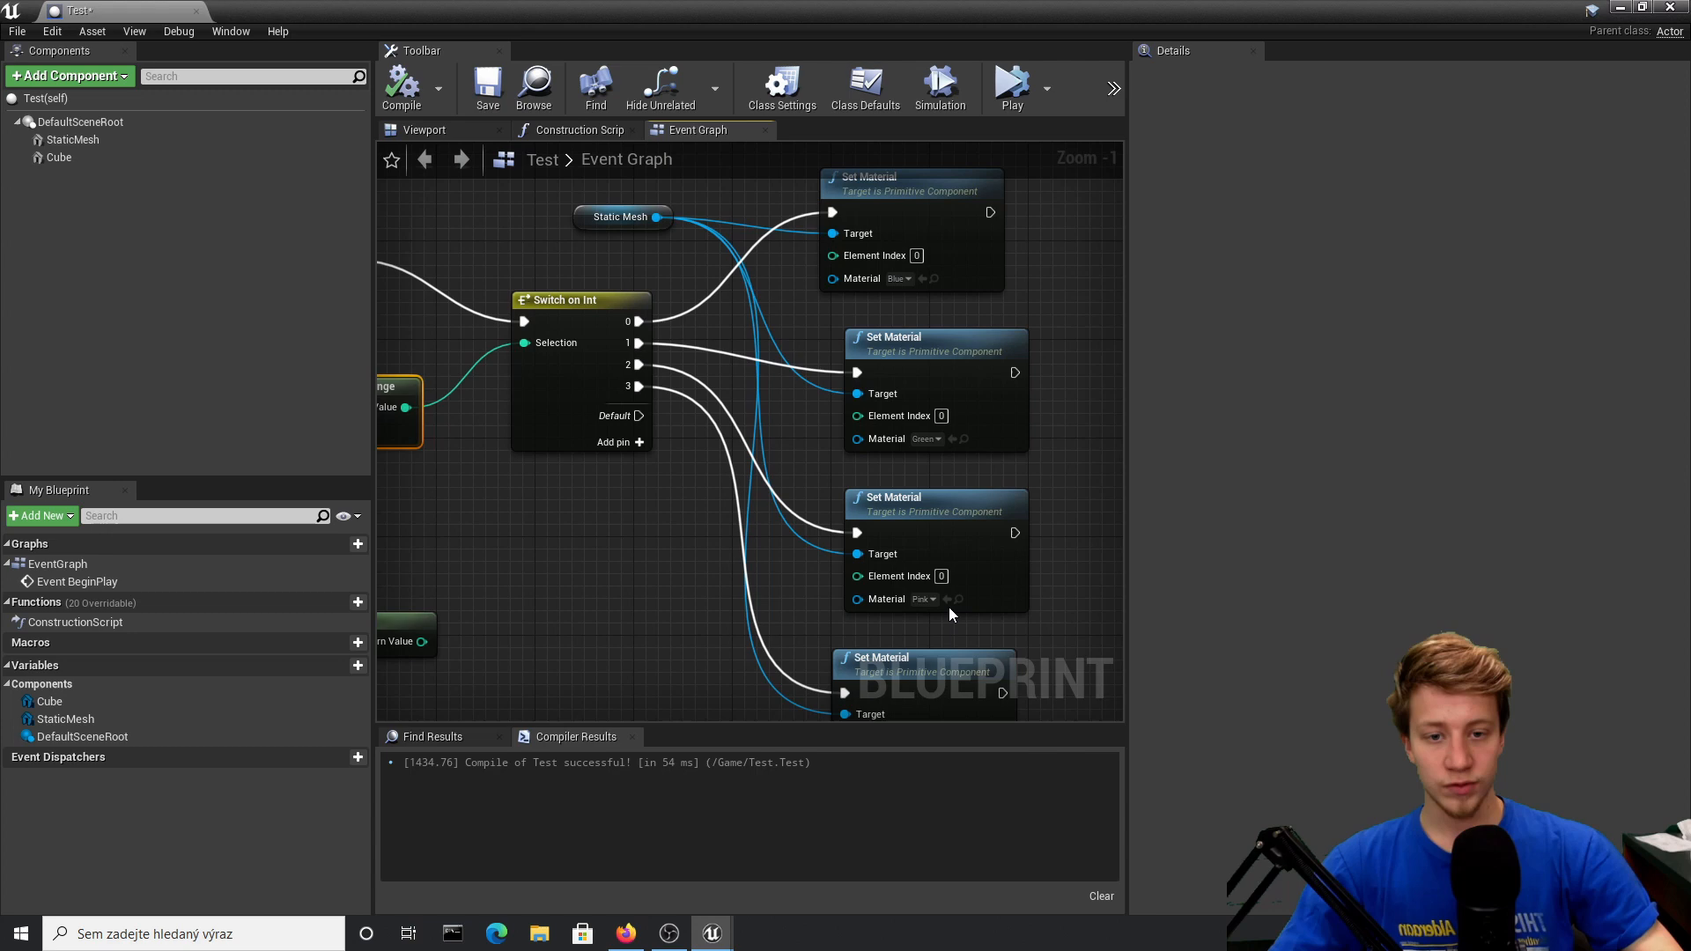
left_click(424, 130)
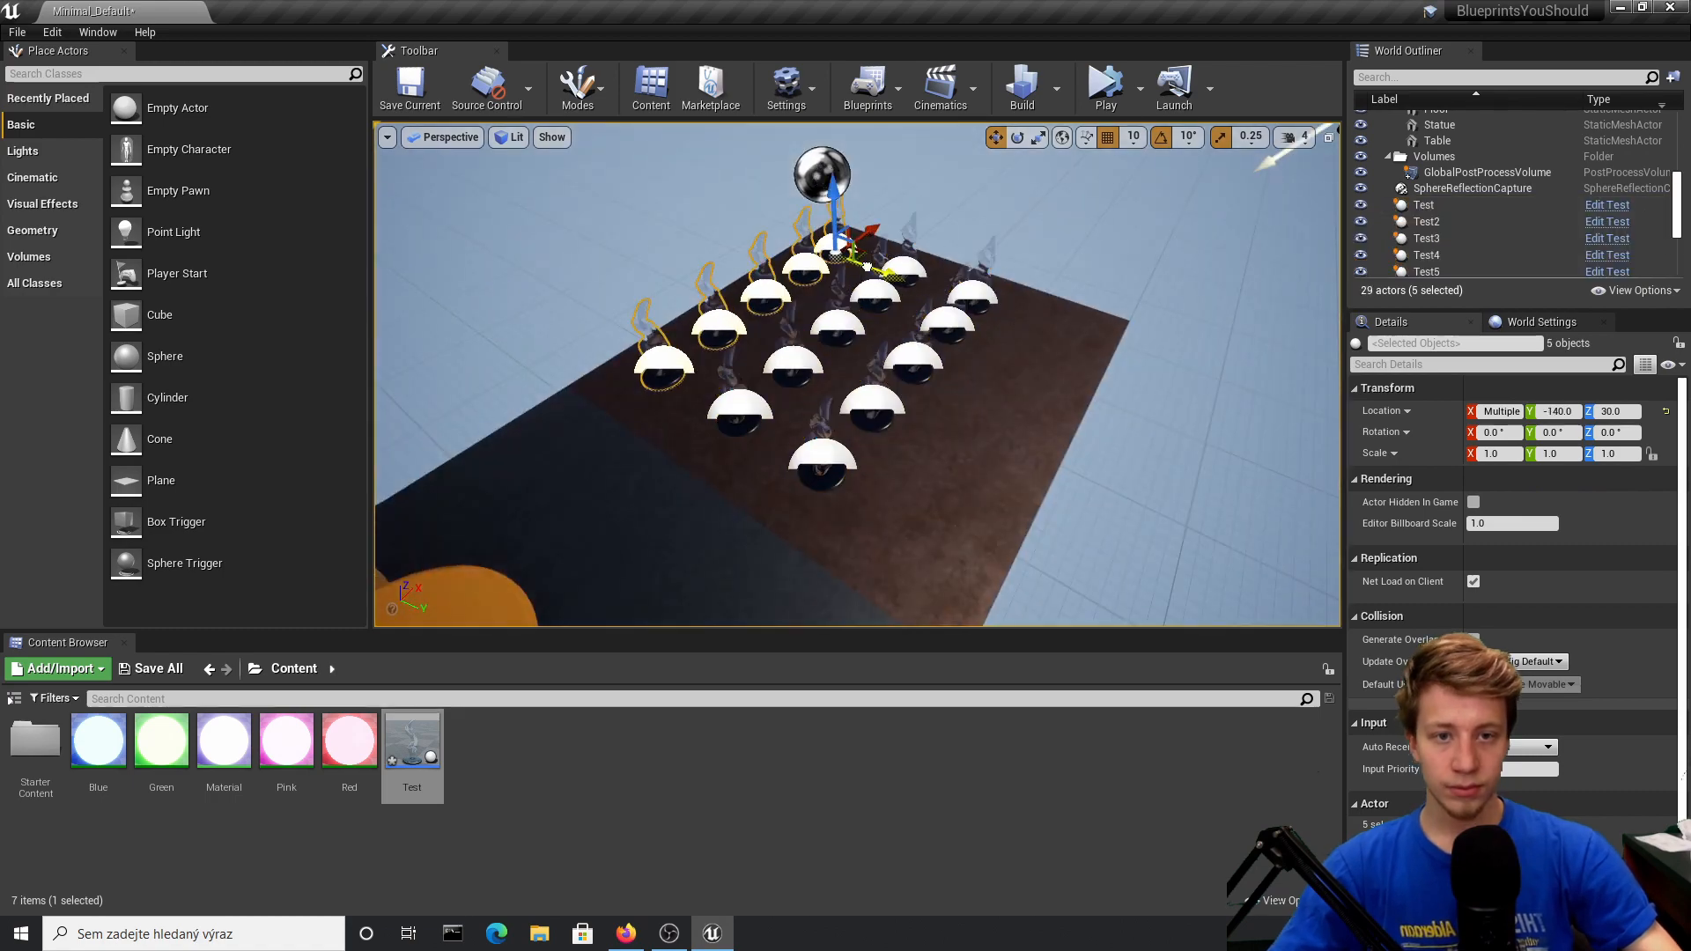
left_click(1104, 87)
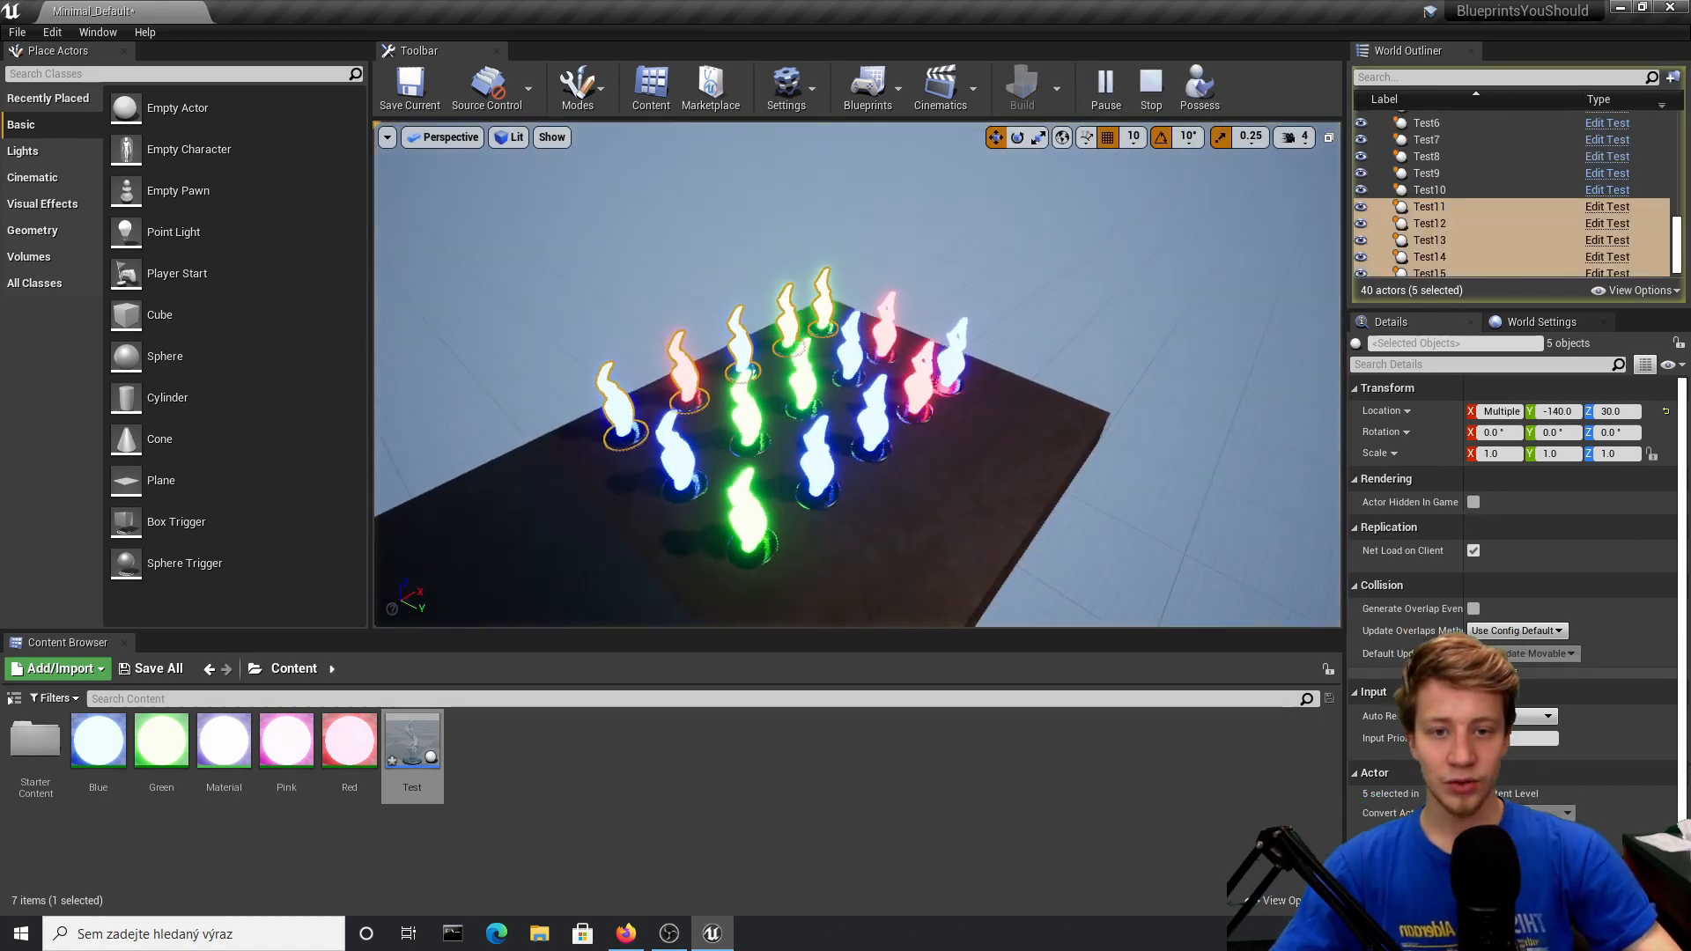